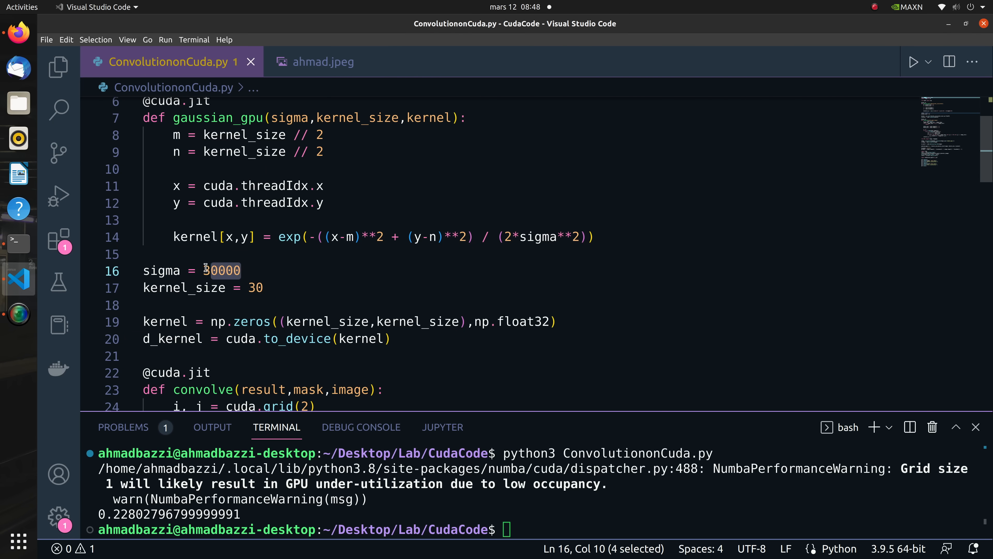
# - Set sigma to 0.0001 and rerun ConvolutiononCuda.py so the Matplotlib figures open
pyautogui.write('0.0001')
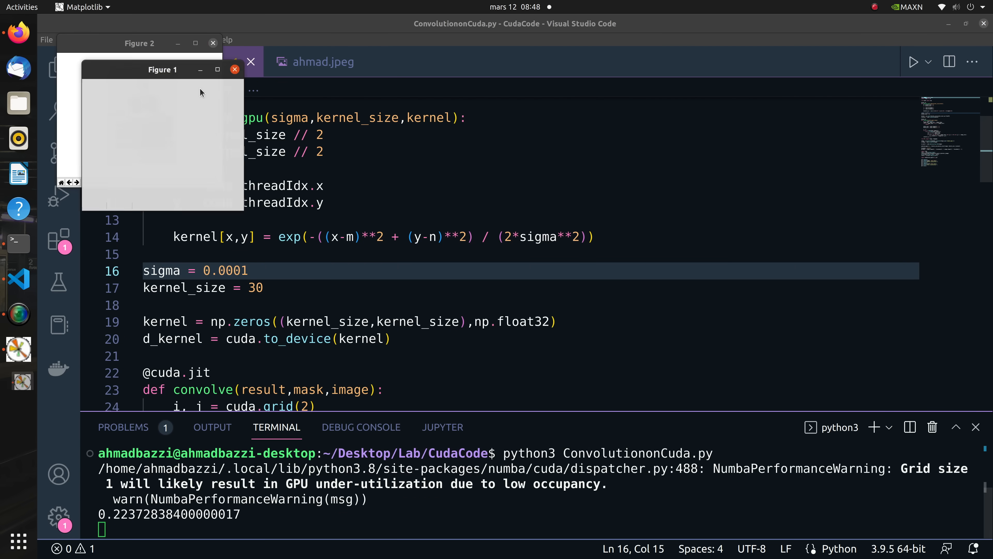
pyautogui.click(235, 70)
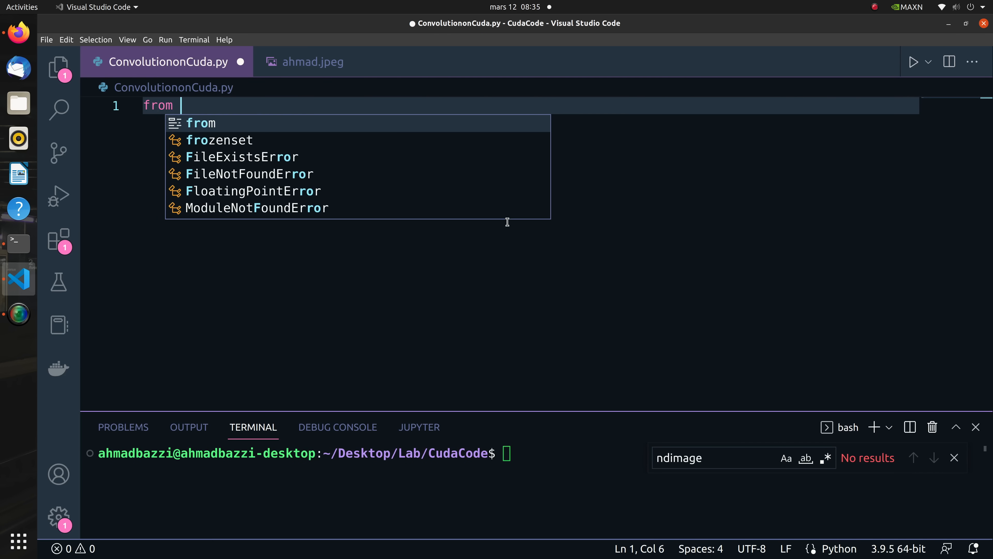
# - Write 'from numba import cuda' and 'import numpy as np' at the top of the script
pyautogui.write('numba import cuda')
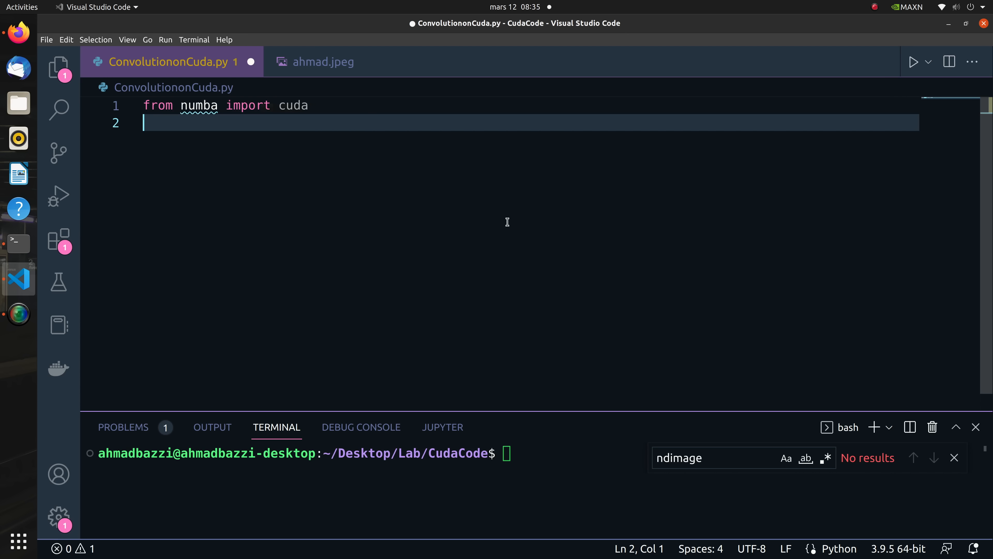
pyautogui.write('i')
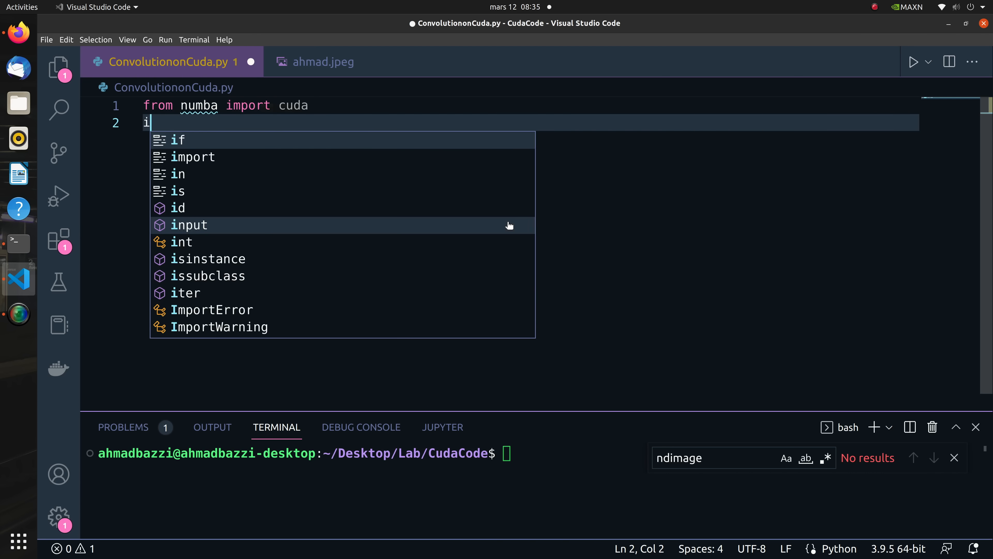
pyautogui.write('mprt')
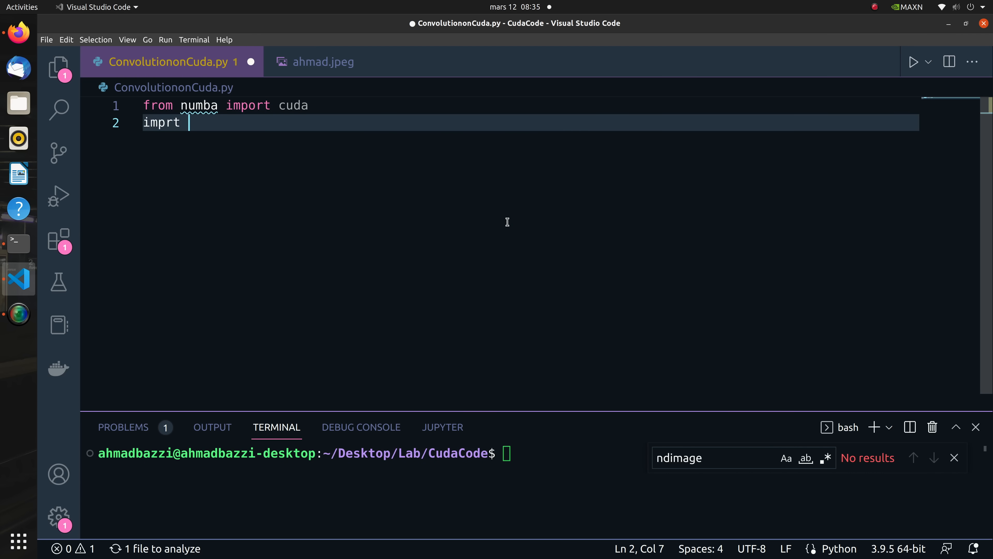
pyautogui.press('BackSpace')
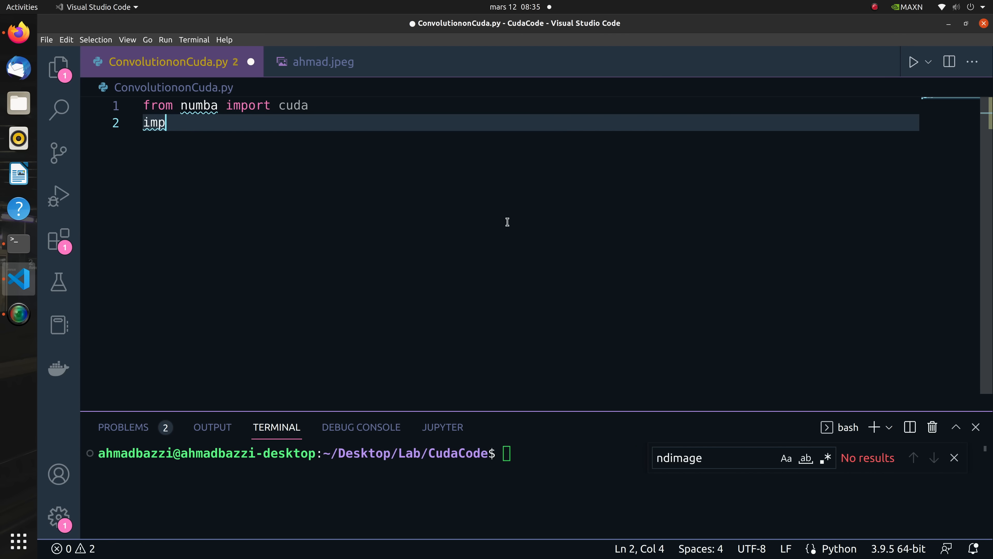
pyautogui.write('ort num')
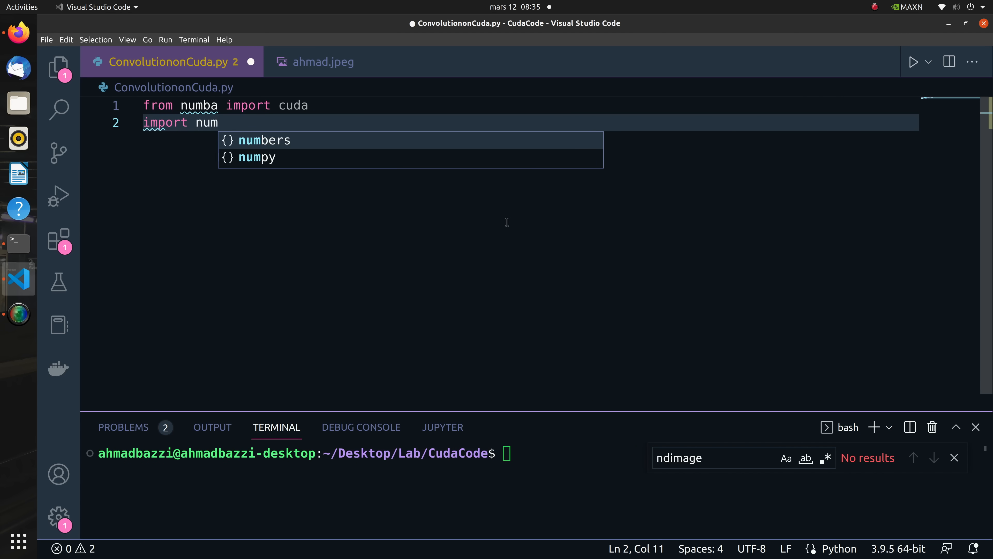
pyautogui.write('p')
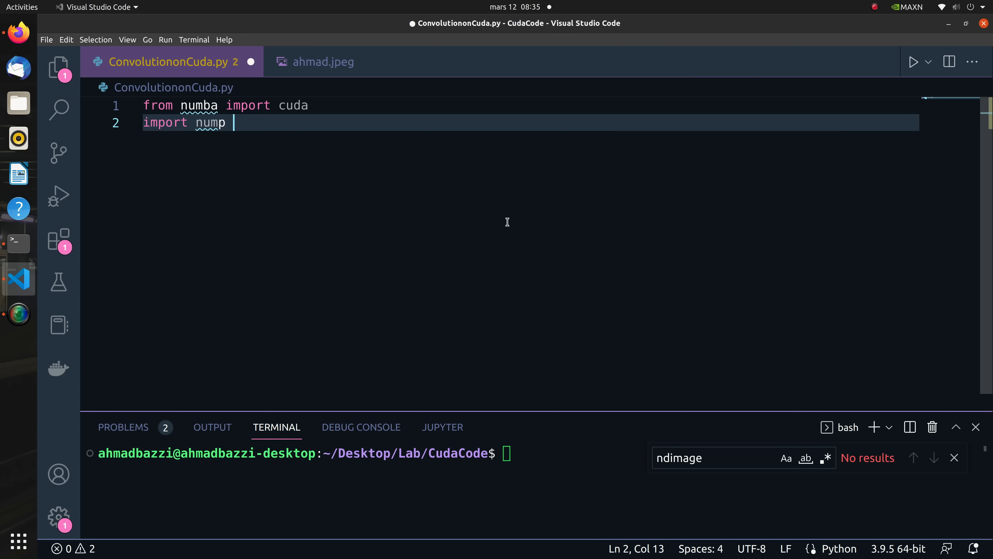
pyautogui.write('y as')
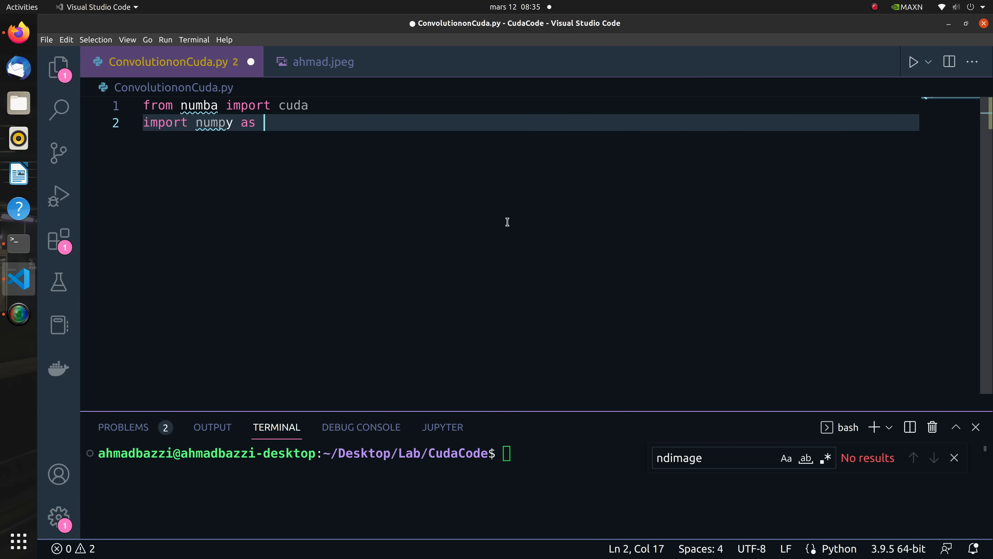
pyautogui.write('np')
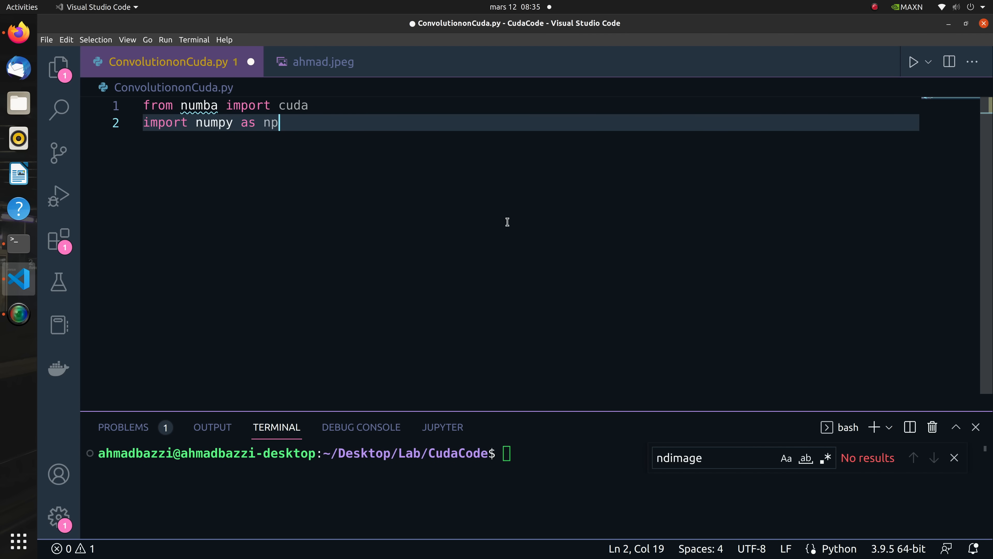
pyautogui.press('Enter')
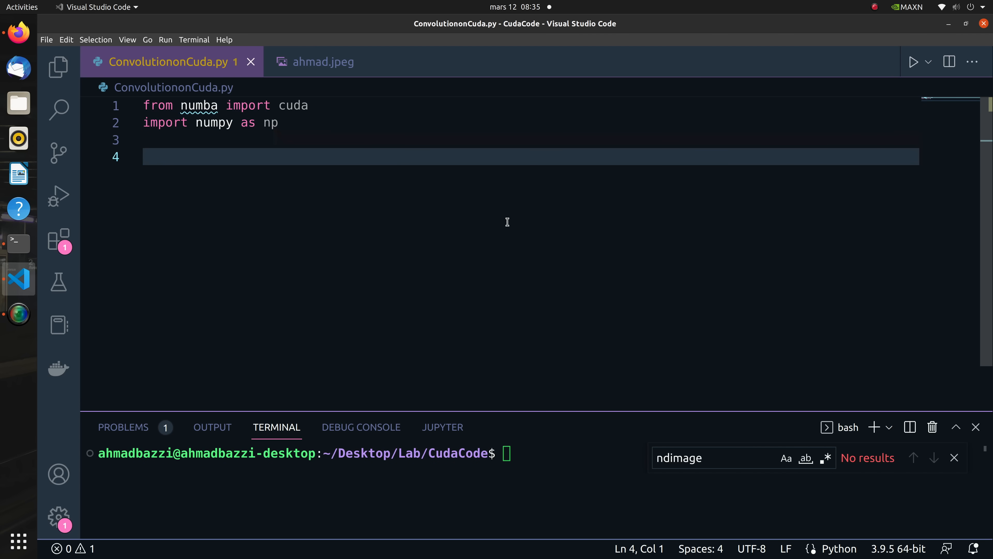
# - Add 'from math import exp' below the numpy import
pyautogui.write('from m')
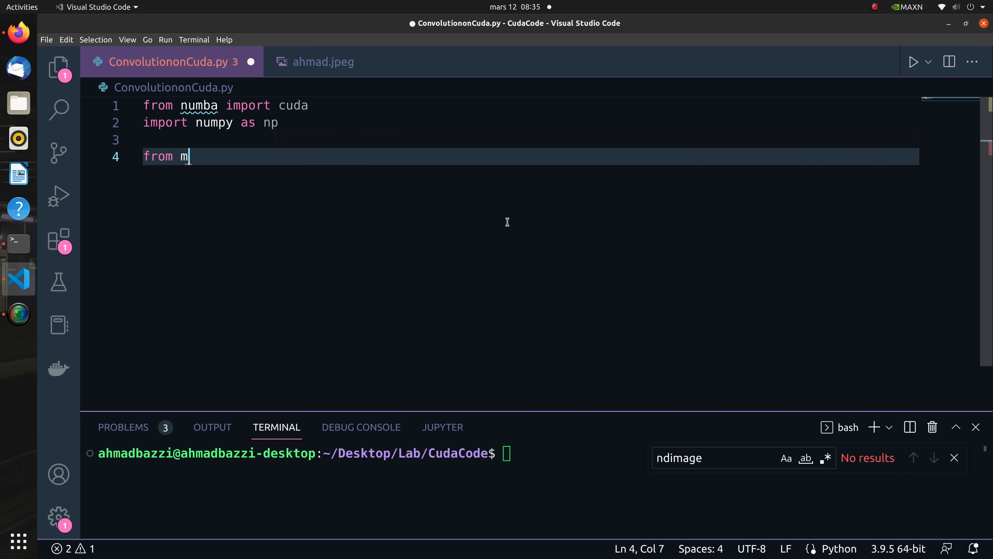
pyautogui.write('ath import exp')
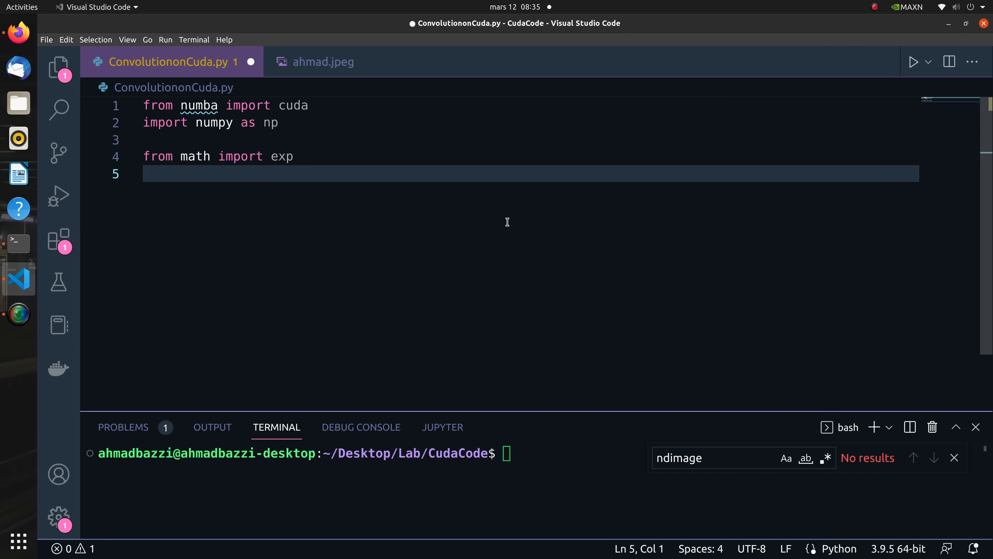
pyautogui.write('@')
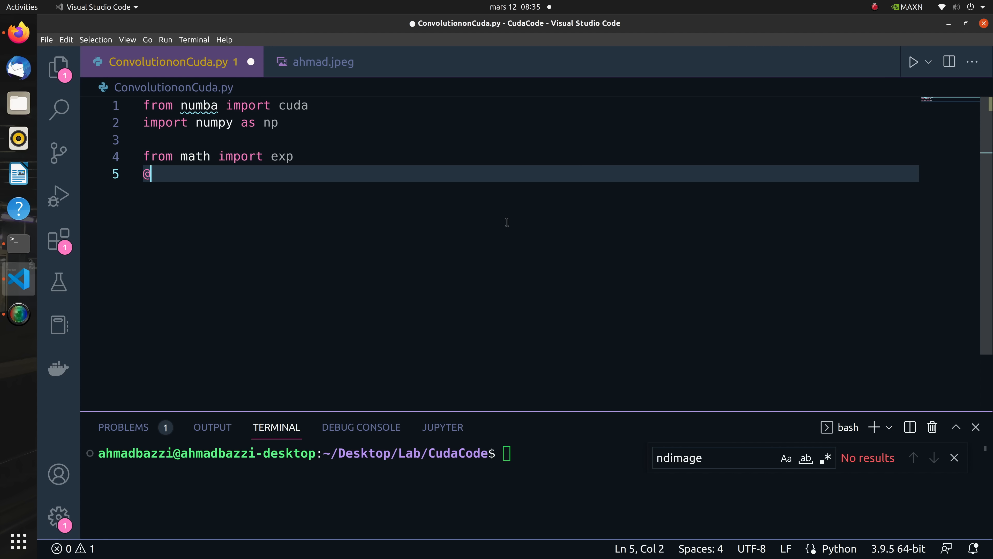
pyautogui.press('BackSpace')
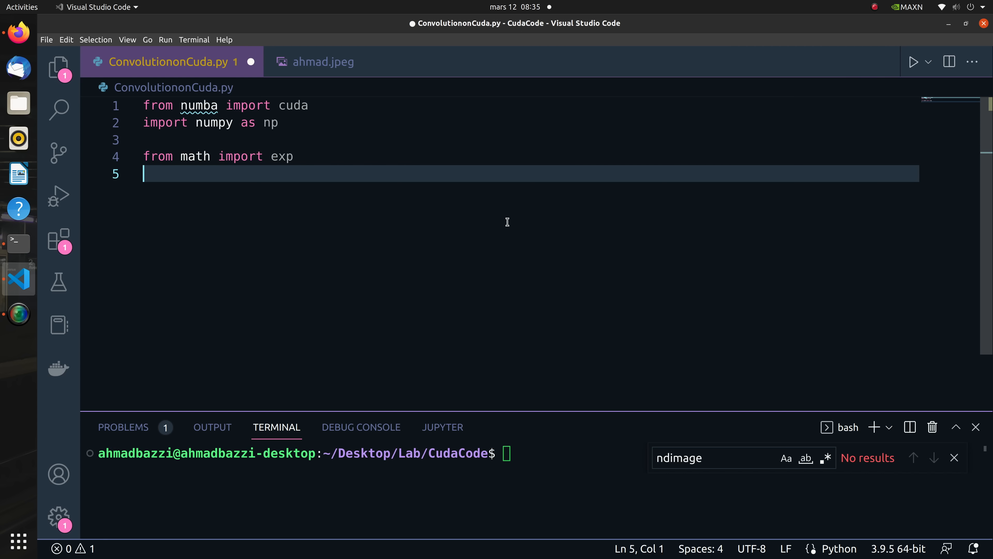
pyautogui.press('Enter')
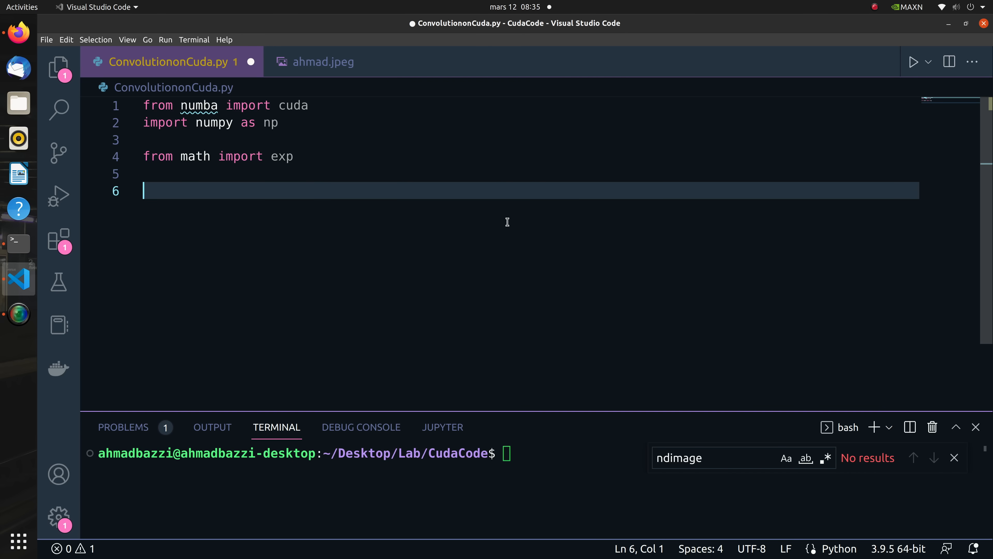
pyautogui.write('@c')
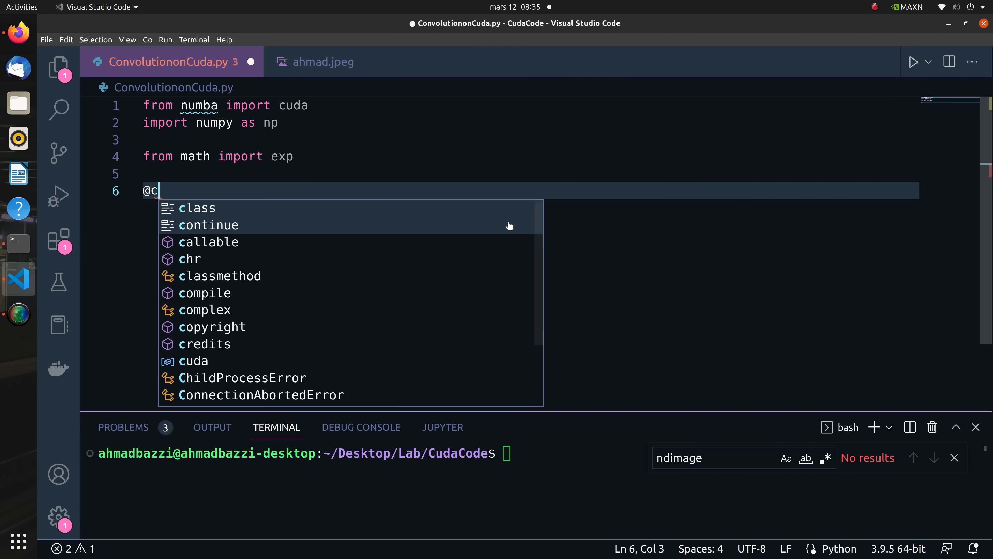
pyautogui.write('uda.')
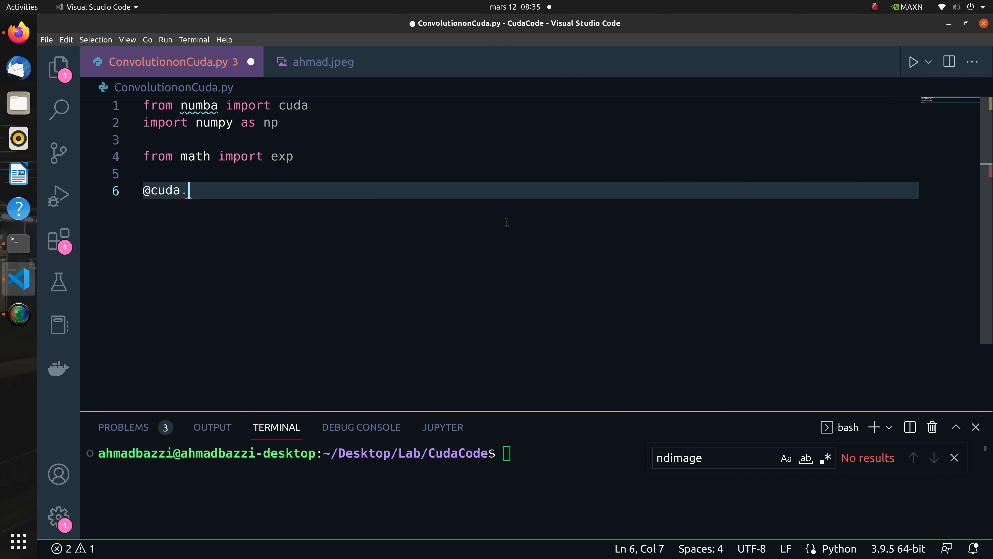
pyautogui.write('j')
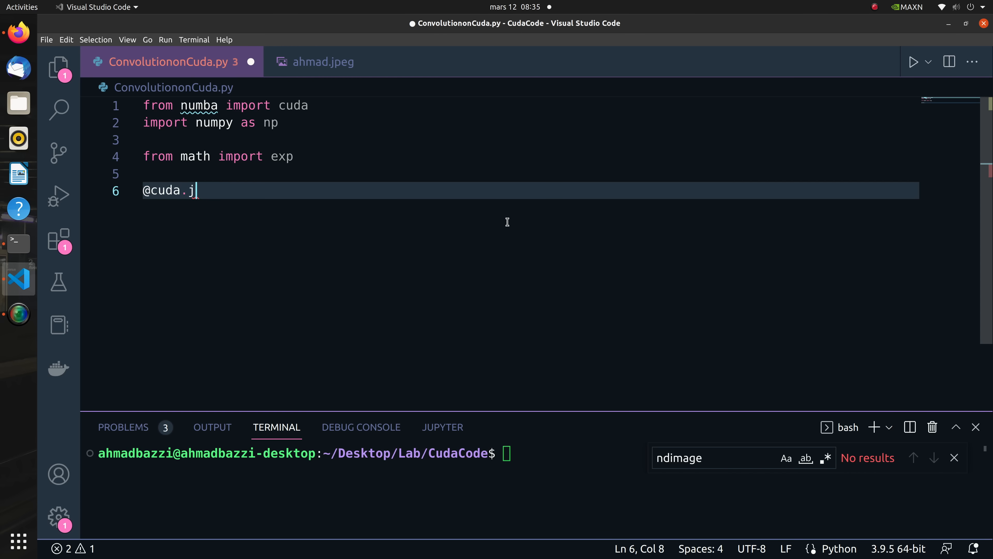
pyautogui.write('it')
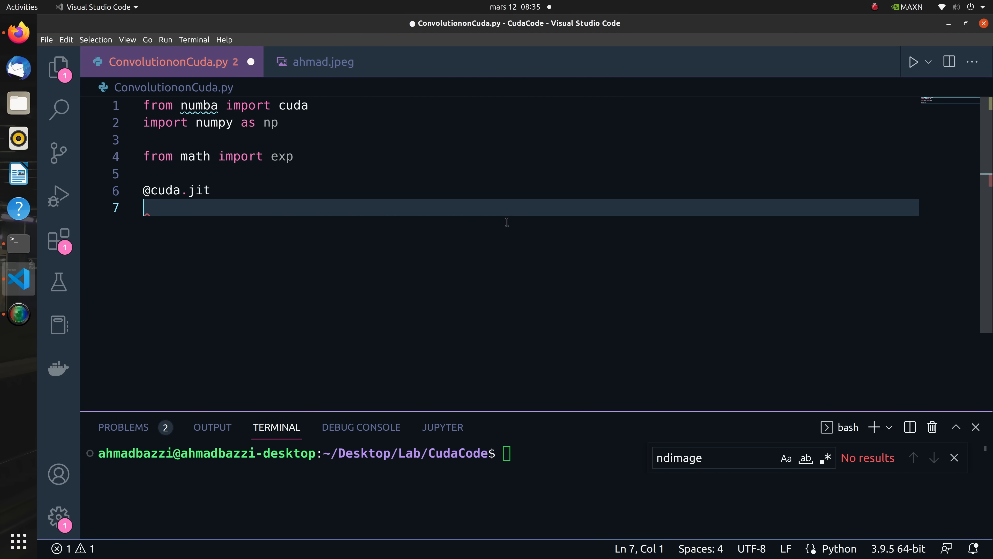
# - Define gaussian_gpu(sigma, kernel_size, kernel) under the decorator
pyautogui.write('def')
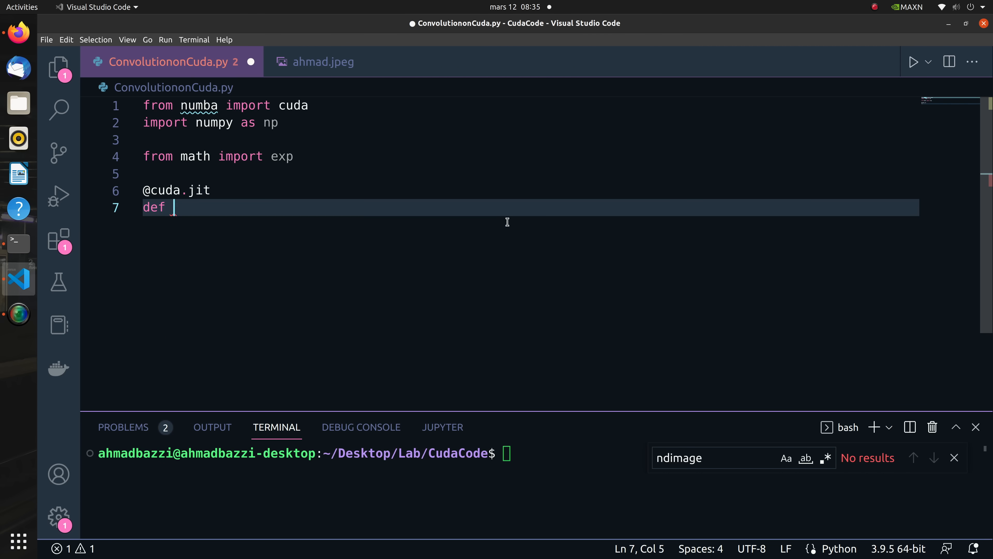
pyautogui.write('g')
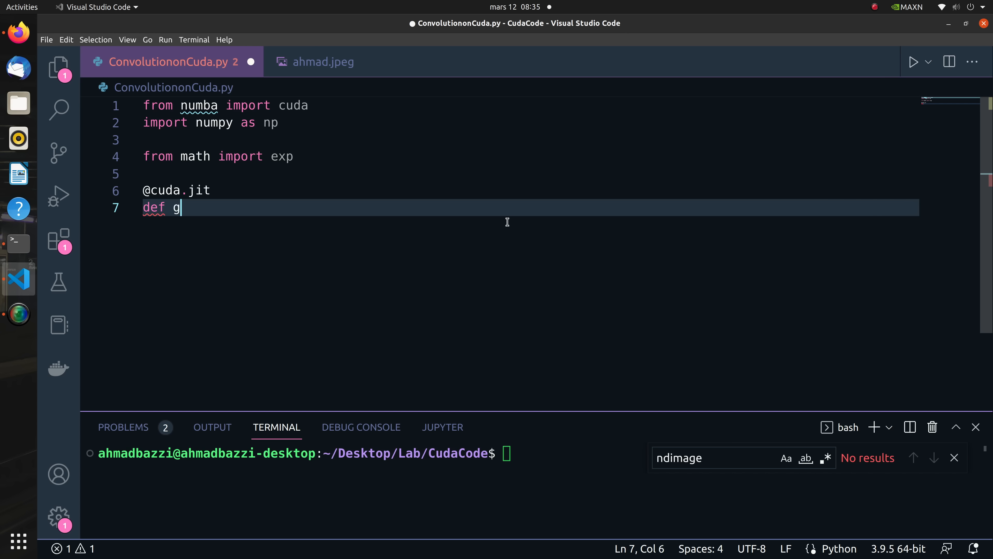
pyautogui.write('aus')
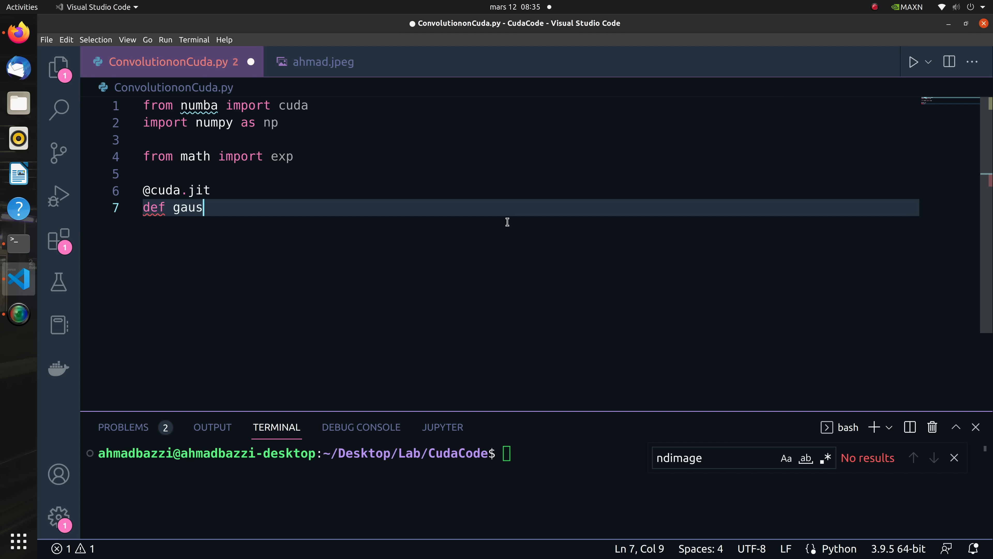
pyautogui.write('sian')
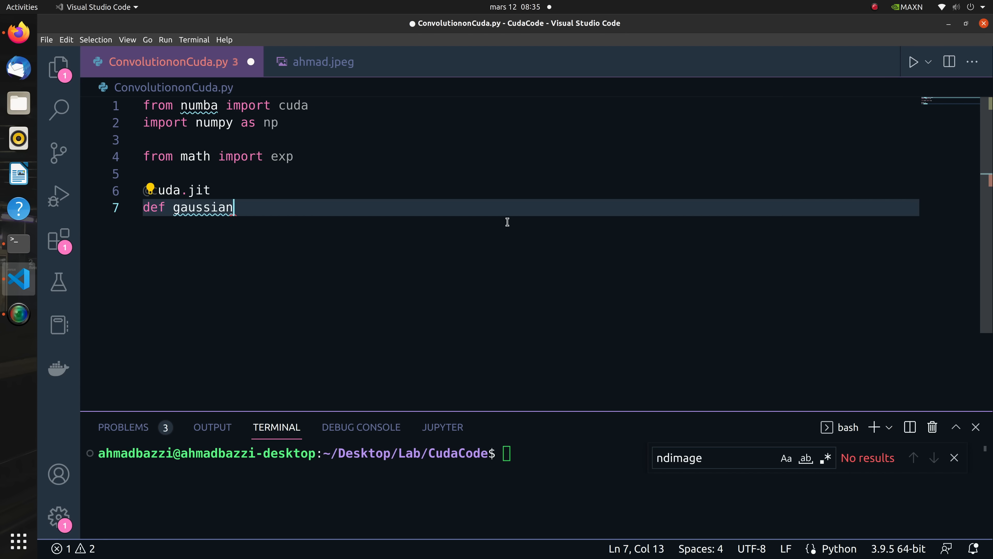
pyautogui.write('@')
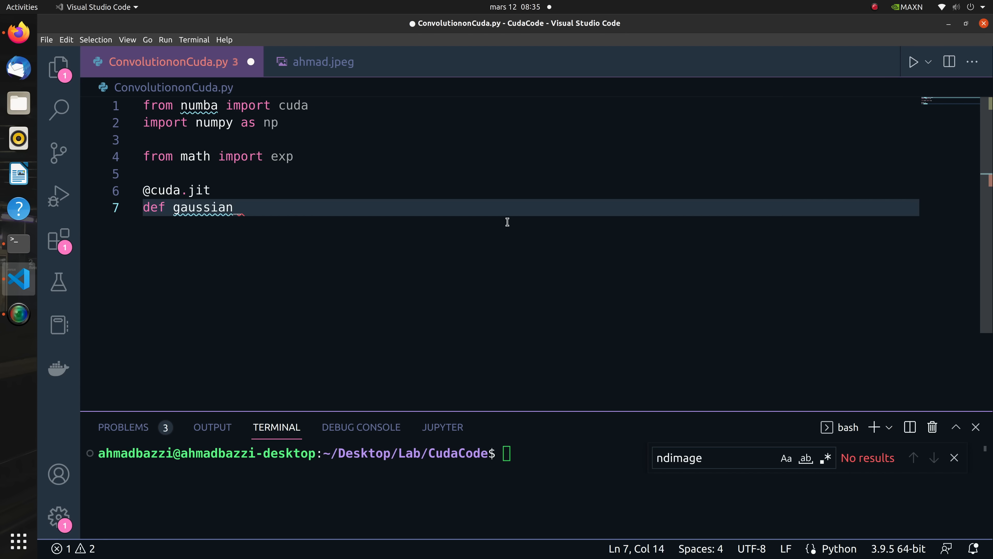
pyautogui.write('_gpu')
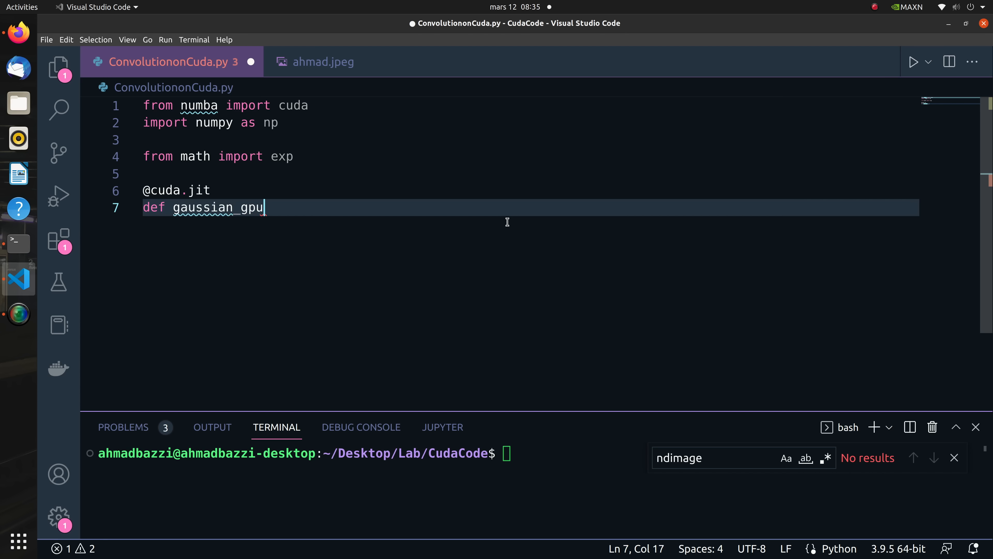
pyautogui.write('(')
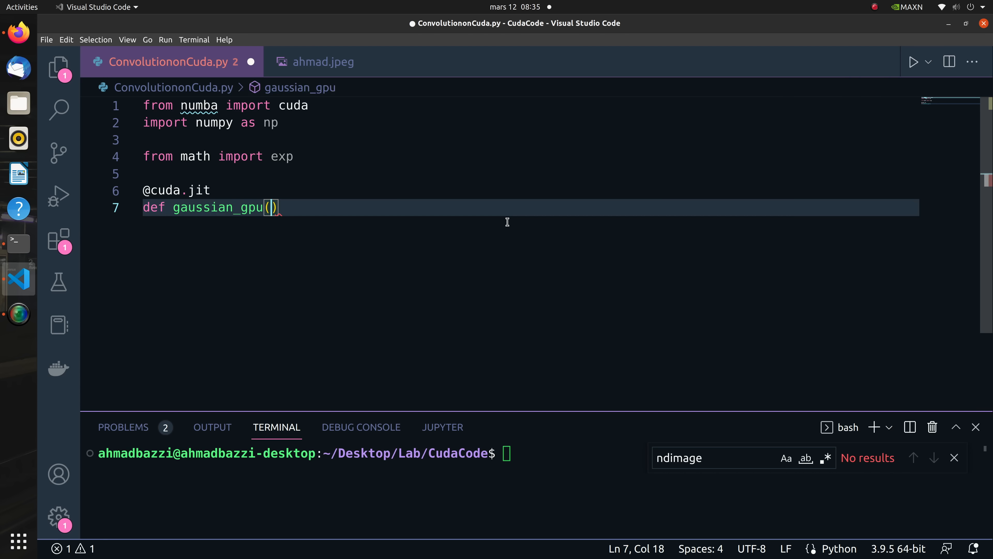
pyautogui.write('sigma,kerm')
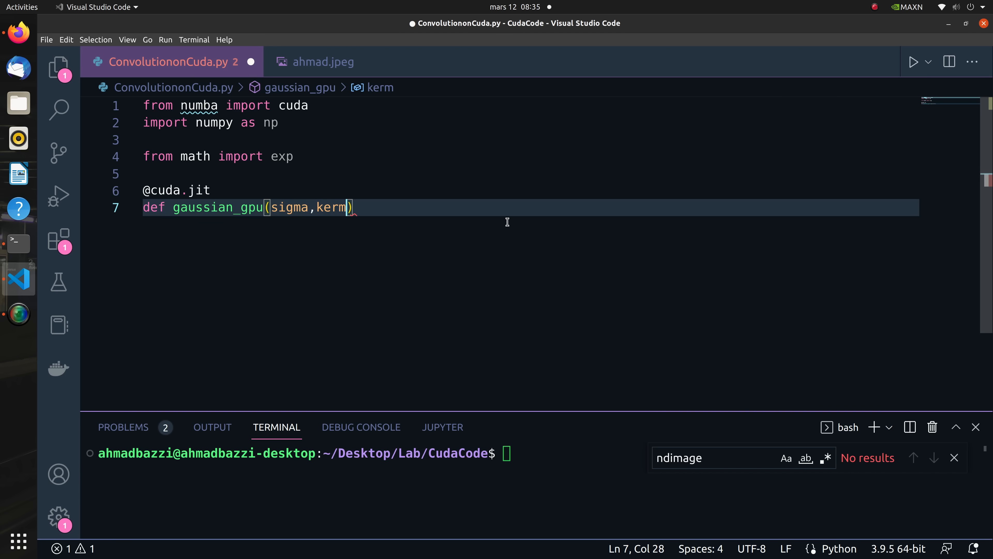
pyautogui.write('ernel_size,kernel')
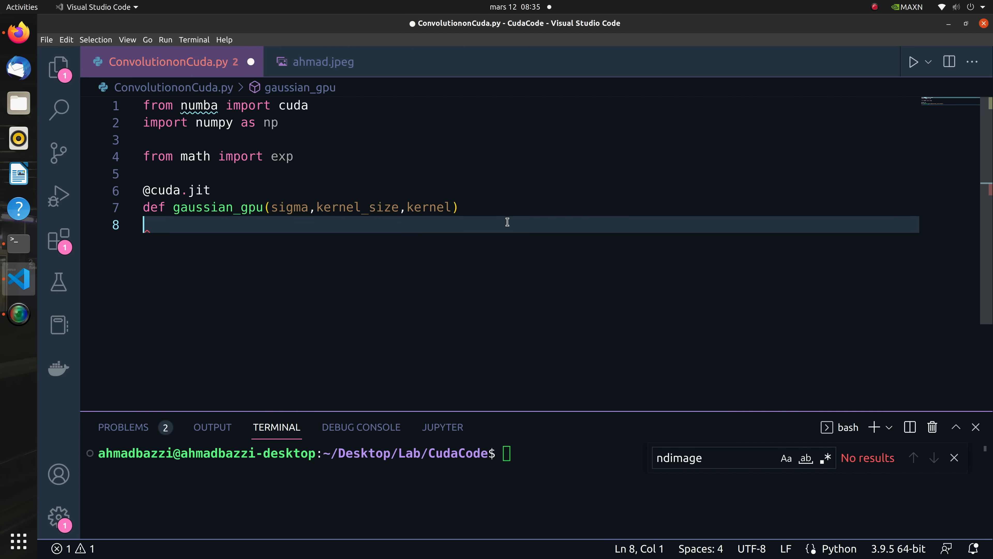
# - Compute m and n as kernel_size // 2 and read x, y from cuda.threadIdx
pyautogui.write(':')
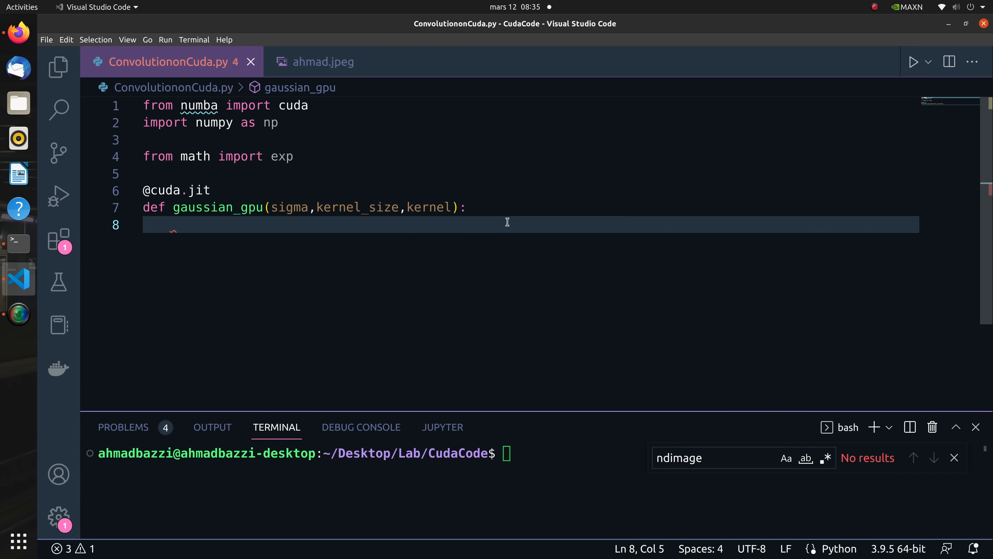
pyautogui.write('m = kernel_s')
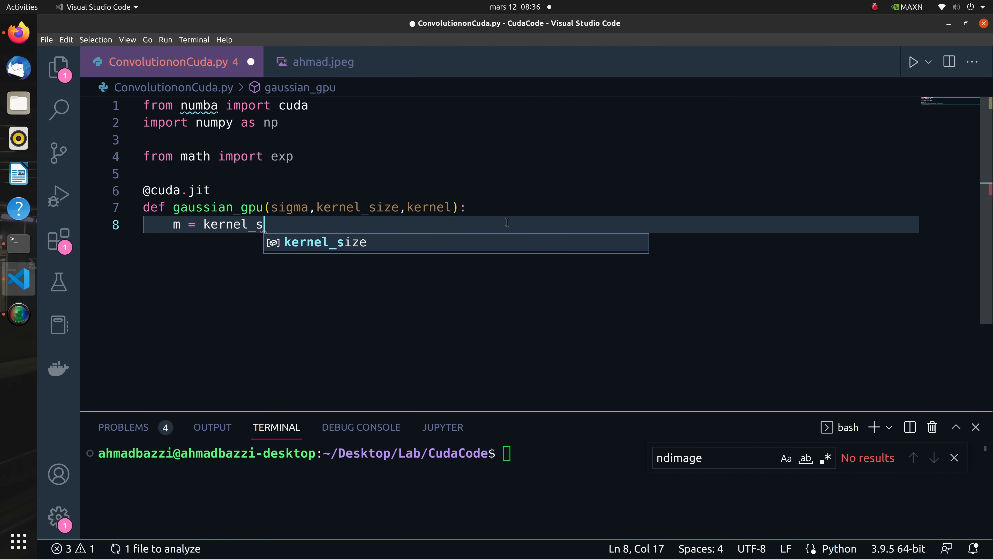
pyautogui.write('ize//')
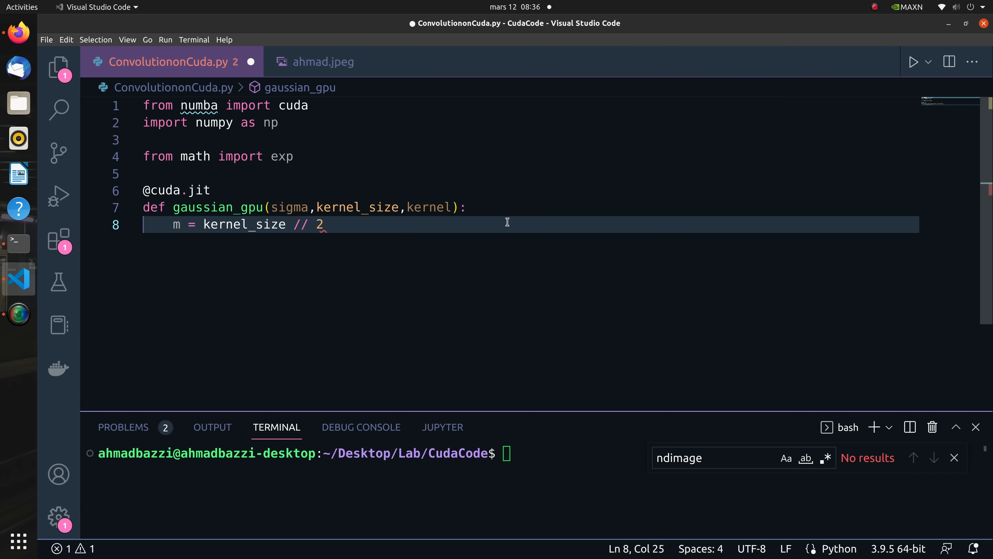
pyautogui.write('n = k')
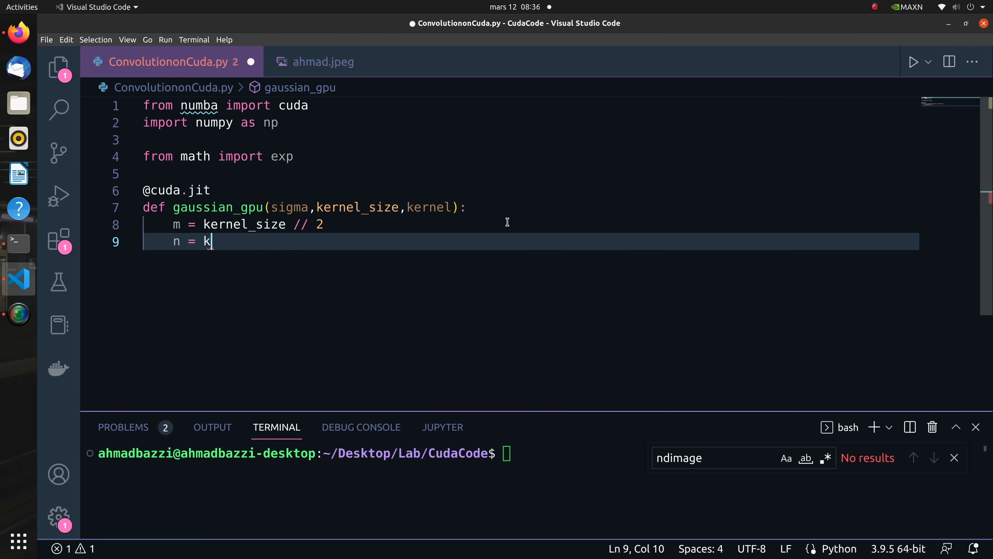
pyautogui.write('ernel_size // 2')
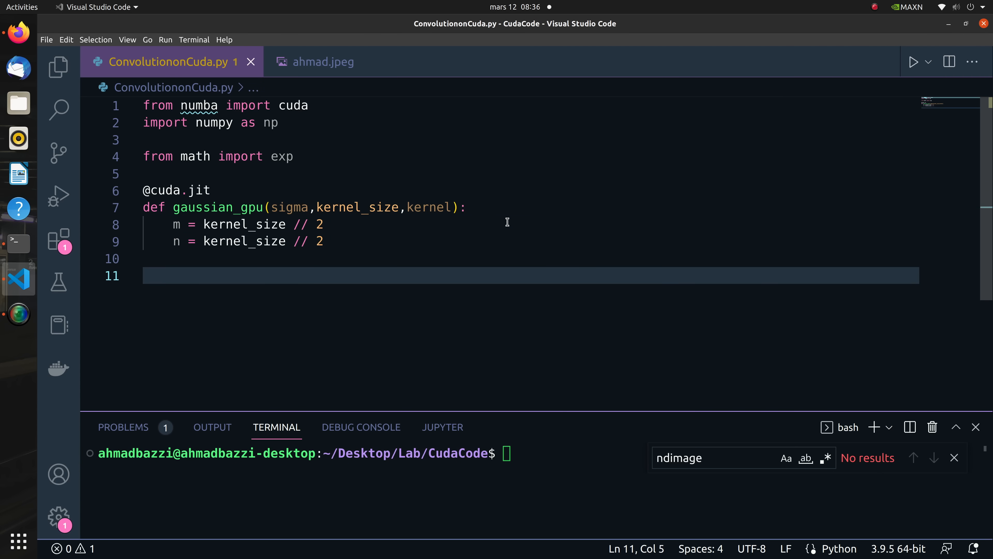
pyautogui.write('x = cuda.')
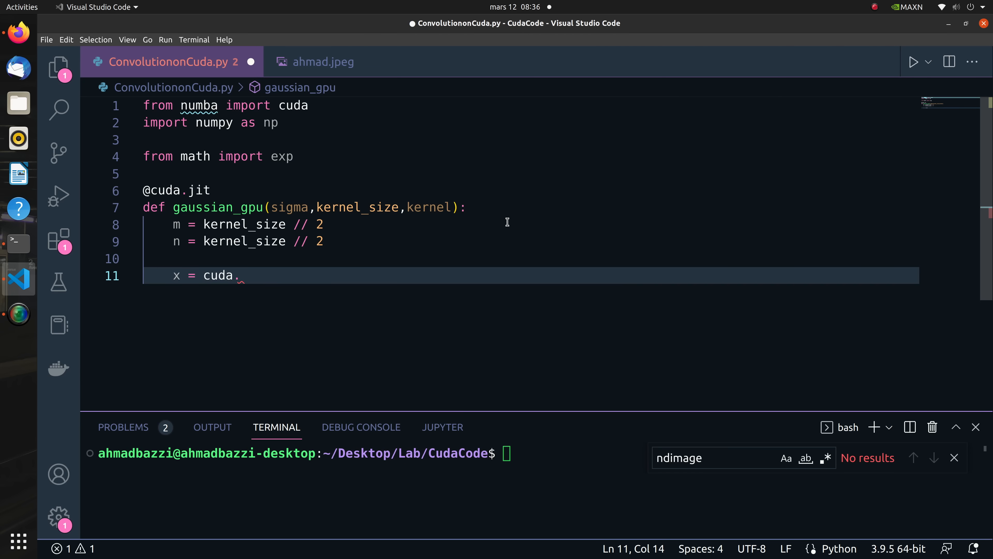
pyautogui.write('thread')
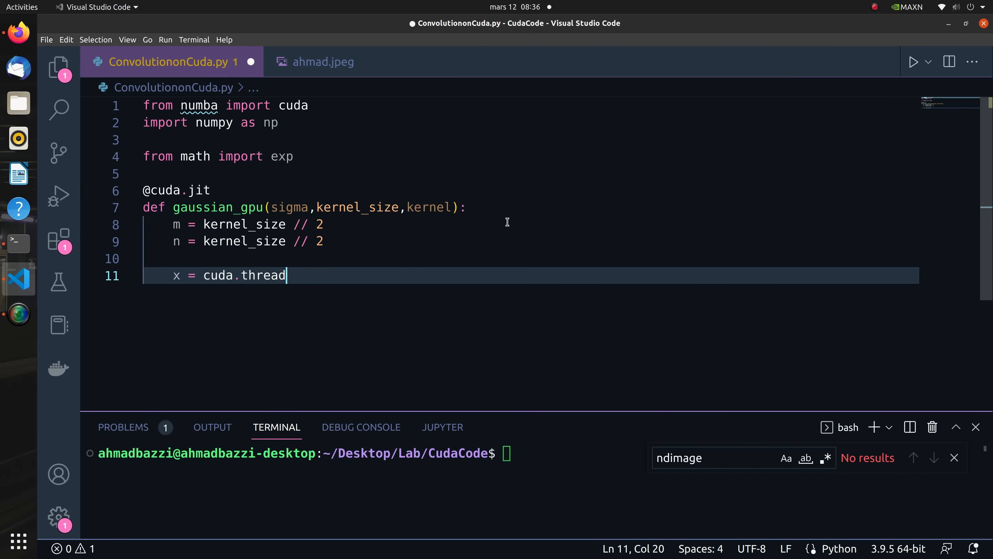
pyautogui.write('I')
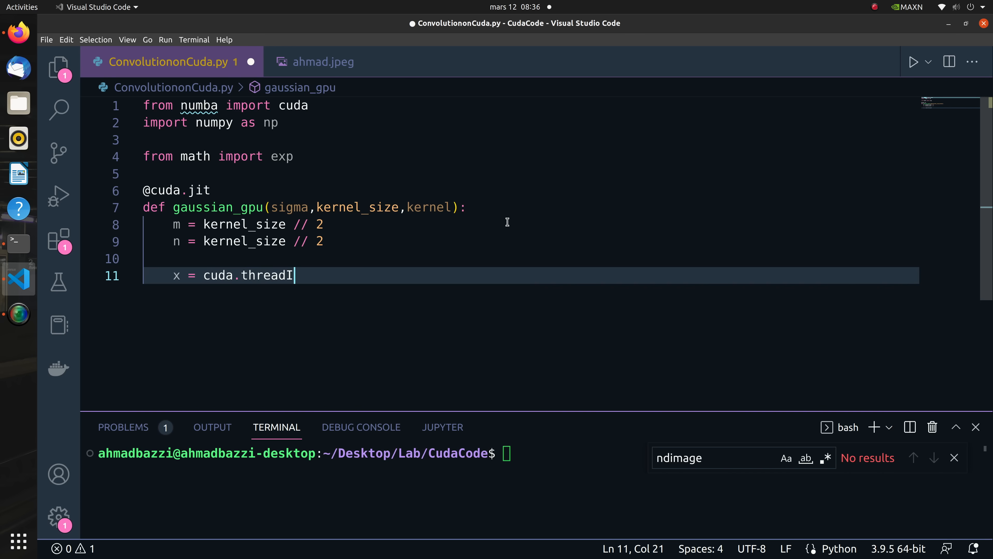
pyautogui.write('dx.x')
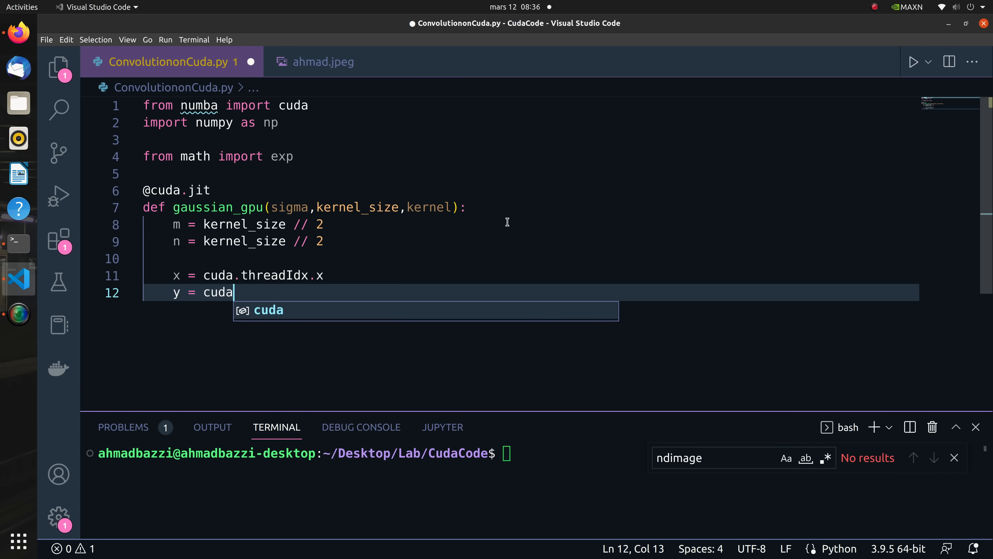
pyautogui.write('.threadI')
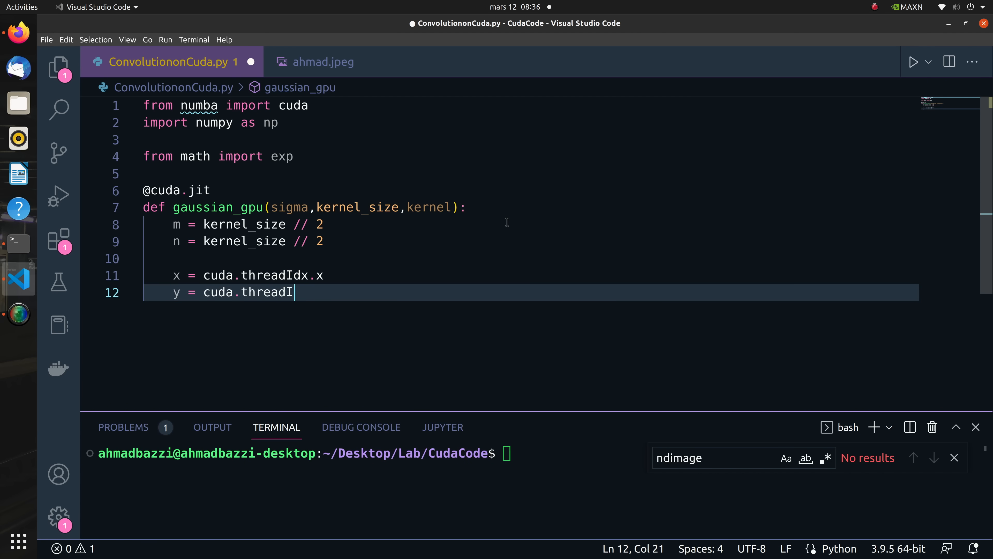
pyautogui.write('dx.y')
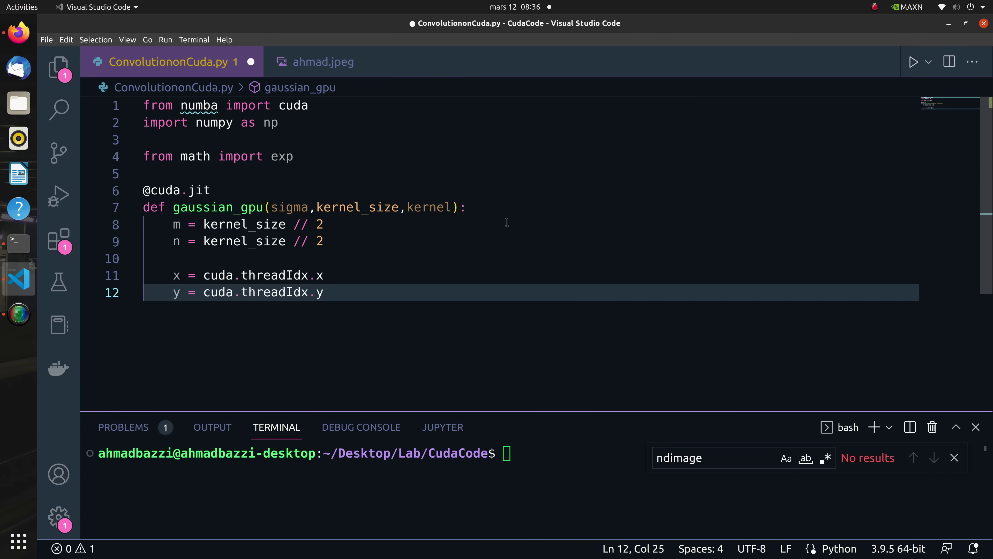
# - Assign kernel[x,y] = exp(-((x-m)**2 + (y-n)**2) / (2*sigma**2))
pyautogui.write('k')
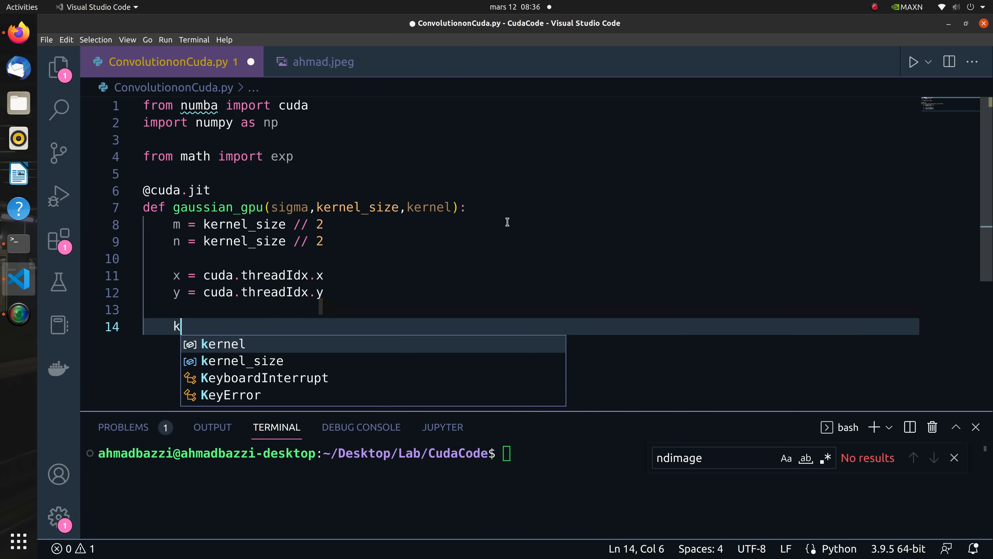
pyautogui.write('ernel[x,y] =')
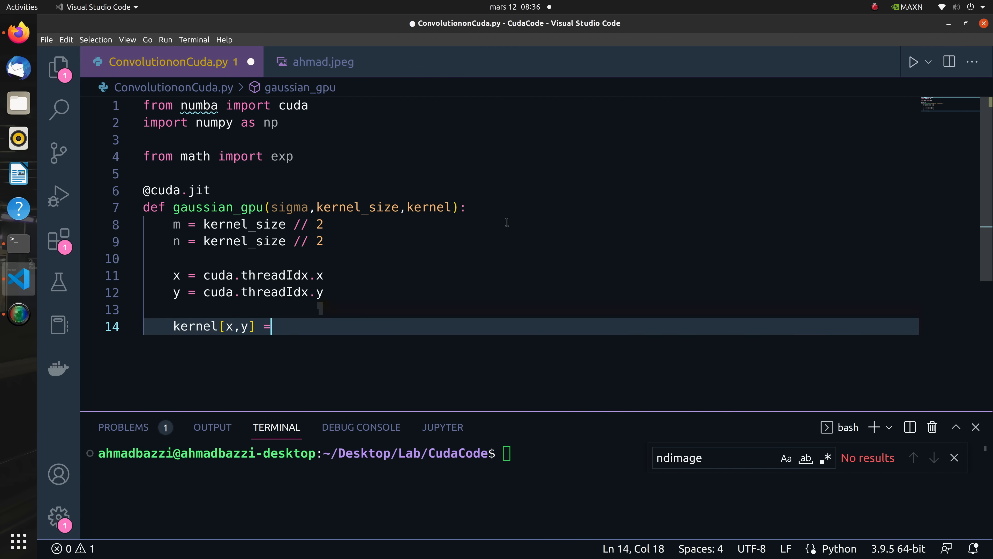
pyautogui.write('exp(-((')
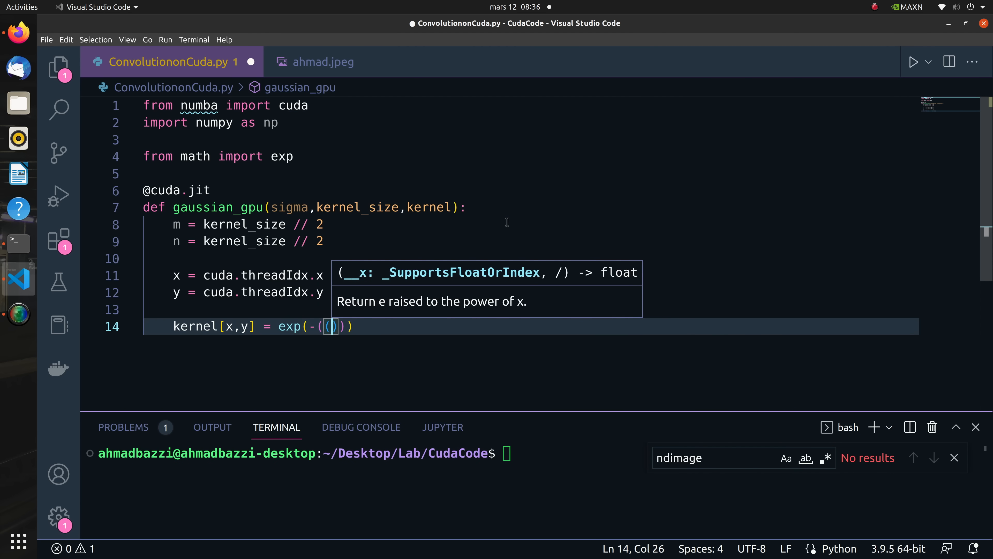
pyautogui.write('x-m')
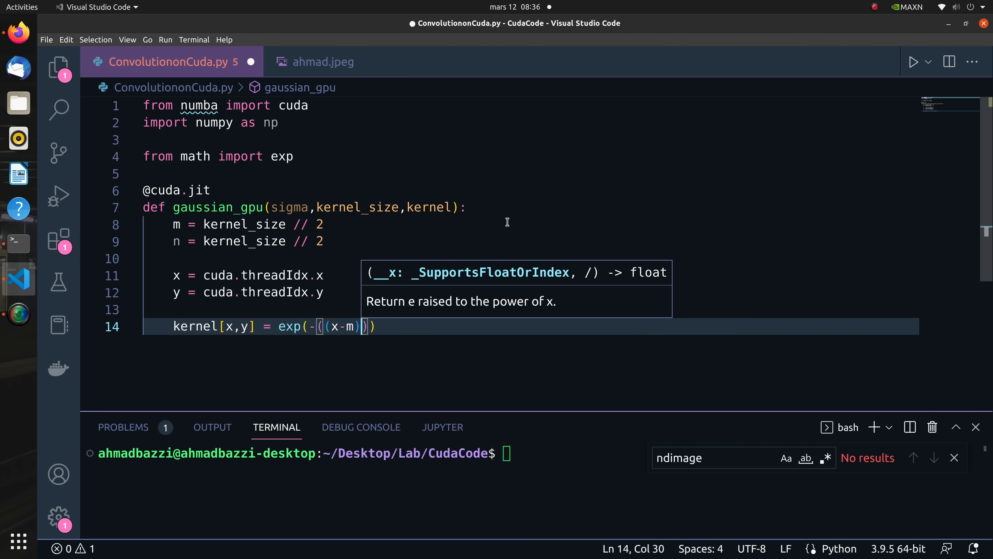
pyautogui.write('**')
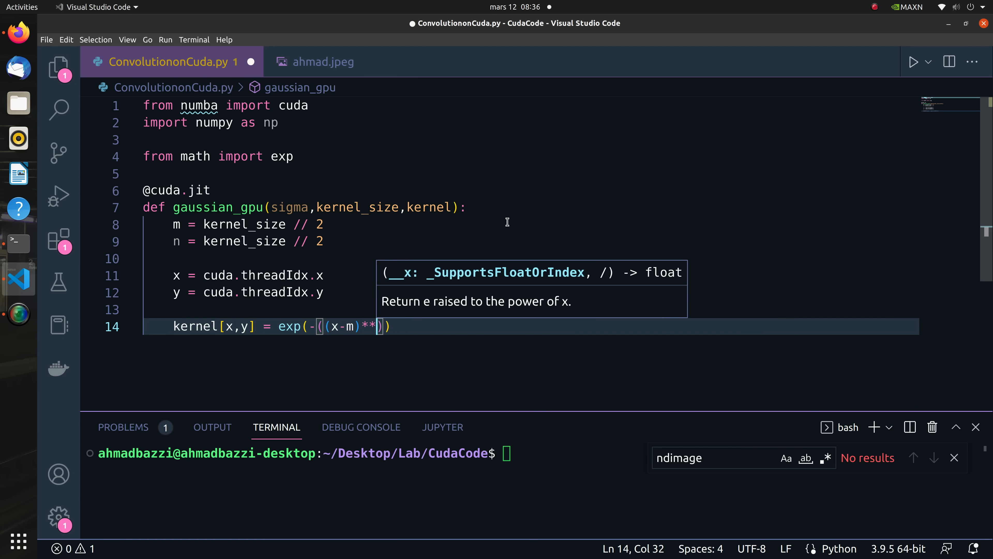
pyautogui.write('2 + (y-')
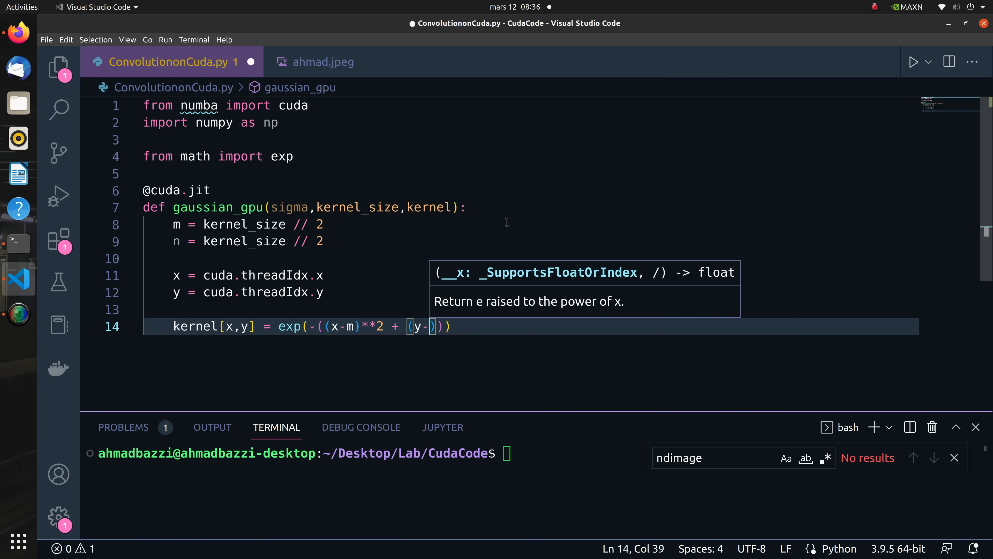
pyautogui.write('n)**')
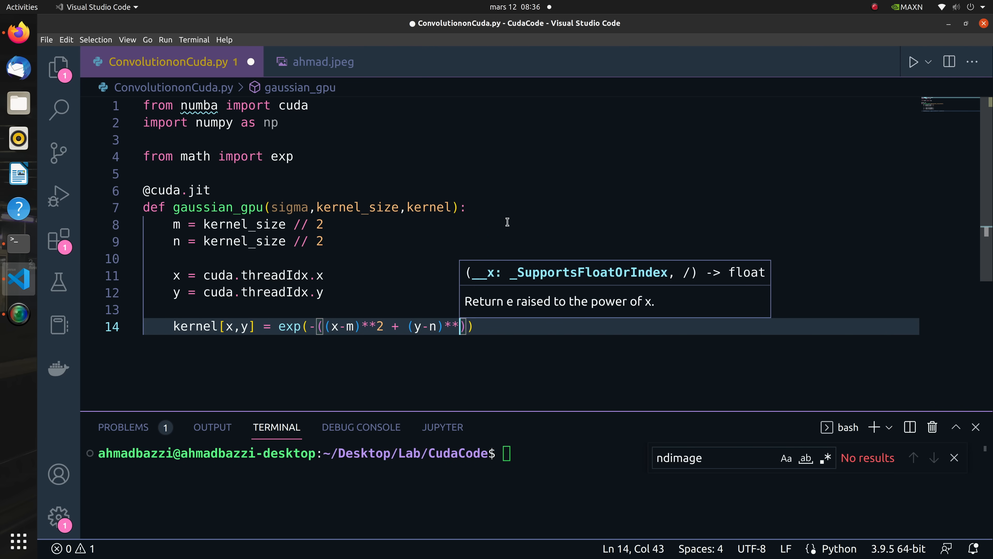
pyautogui.write('2')
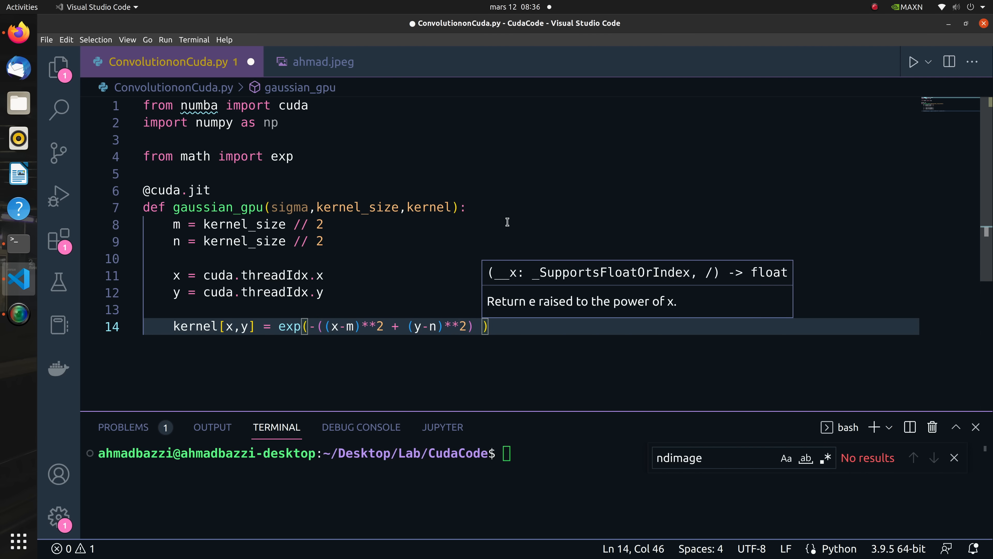
pyautogui.write('/ (2*sigma')
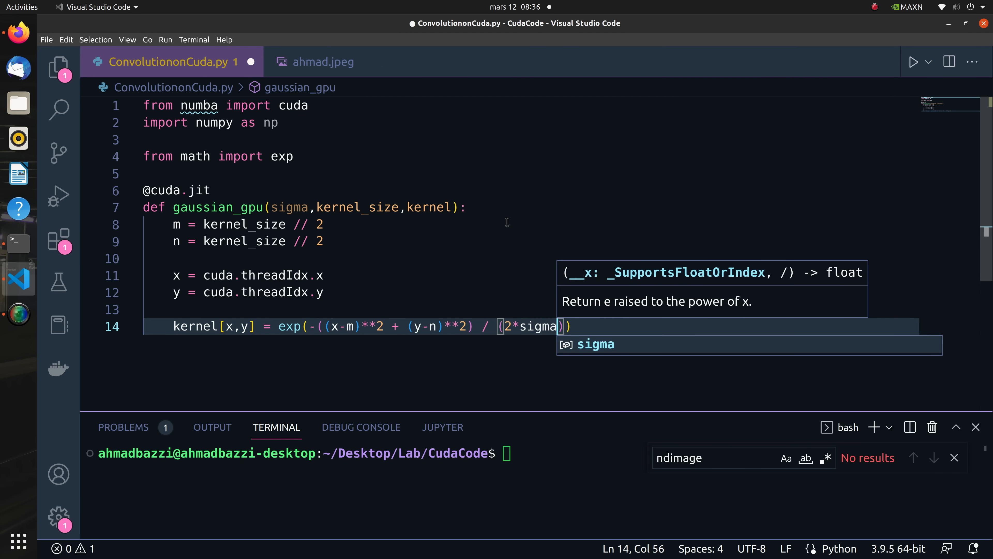
pyautogui.write('**2')
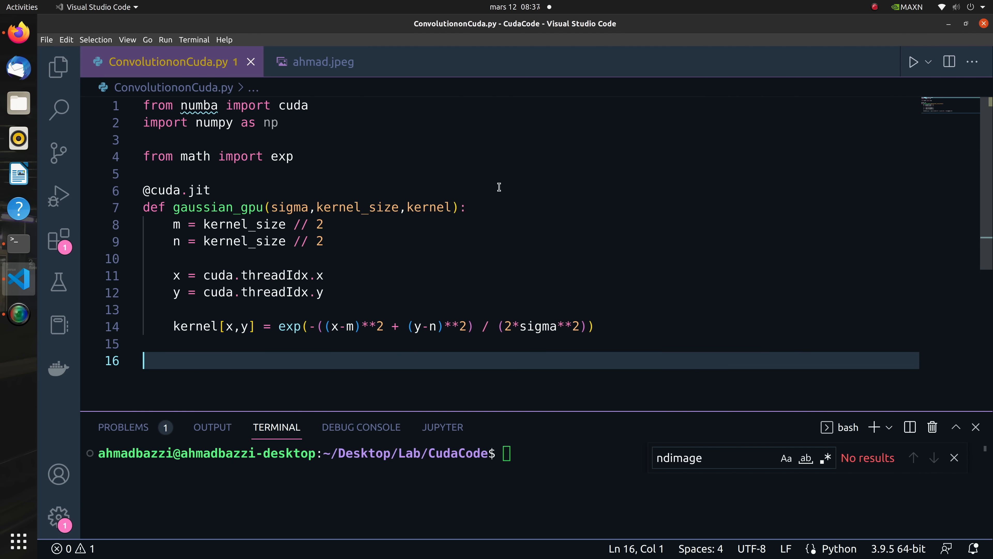
# - Set sigma = 5.3 and create kernel as an np.zeros float32 array of kernel_size
pyautogui.write('sigma = 5.3')
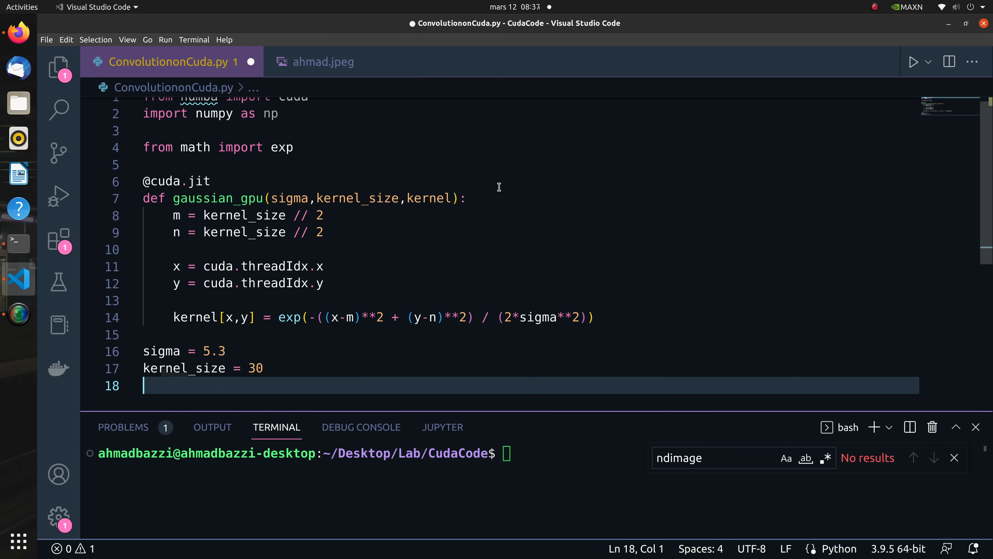
pyautogui.write('kernel =')
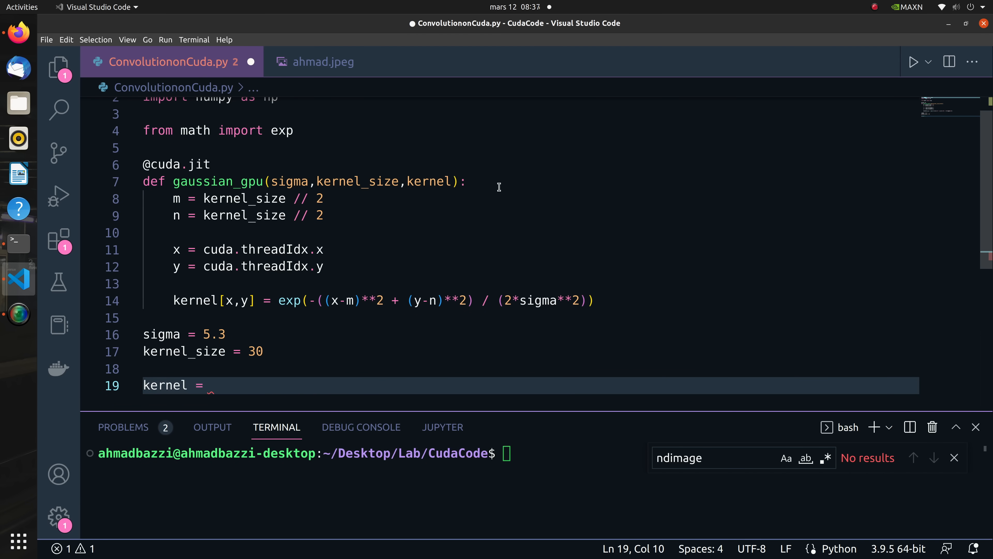
pyautogui.write('np.')
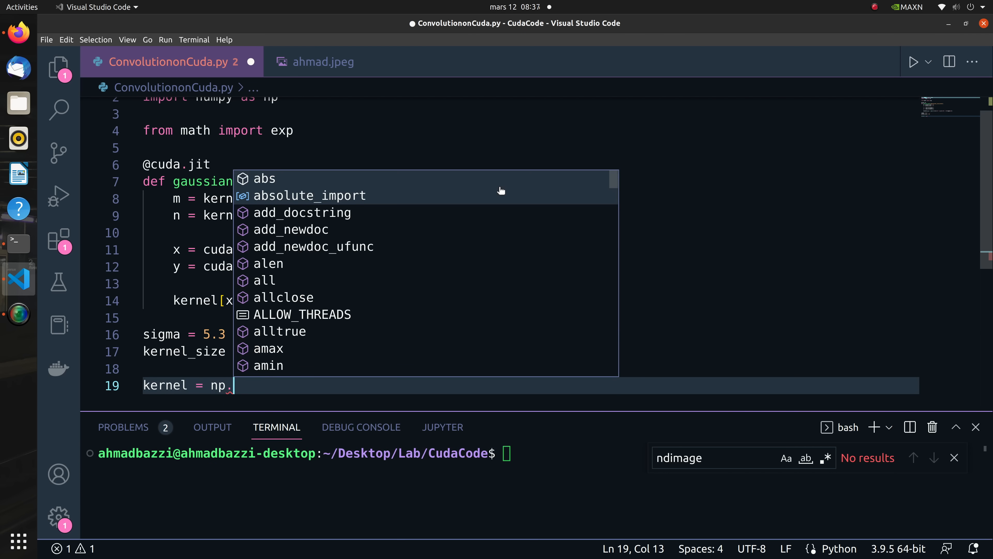
pyautogui.write('zeros()')
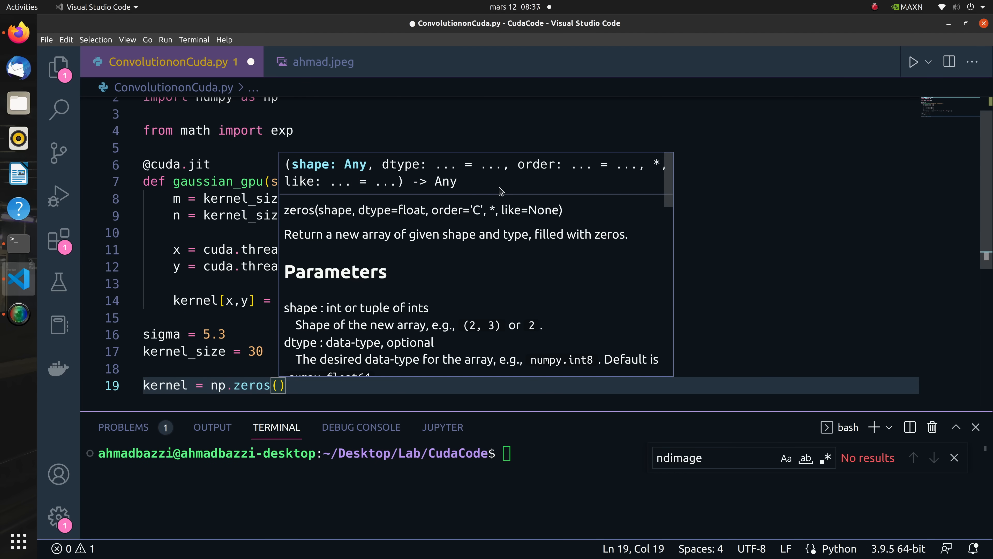
pyautogui.write('(')
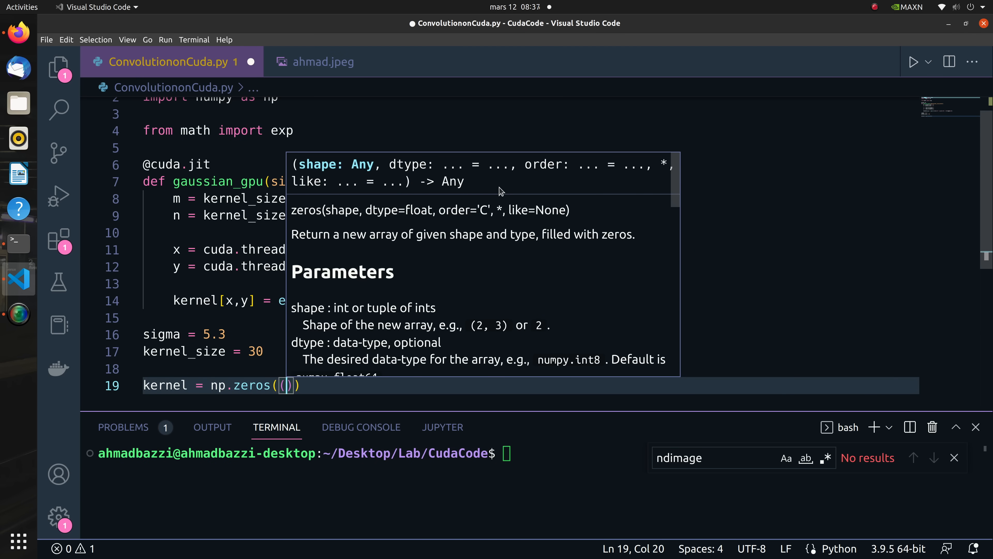
pyautogui.write('ken')
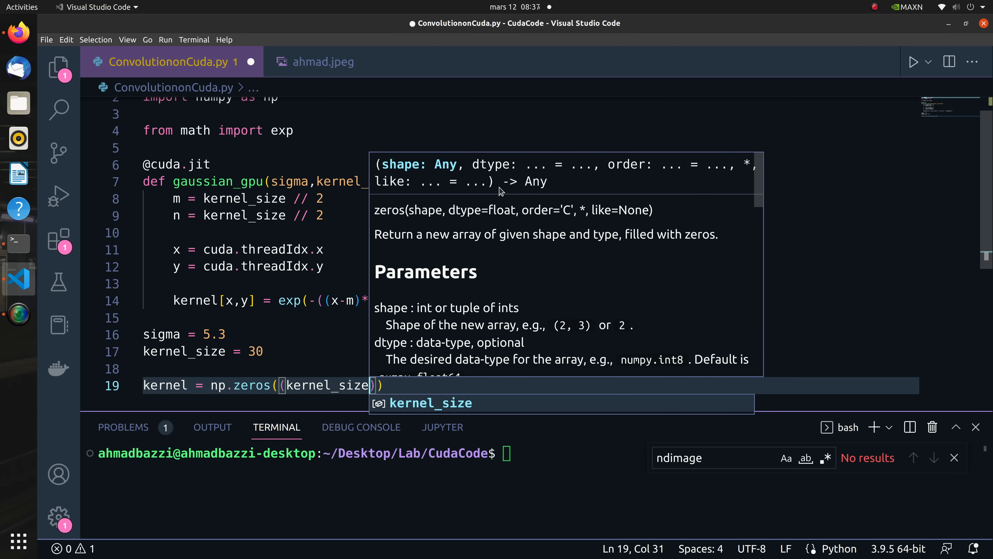
pyautogui.write(',kernel_size')
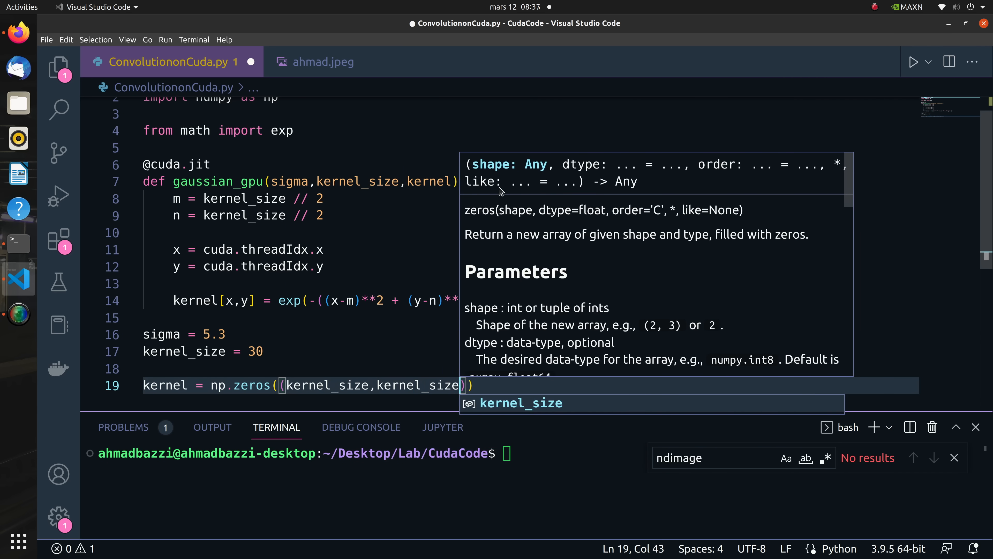
pyautogui.write(',')
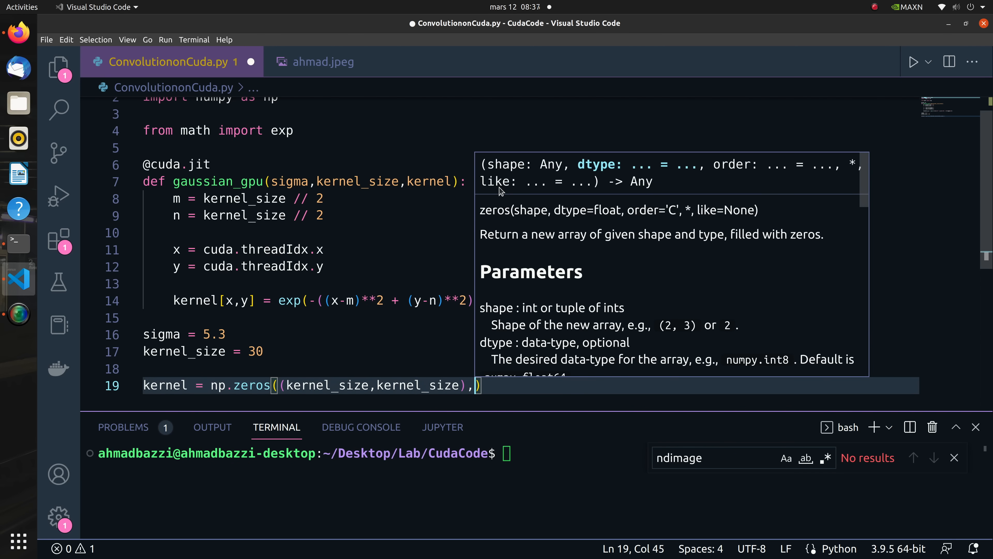
pyautogui.write('np.float32')
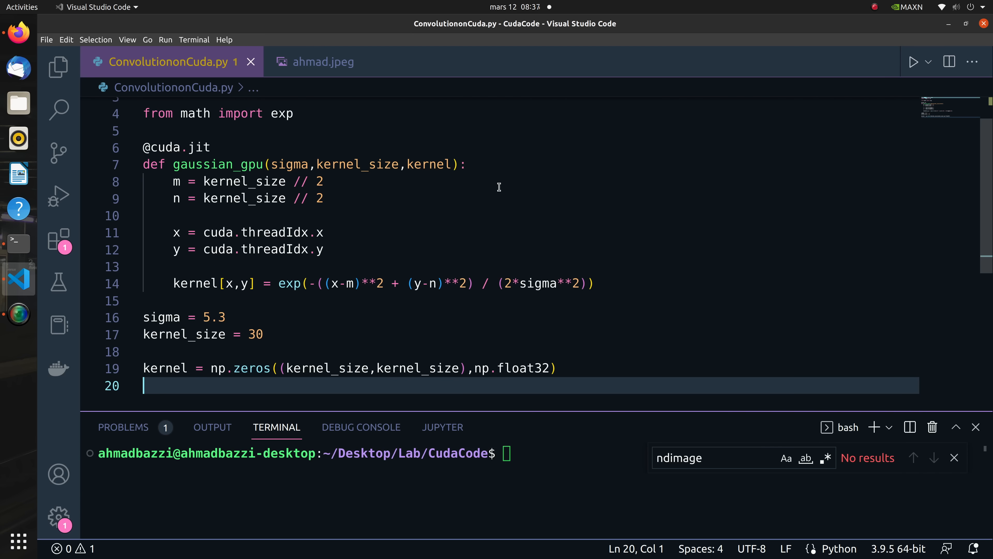
# - Copy the kernel onto the GPU with d_kernel = cuda.to_device(kernel)
pyautogui.write('d_k')
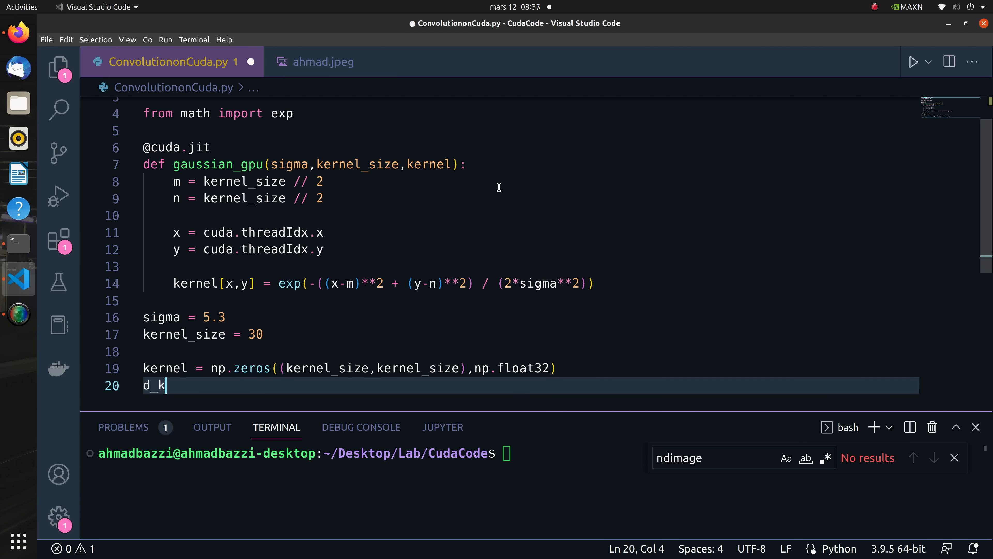
pyautogui.write('ernel')
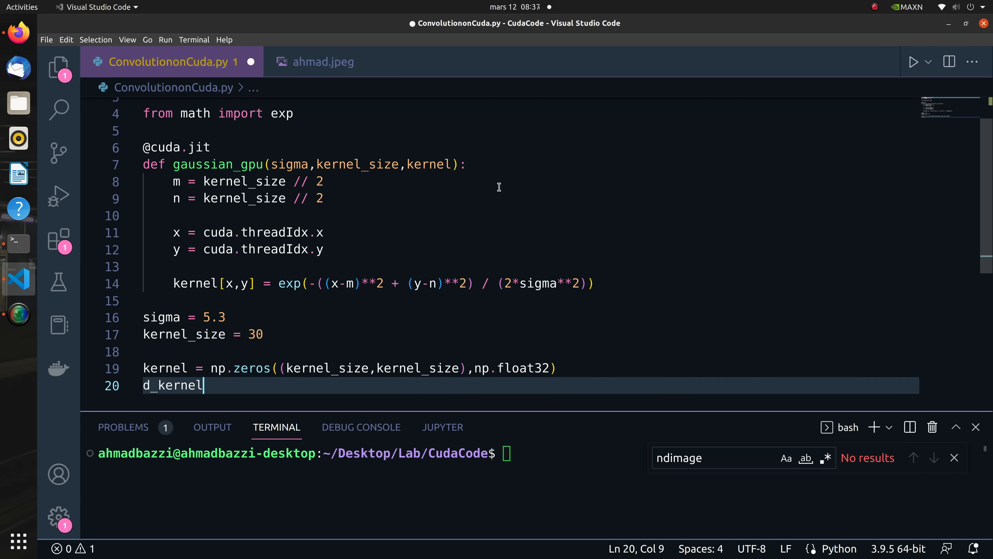
pyautogui.write('" "')
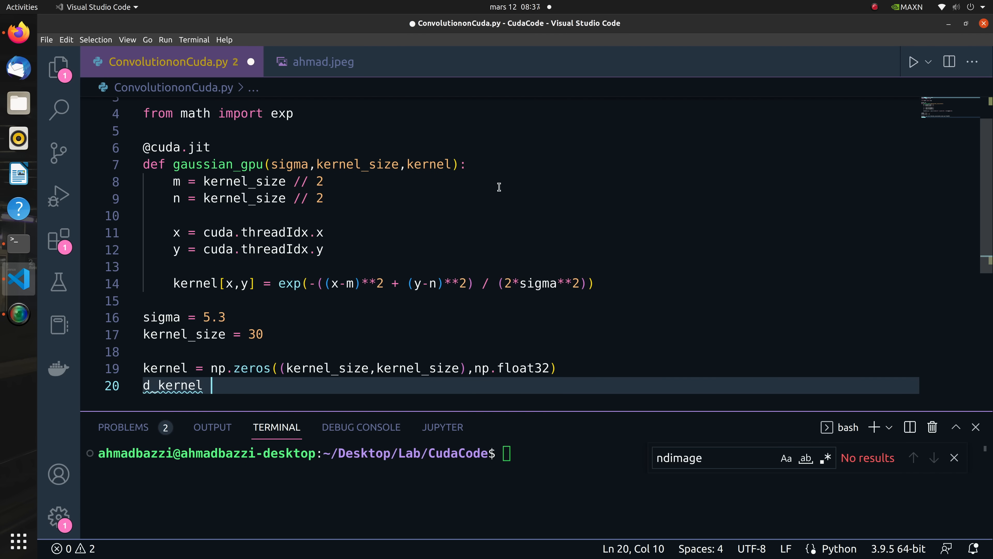
pyautogui.write('= cu')
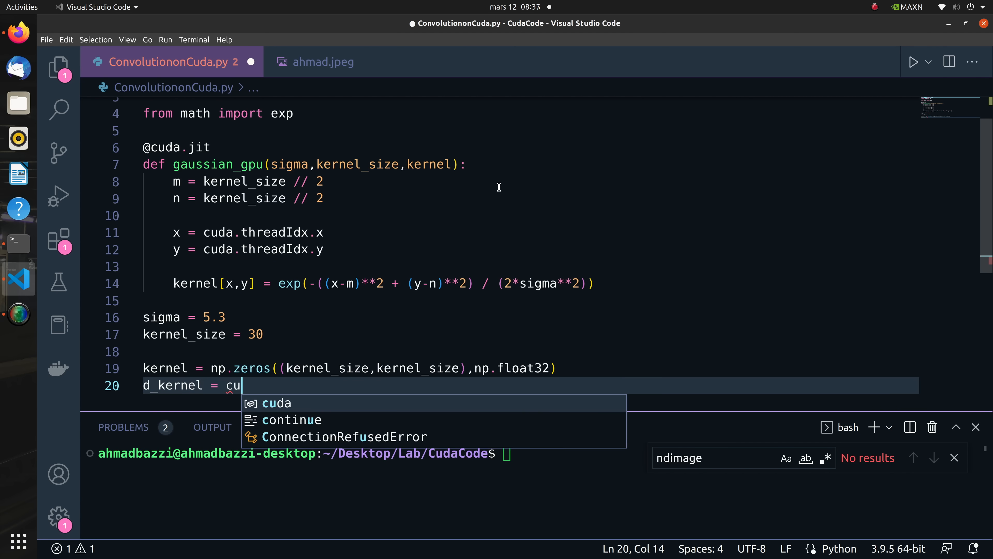
pyautogui.write('da.')
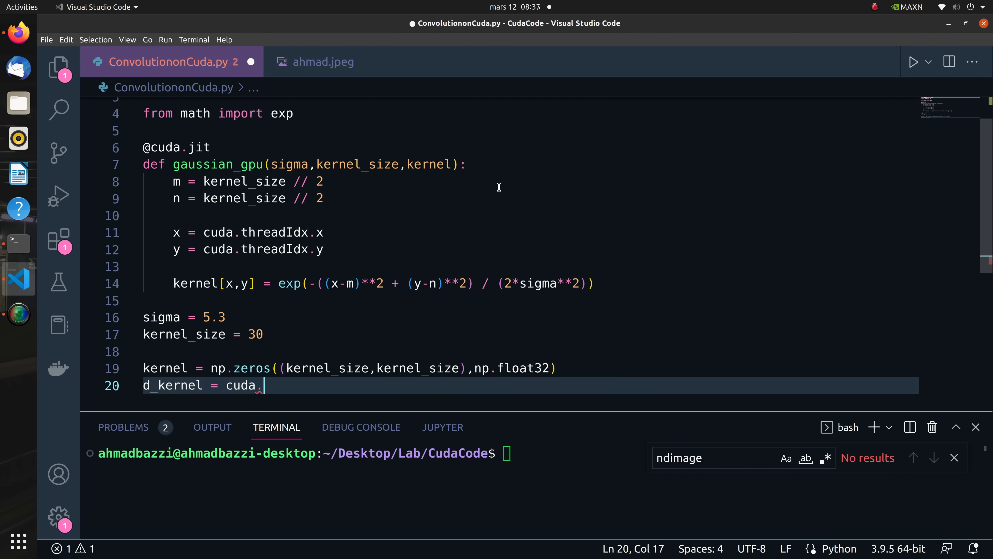
pyautogui.write('to_')
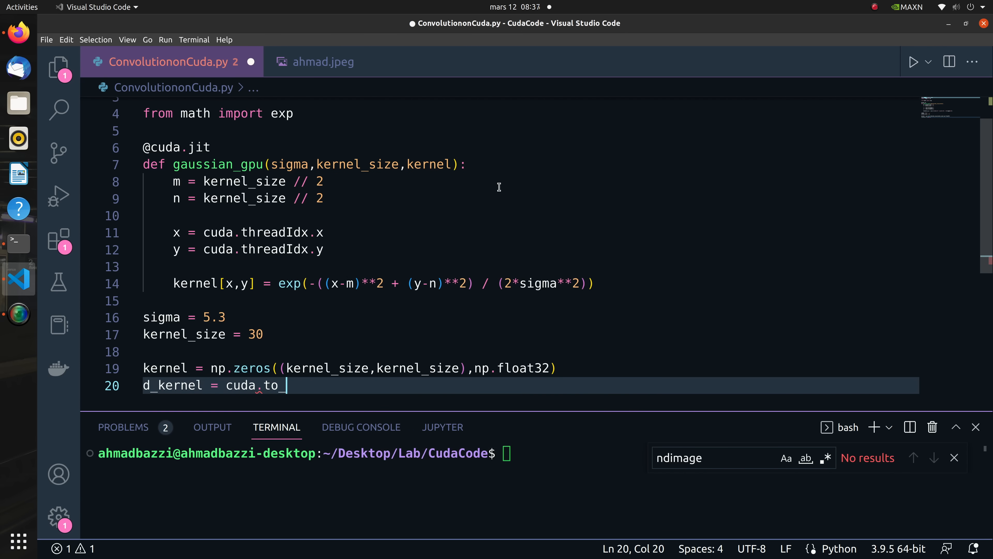
pyautogui.write('der')
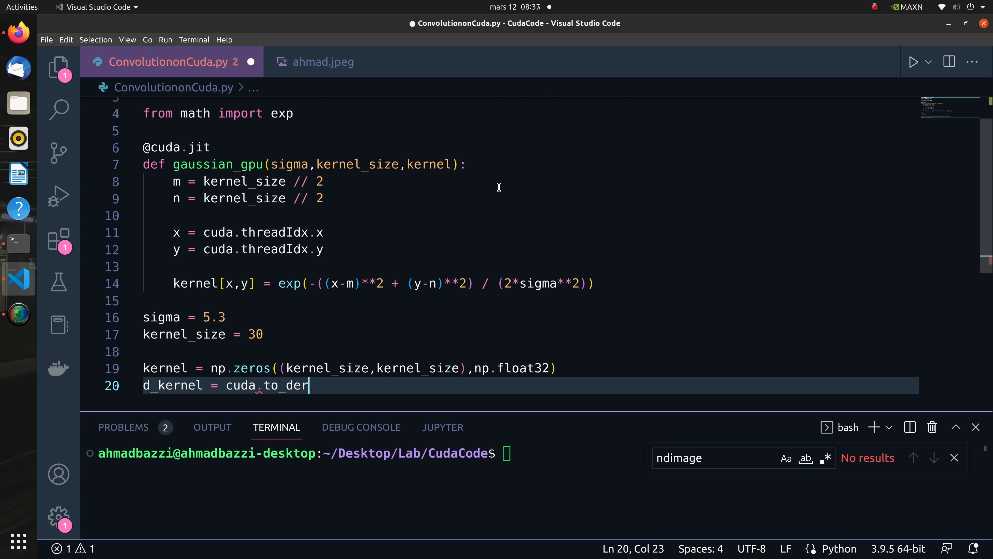
pyautogui.write('vice')
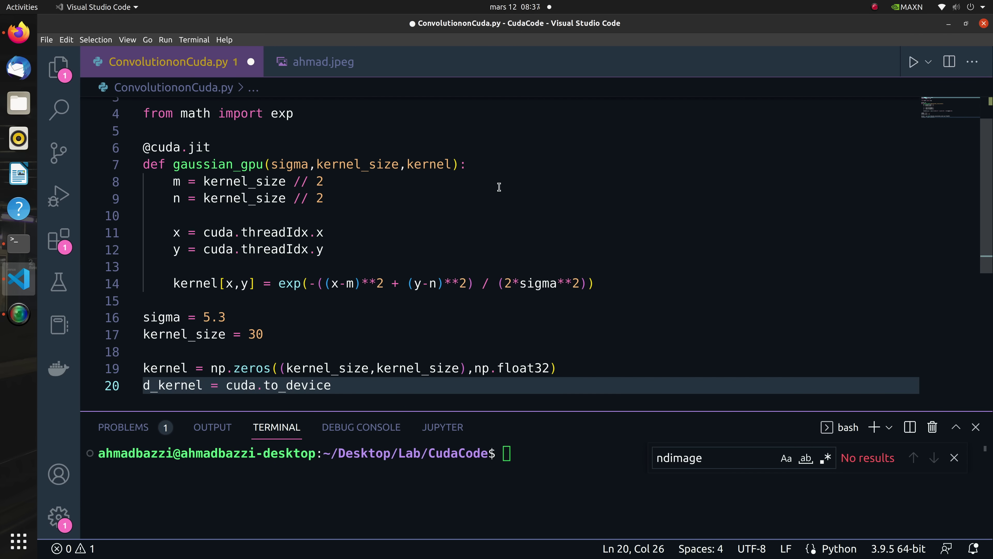
pyautogui.write('(k')
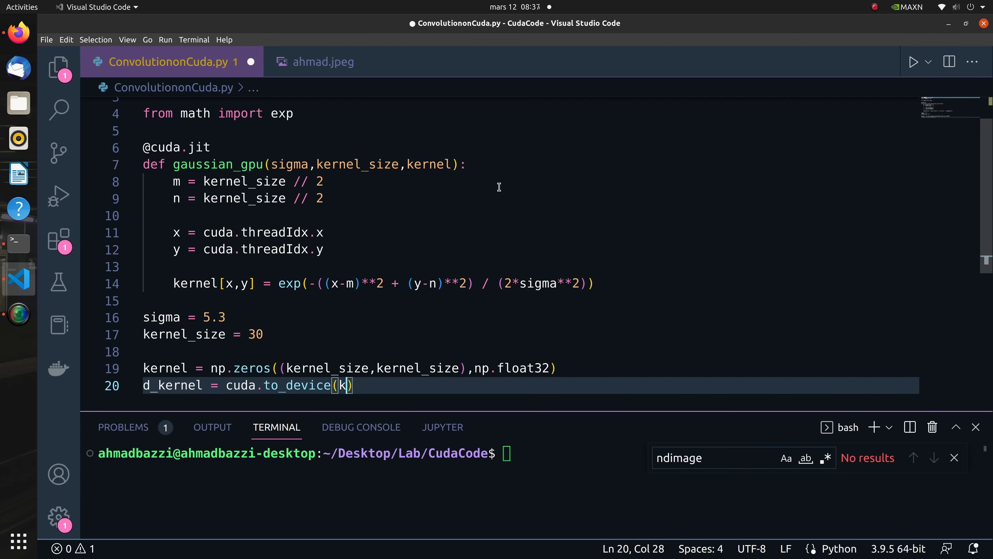
pyautogui.write('ernel')
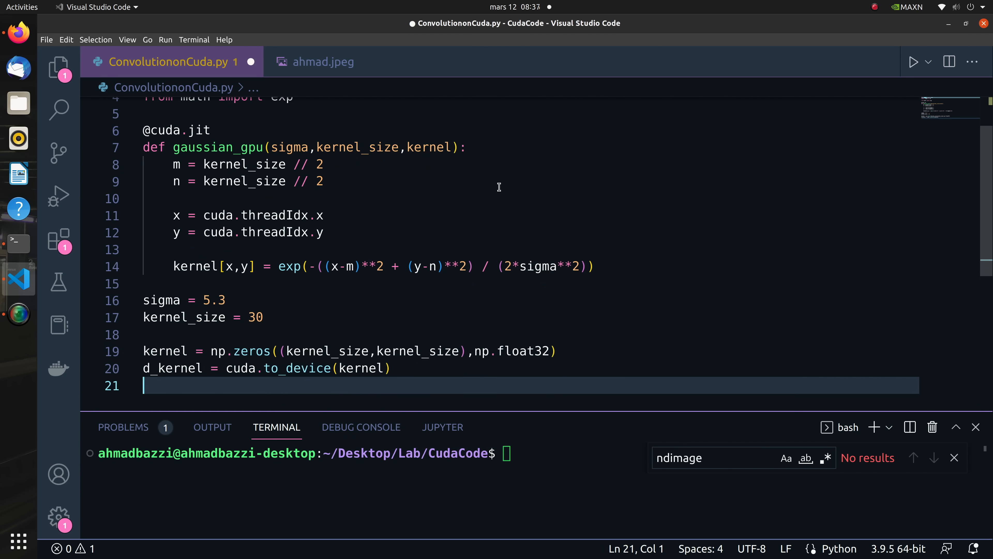
pyautogui.press('ctrl+s')
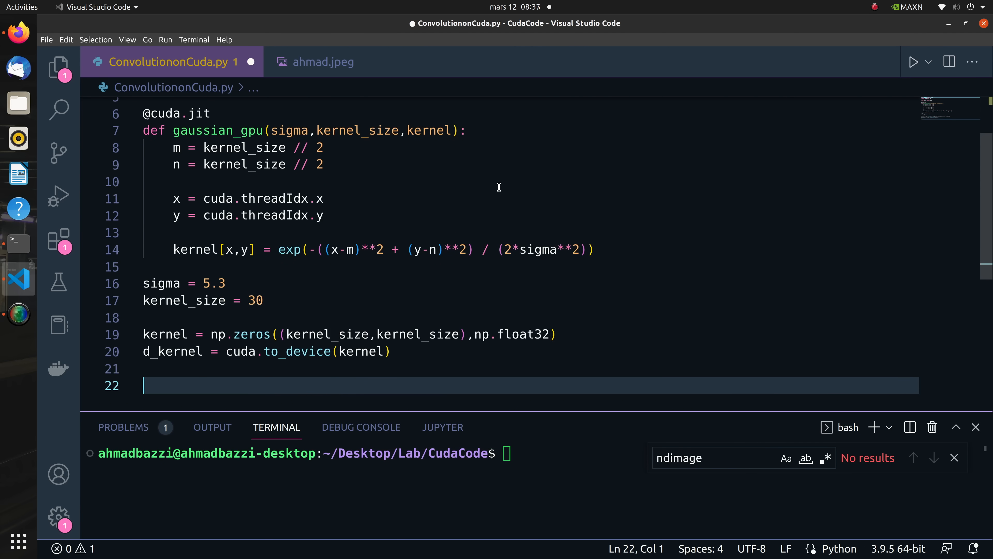
pyautogui.write('@cuda.jit')
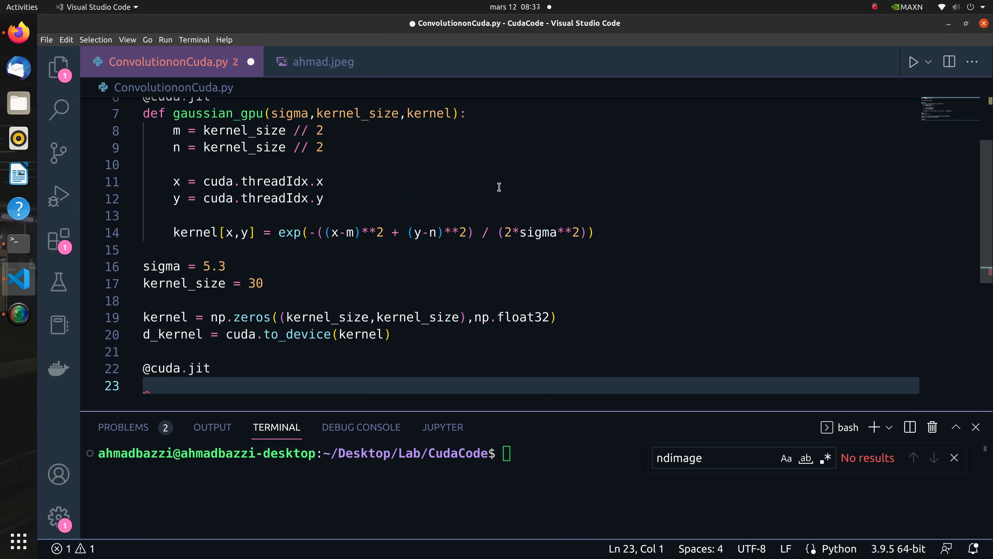
pyautogui.write('def con')
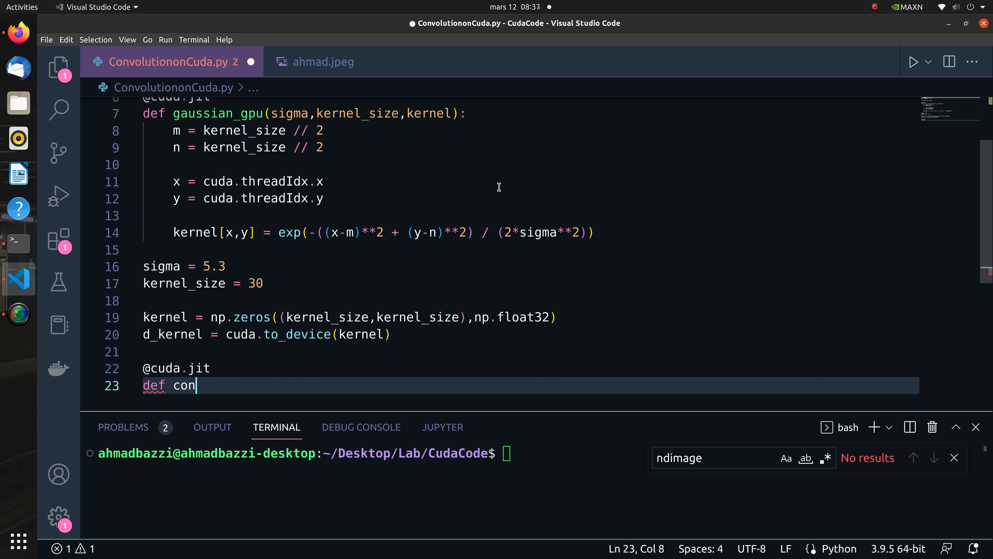
pyautogui.write('volve()')
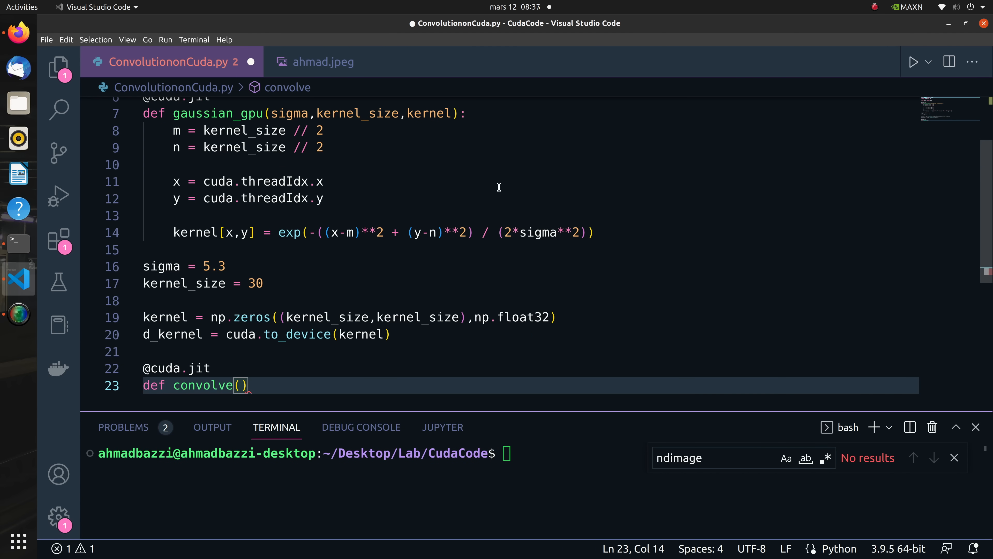
pyautogui.write('result,mask,')
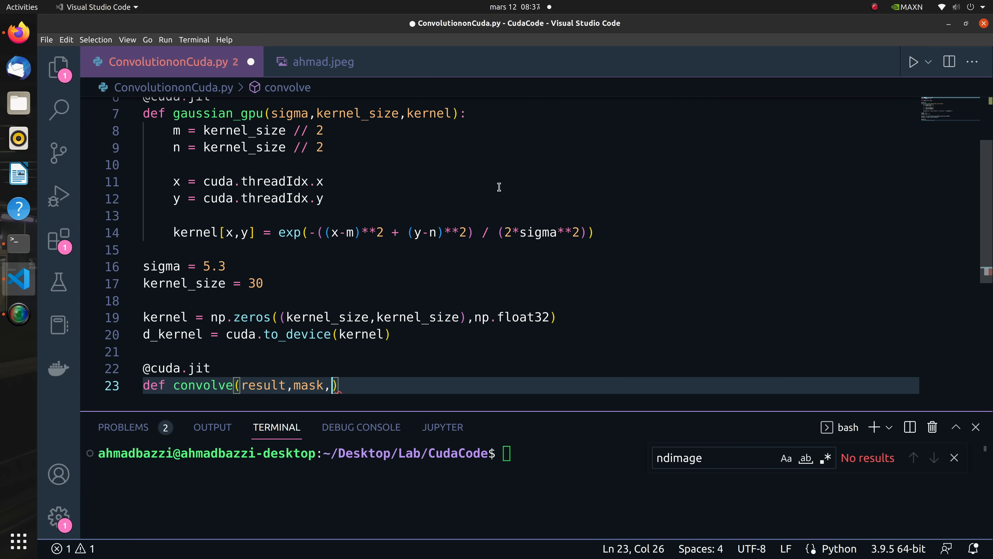
pyautogui.write('image')
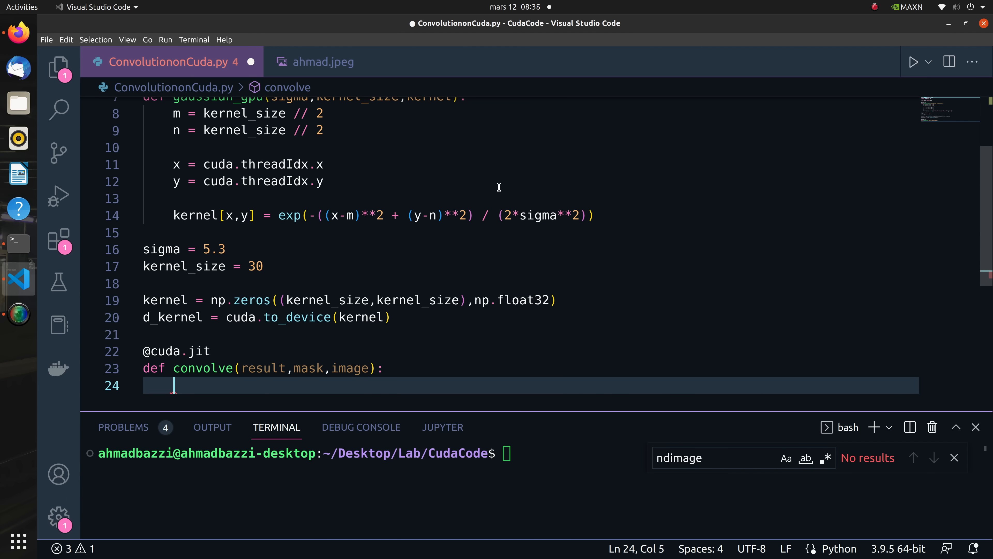
# - Get i, j = cuda.grid(2) and begin image_rows, image_cols = image.shape
pyautogui.write('i, j =')
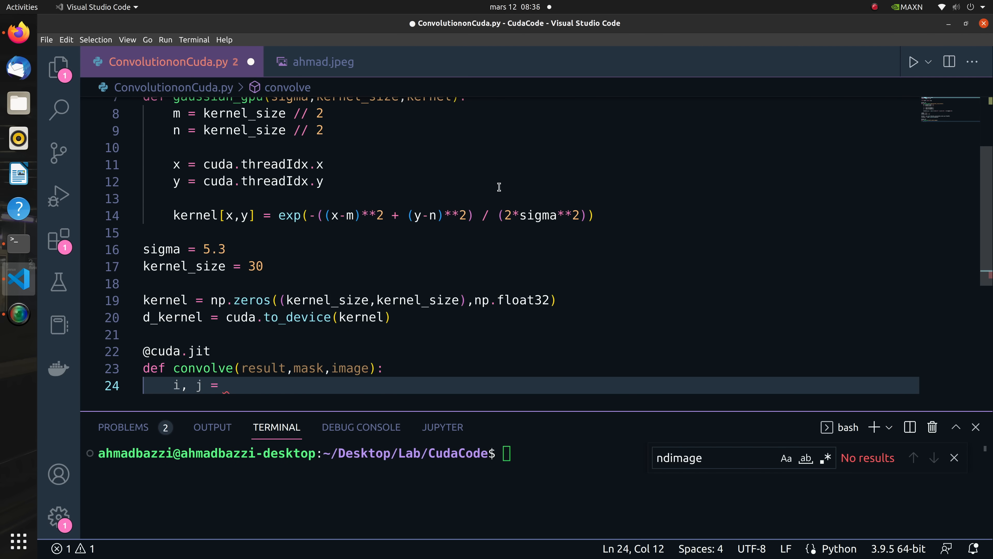
pyautogui.write('cuda.')
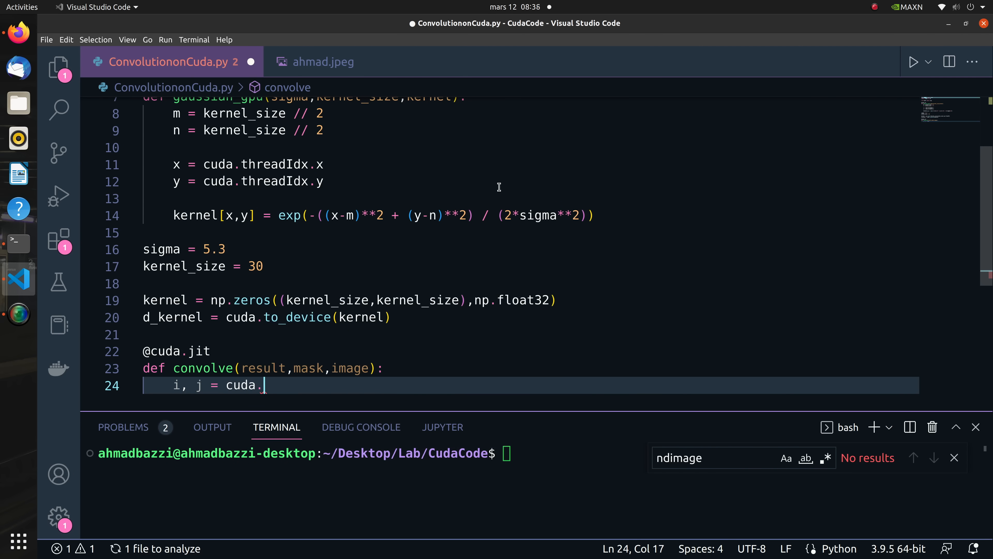
pyautogui.write('grid(2)')
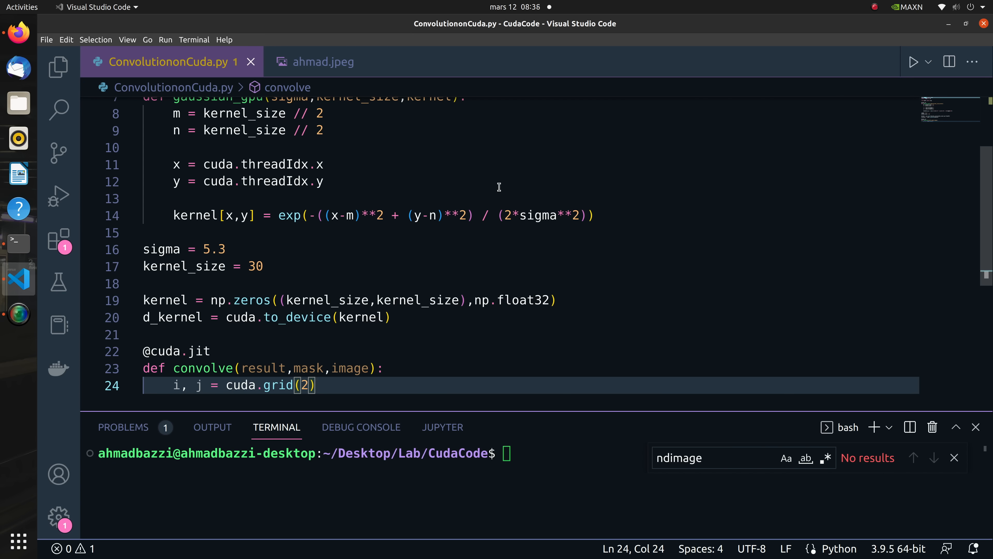
pyautogui.write('image_rows')
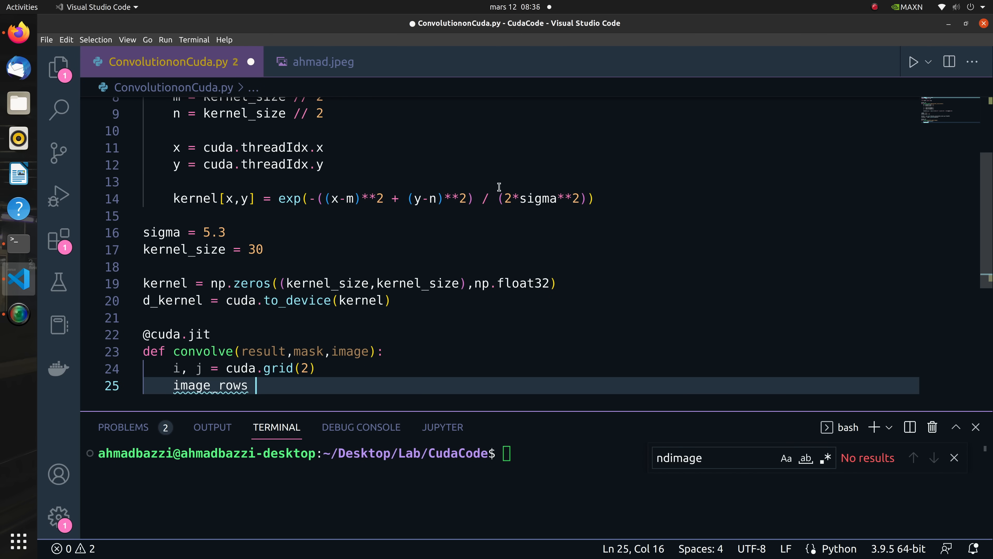
pyautogui.write(',')
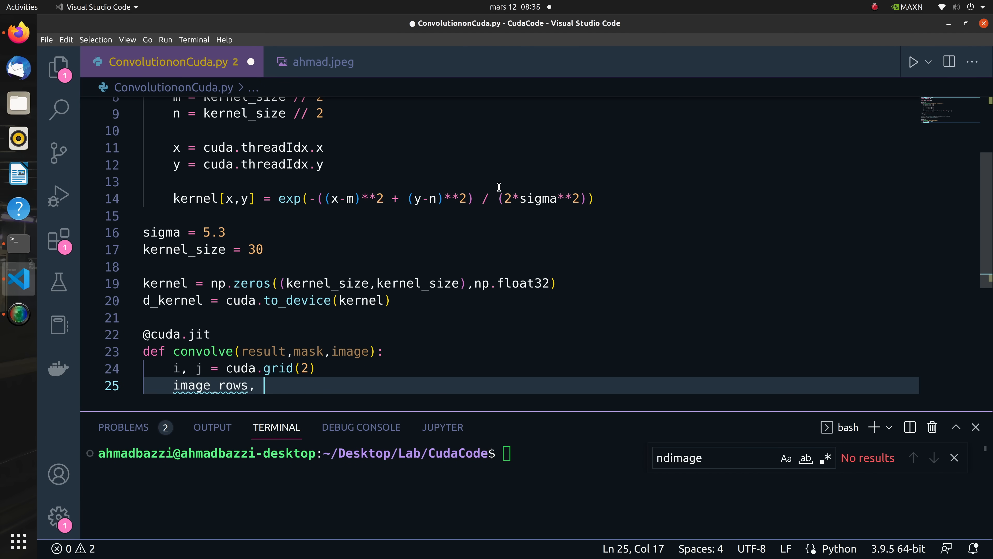
pyautogui.write('image_cols = image.s')
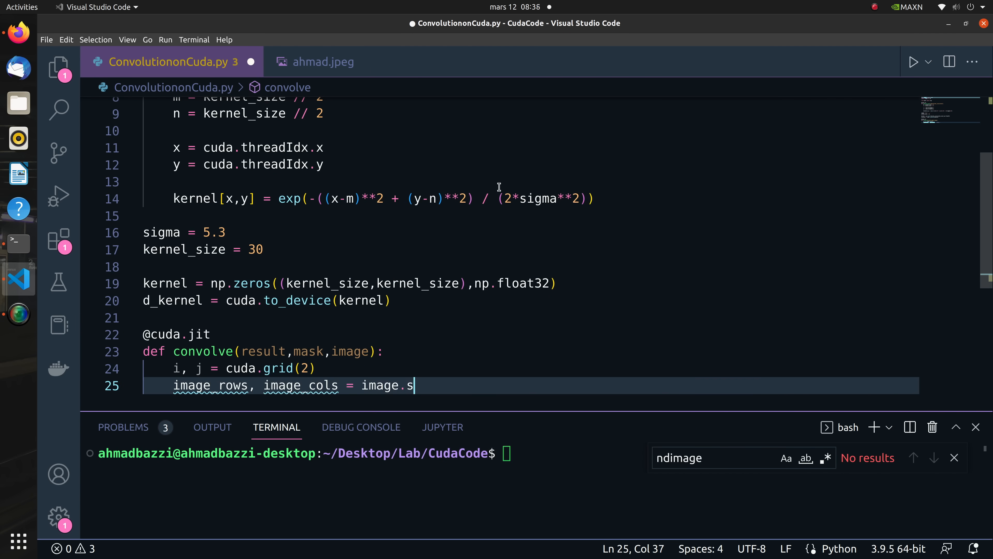
# - Finish image.shape and return early when i >= image_rows or j >= image_cols
pyautogui.write('hape')
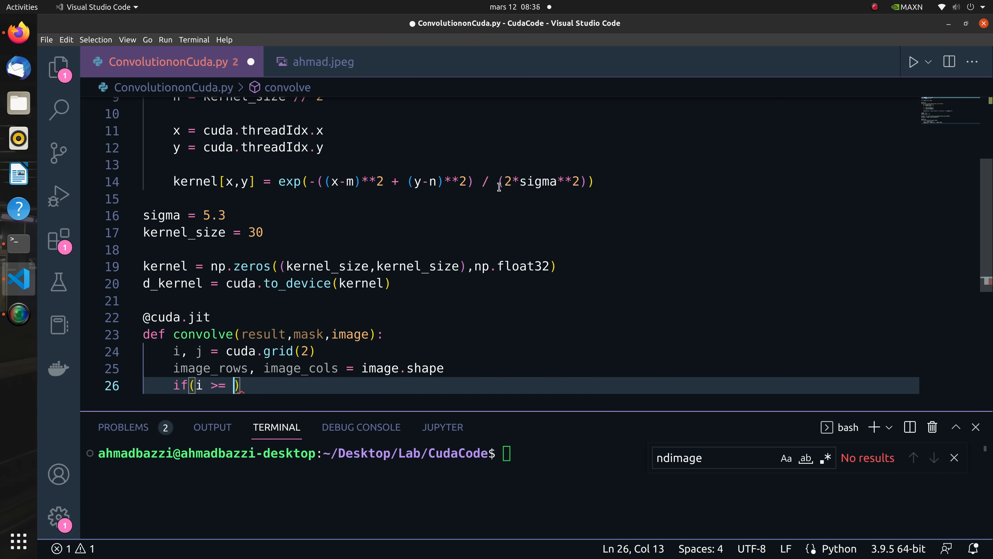
pyautogui.write('image_rows) or ()')
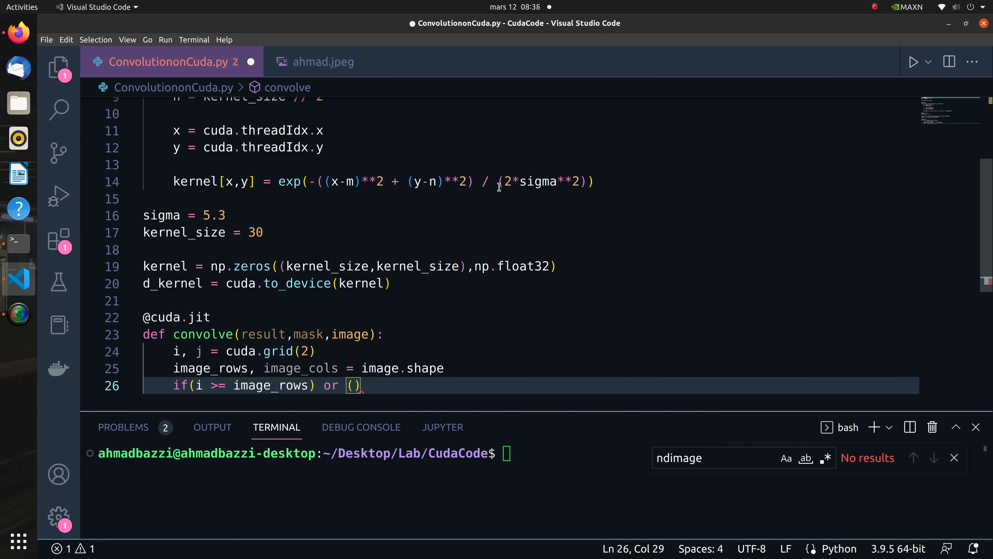
pyautogui.write('j >= image_cols')
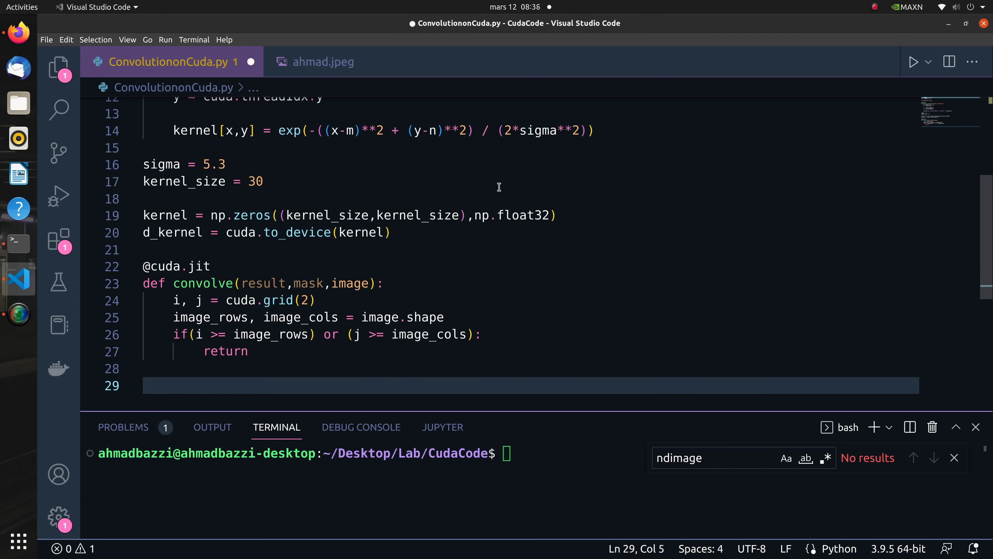
# - Compute delta_rows and delta_cols as mask.shape[0] // 2 and mask.shape[1] // 2
pyautogui.write('delta_rows = ma')
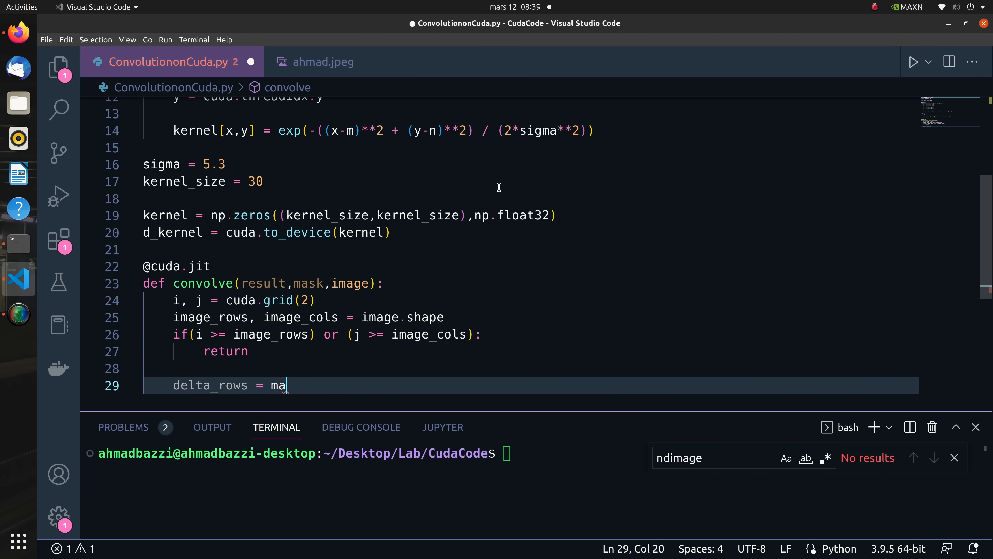
pyautogui.write('sk.s')
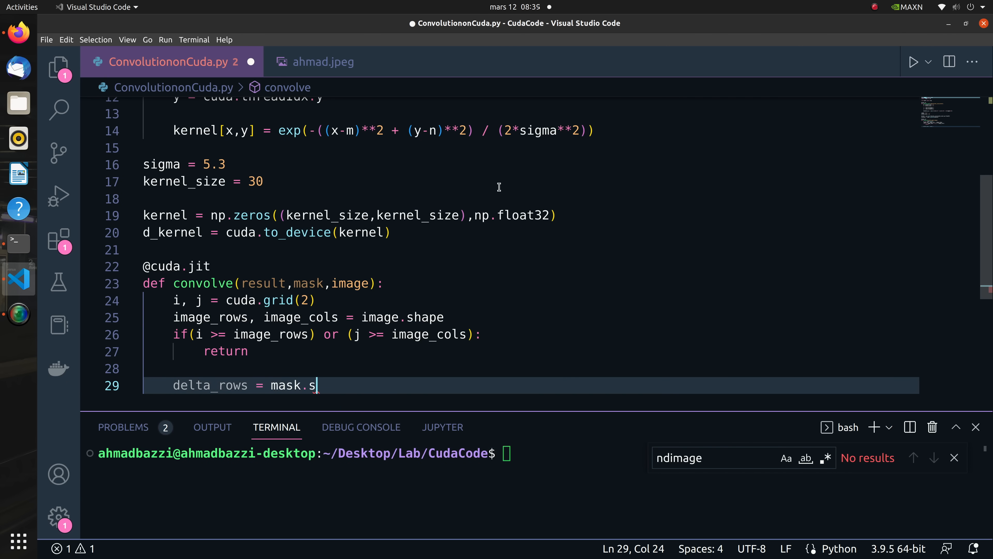
pyautogui.write('hape[0] // 2')
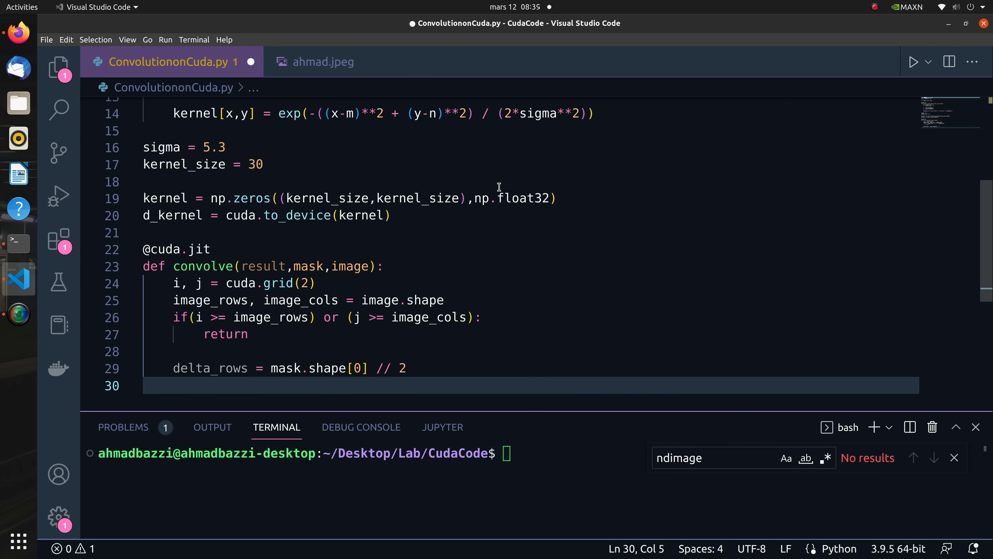
pyautogui.write('delta_cols')
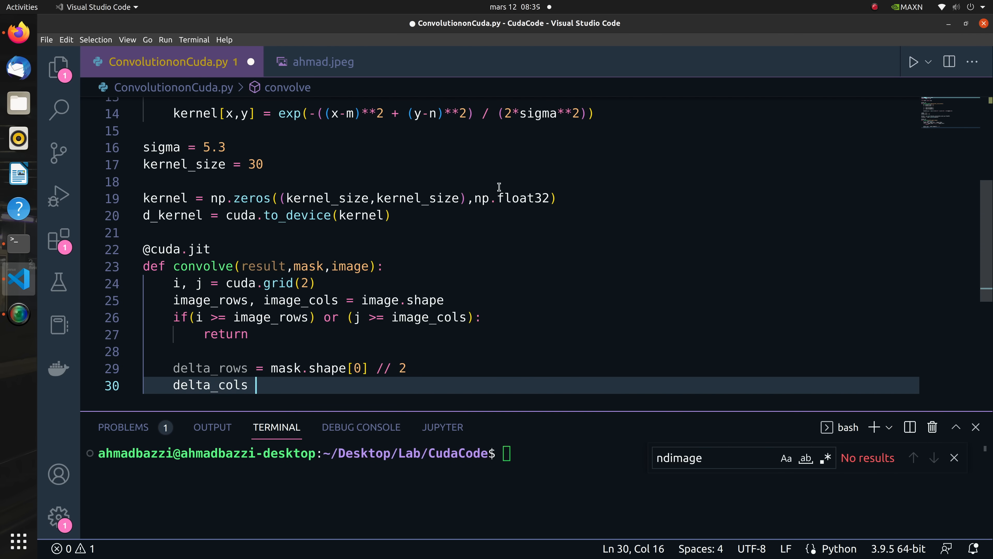
pyautogui.write('= mask.s')
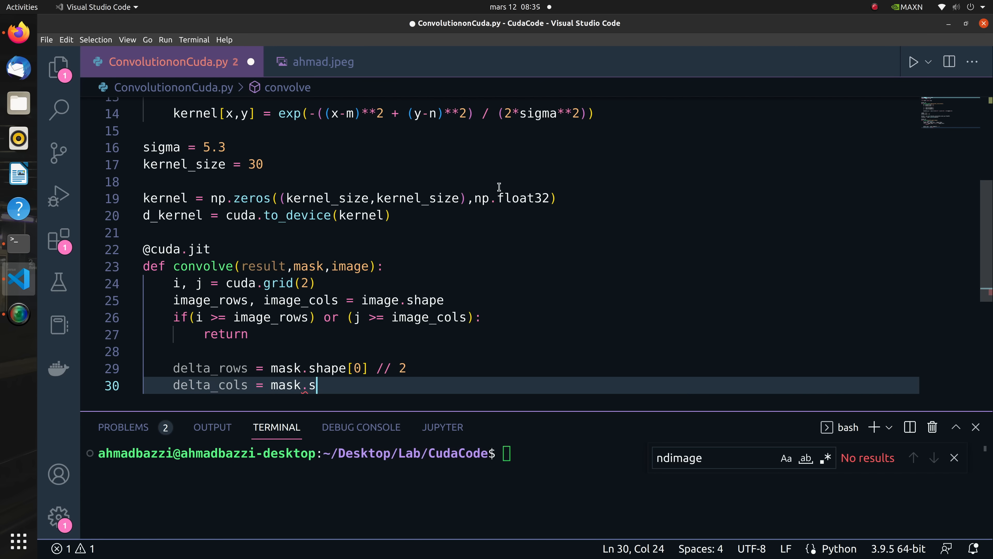
pyautogui.write('hape[1] // 2')
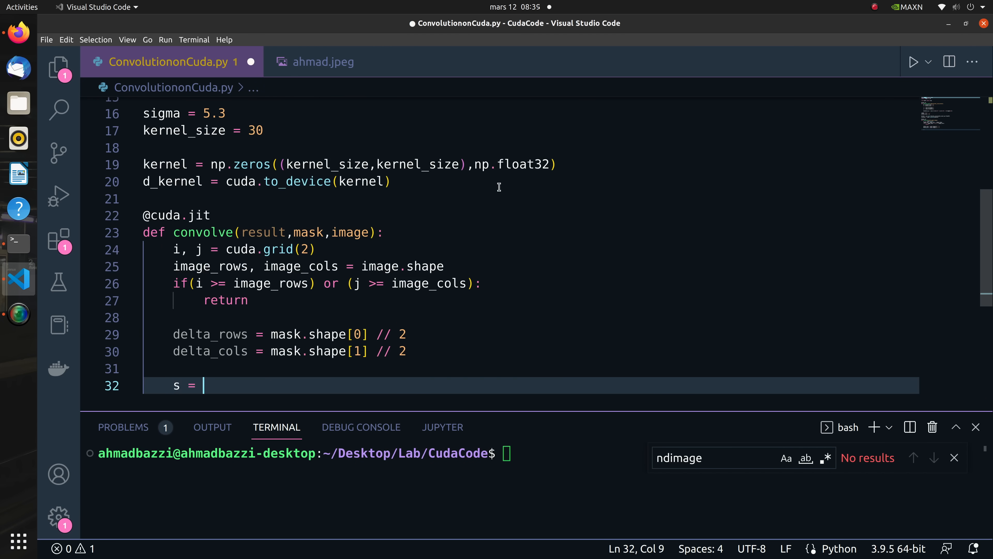
# - Initialise s = 0 and open nested loops over k in mask.shape[0] and l in mask.shape[1]
pyautogui.write('0')
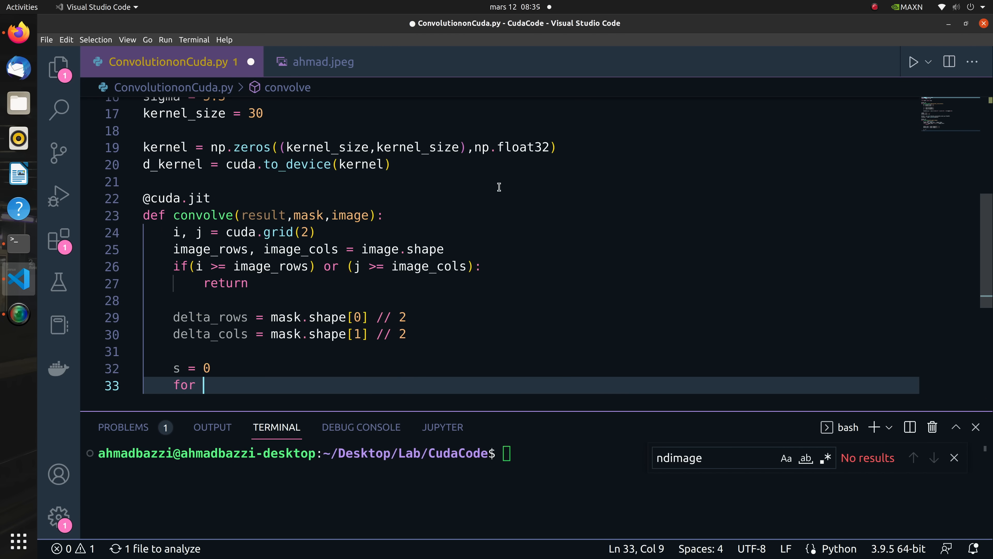
pyautogui.write('k in range(')
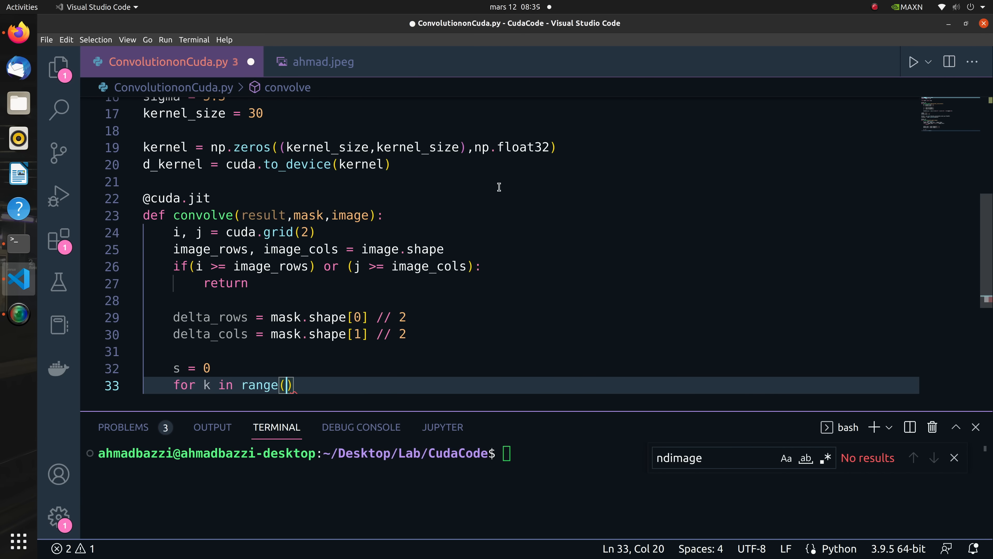
pyautogui.write('mask.')
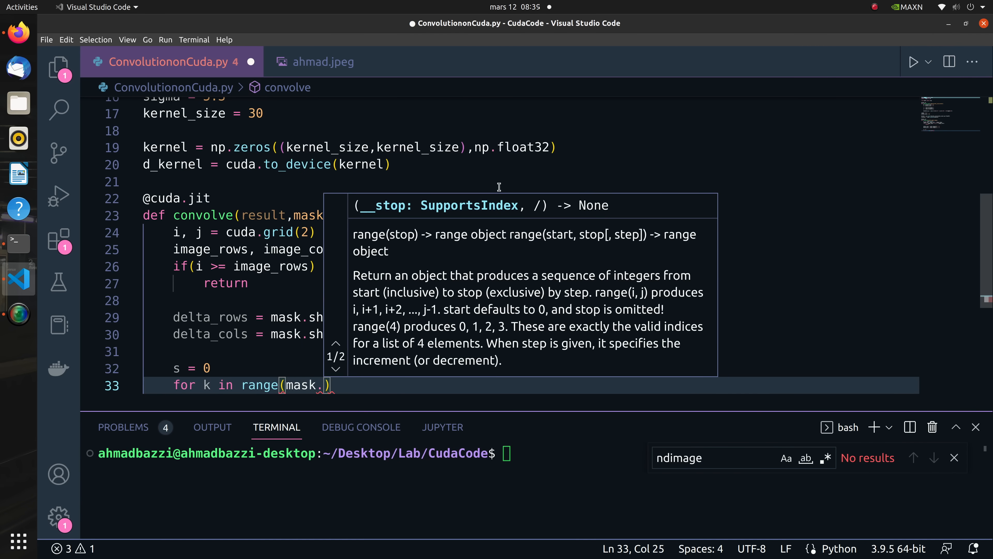
pyautogui.write('shape[0')
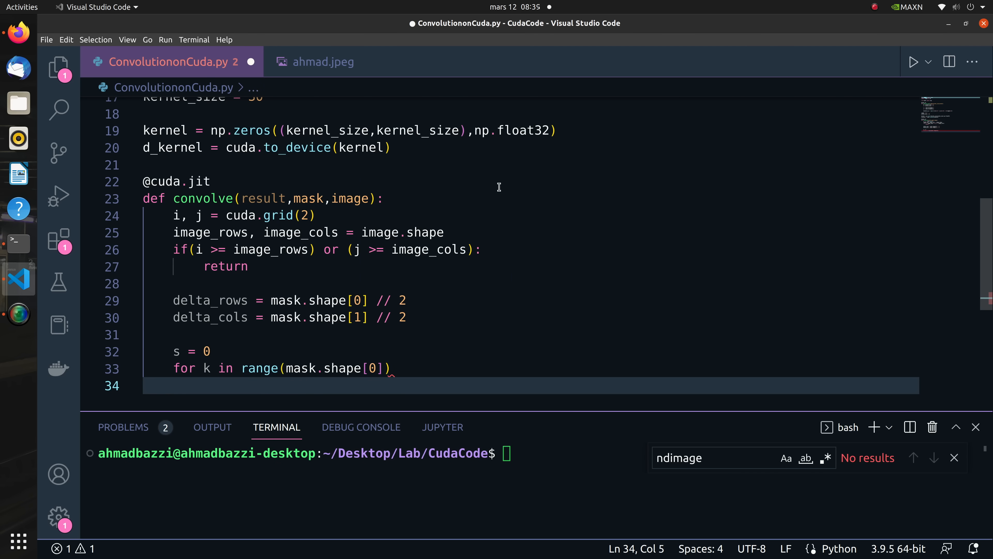
pyautogui.write(':')
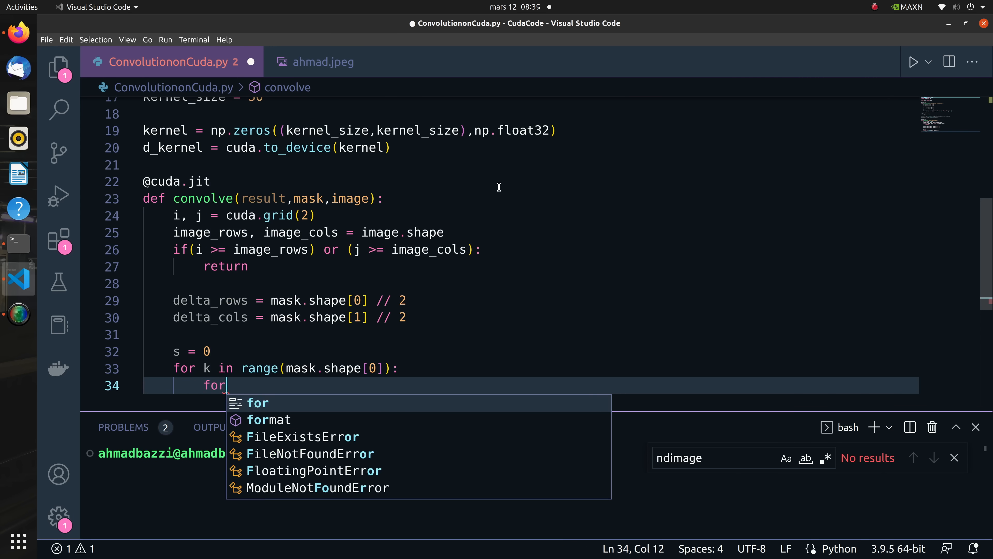
pyautogui.write('l in range(mask.shape')
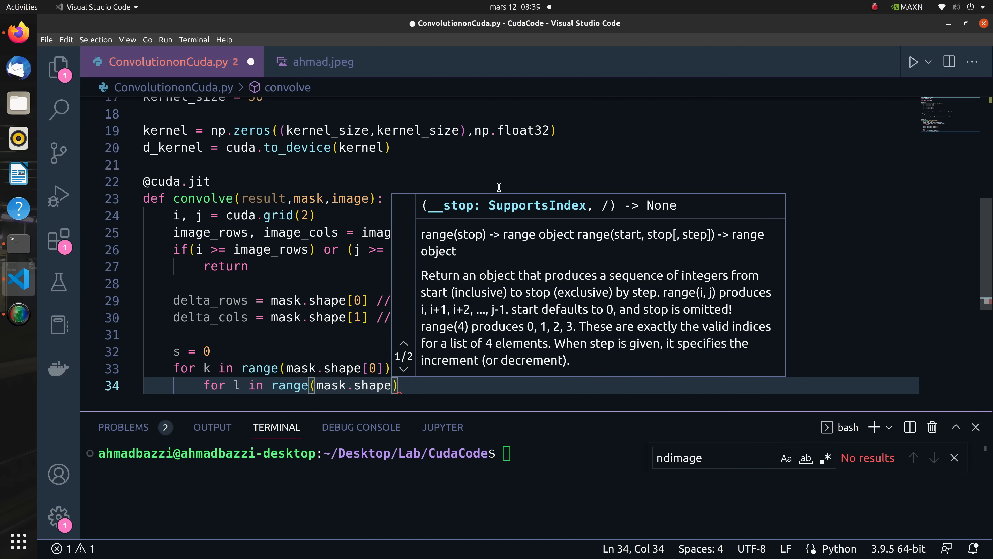
pyautogui.press('Enter')
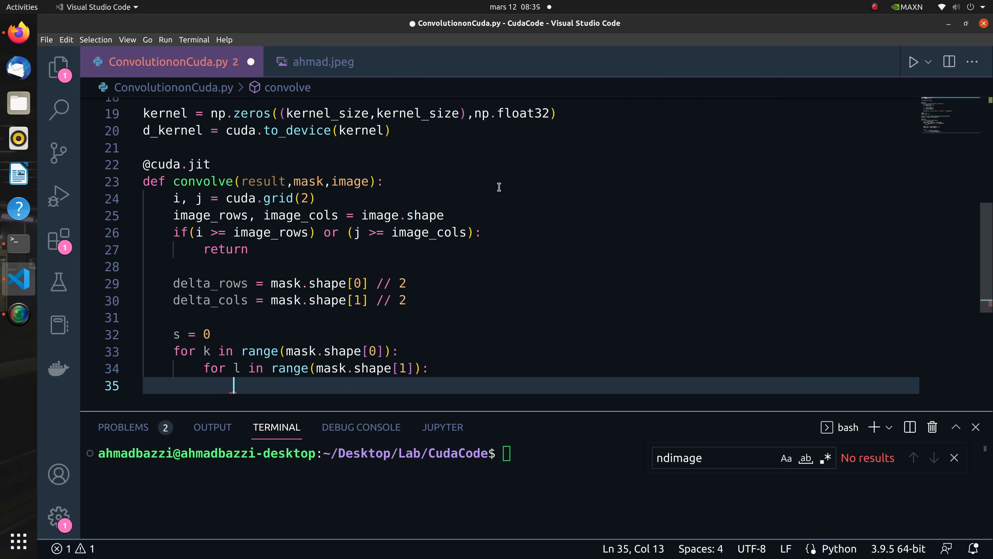
# - Compute i_k = i - k + delta_rows and j_l = j - l + delta_cols in the inner loop
pyautogui.write('i_k =')
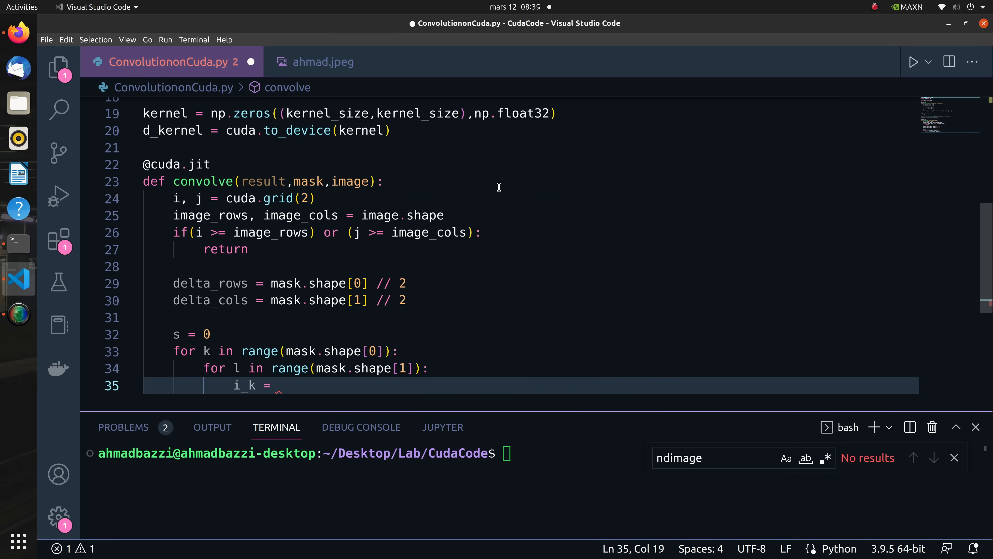
pyautogui.write('i - k +')
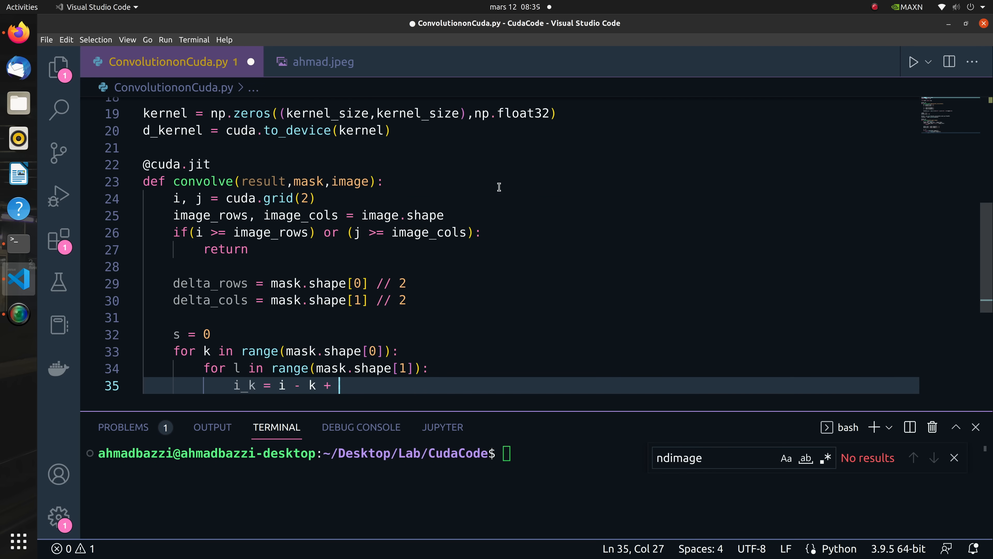
pyautogui.write('delta_rows')
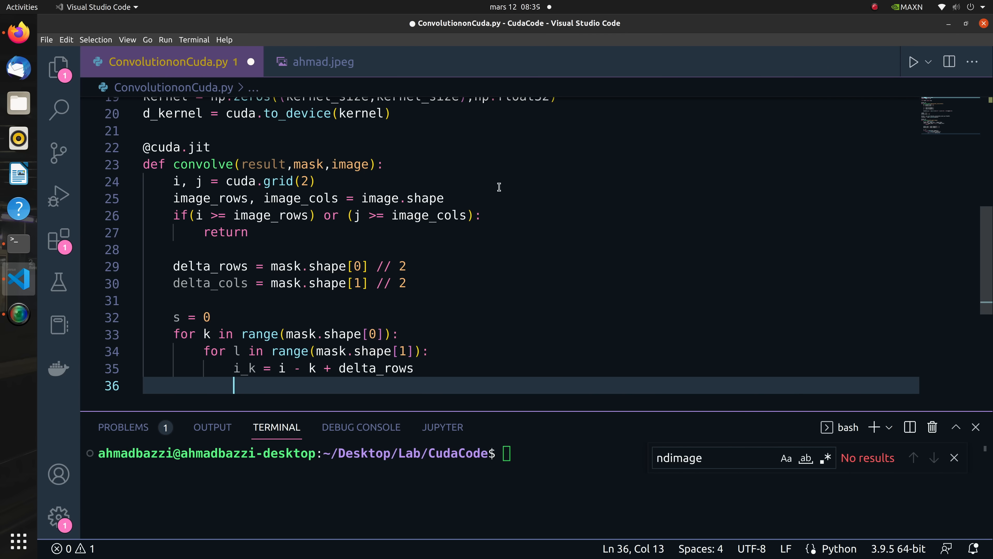
pyautogui.write('j_l =')
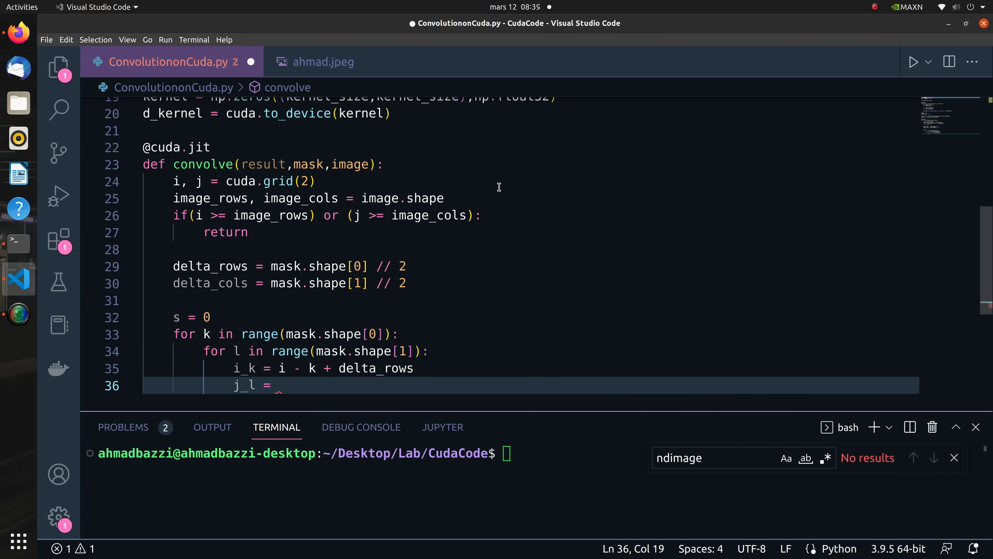
pyautogui.write('j - l')
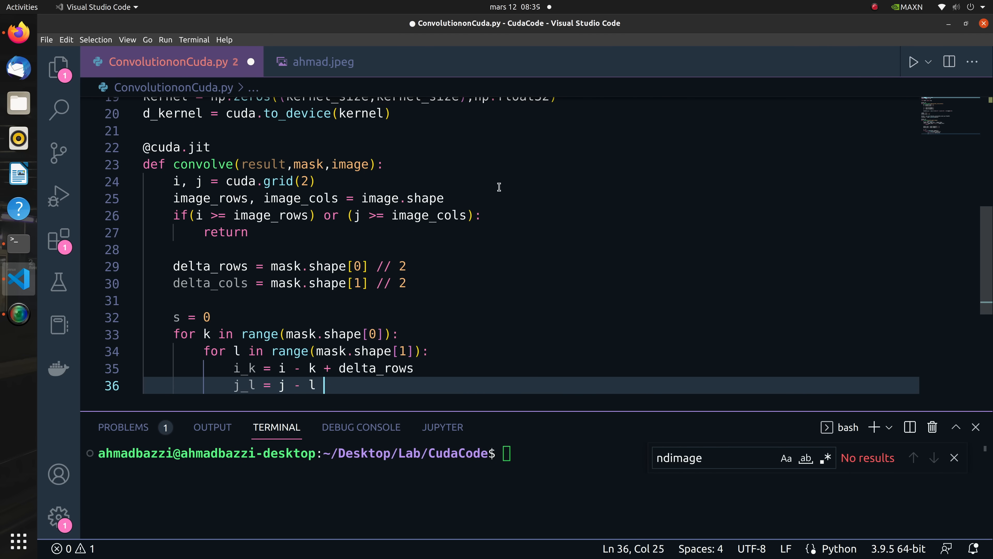
pyautogui.write('+ delta_cols')
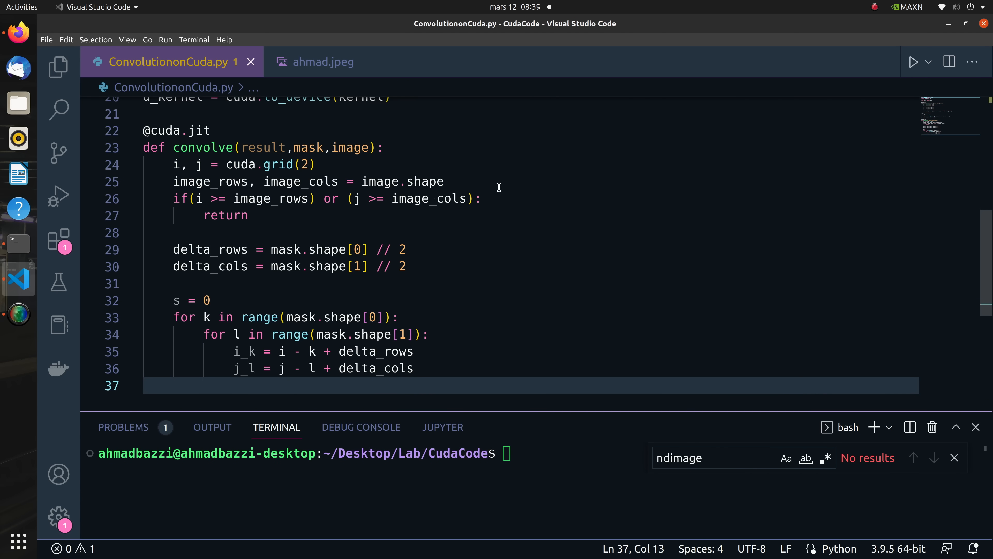
# - Add the if checking i_k within [0, image_rows) and j_l within [0, image_cols]
pyautogui.write('if (')
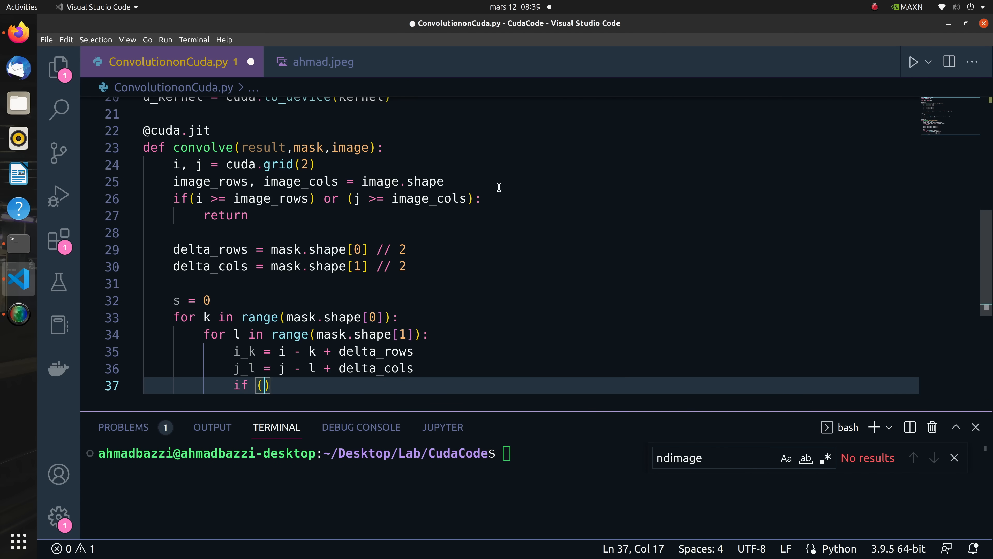
pyautogui.write('i_k >= 0')
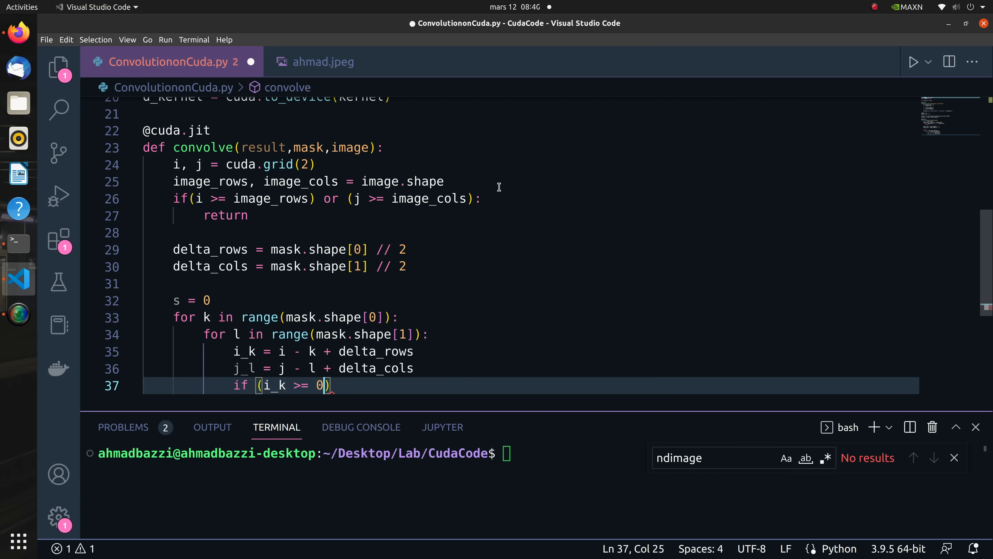
pyautogui.write('and (i_k')
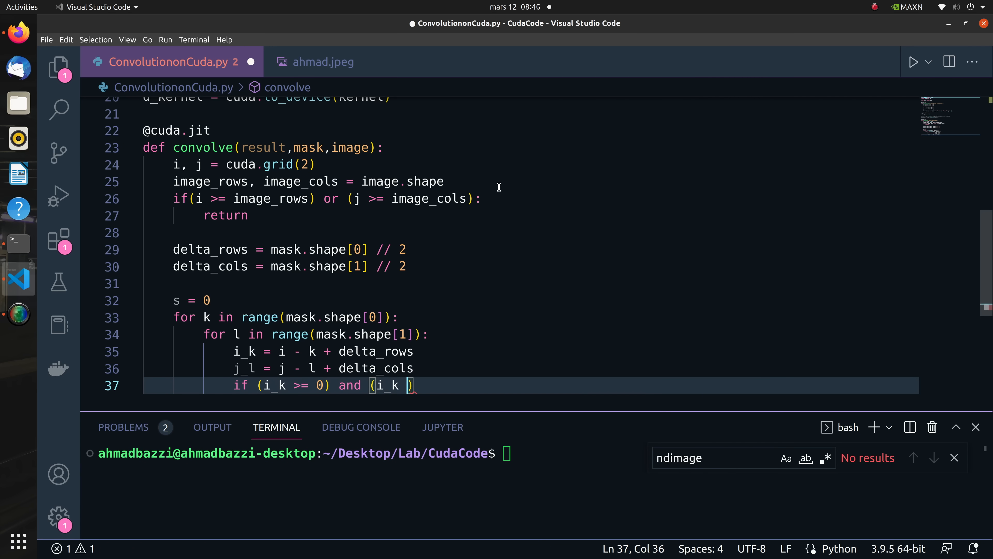
pyautogui.write('< image_rows')
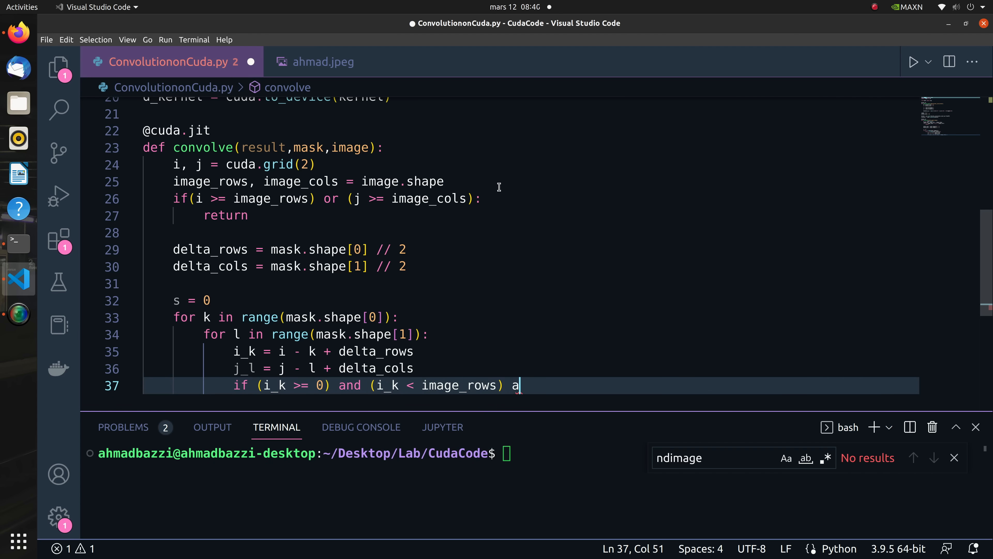
pyautogui.write('nd (')
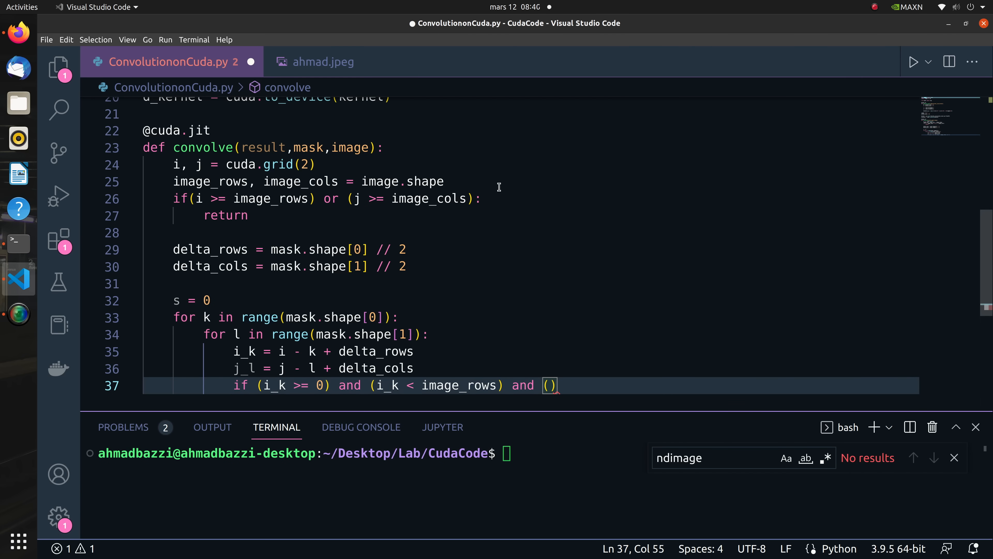
pyautogui.write('j+_')
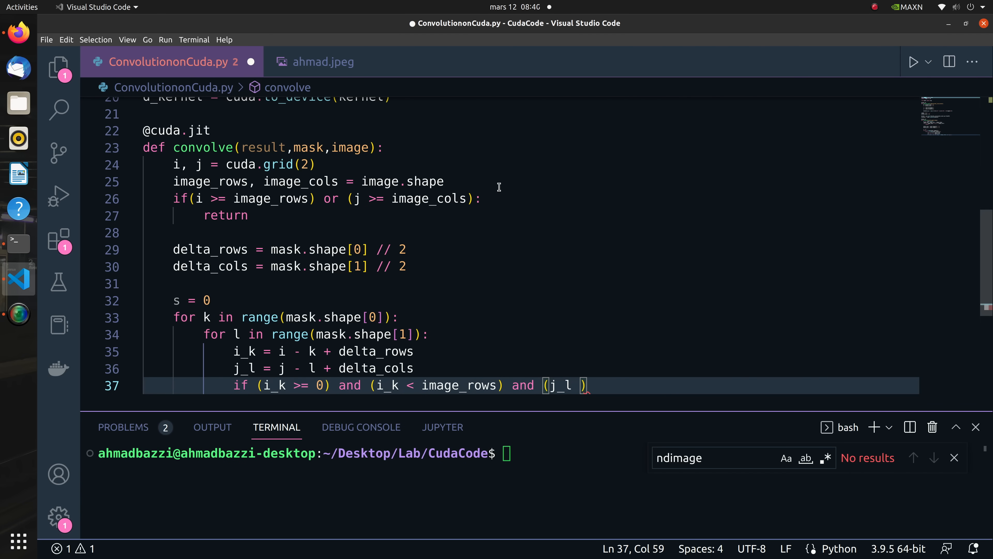
pyautogui.write('>= 0')
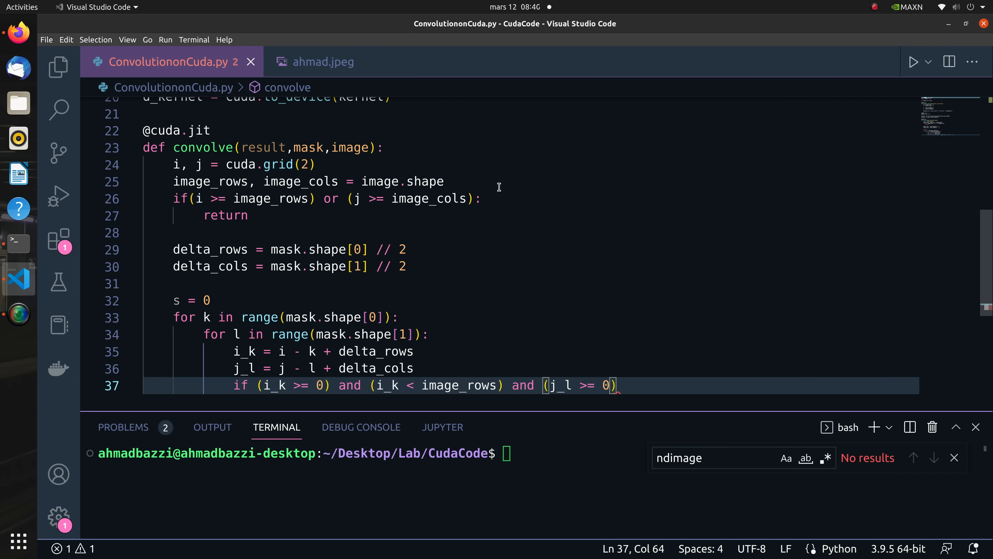
pyautogui.write('and')
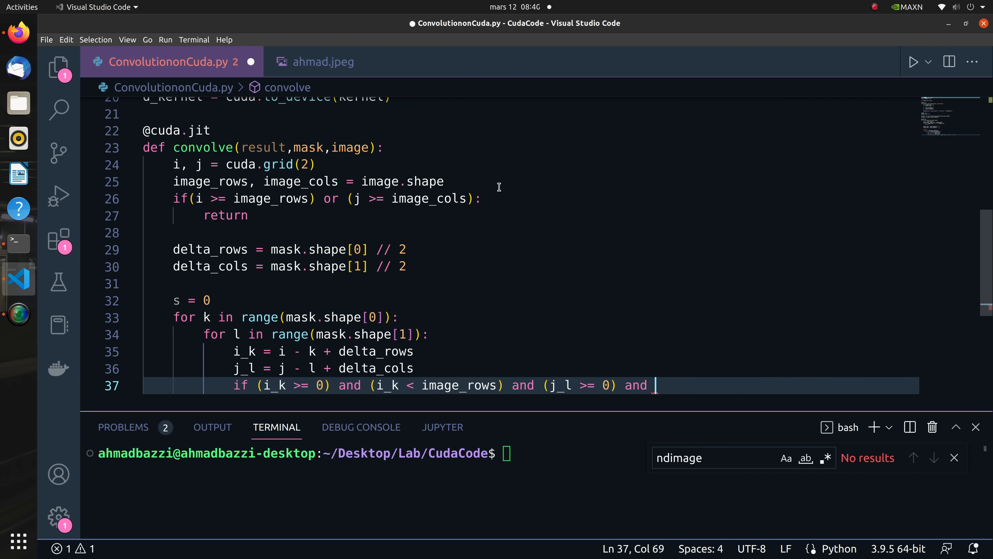
pyautogui.write('(')
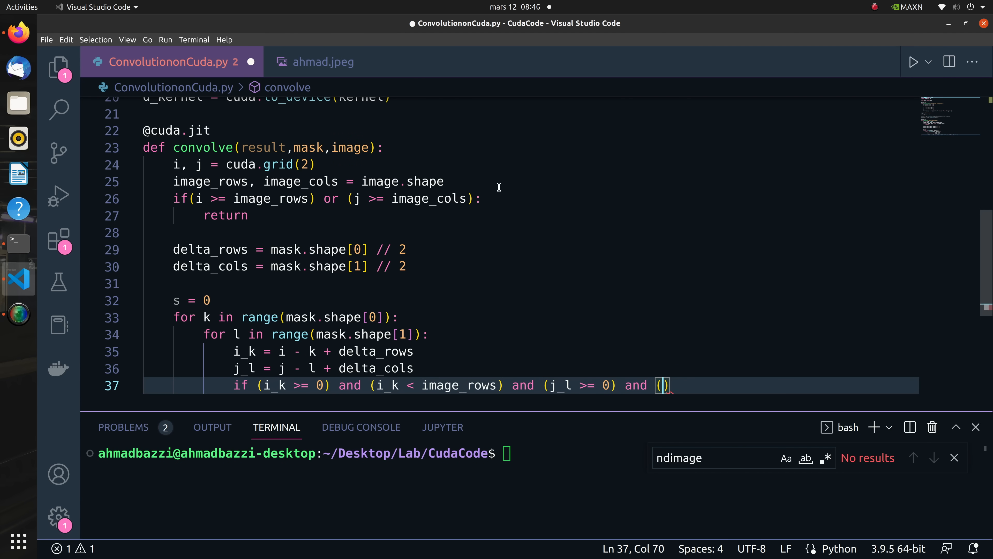
pyautogui.write('j_')
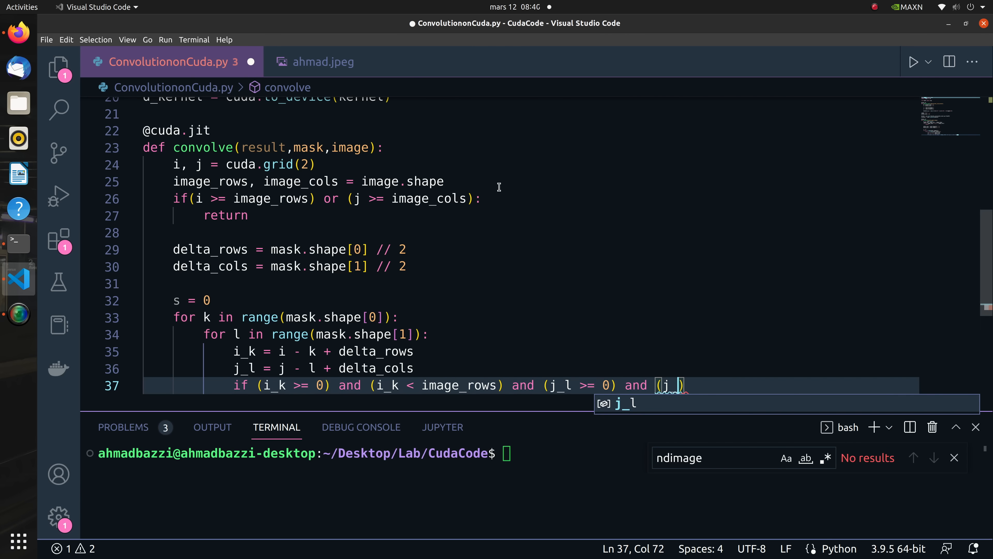
pyautogui.write('<=')
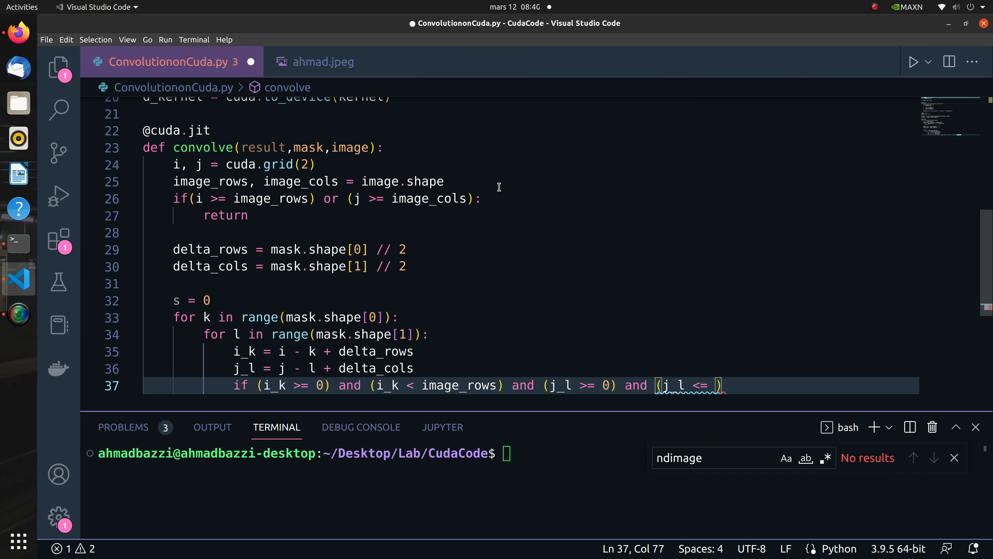
pyautogui.write('image_cols)')
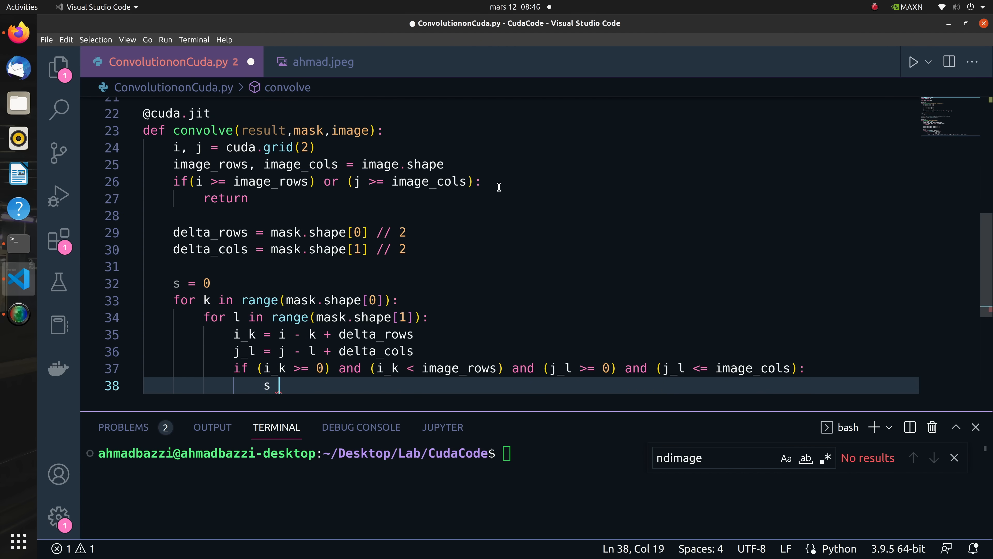
# - Accumulate s += mask[k,l] * image[i_k, j_l] inside the bounds check of the convolve kernel
pyautogui.write('+=')
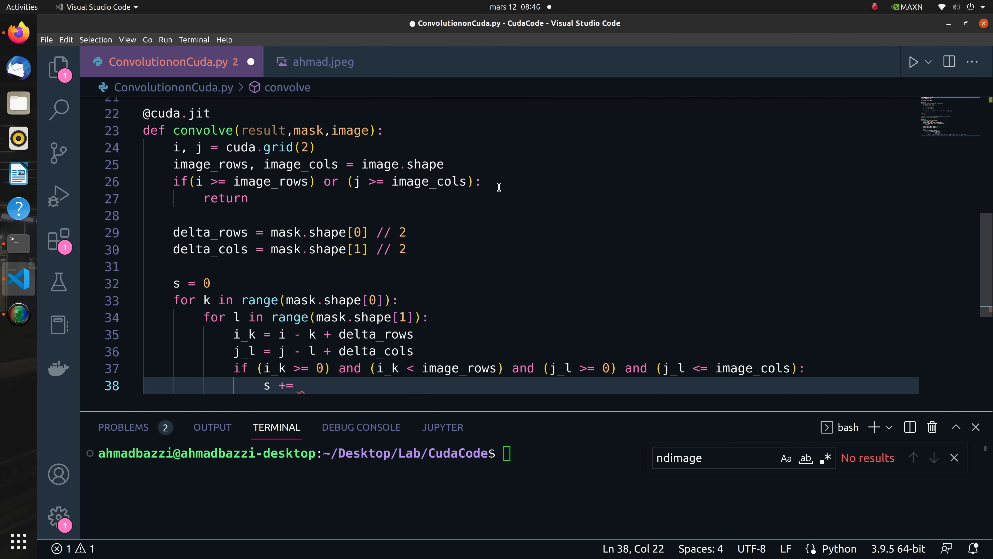
pyautogui.write('mask[k]')
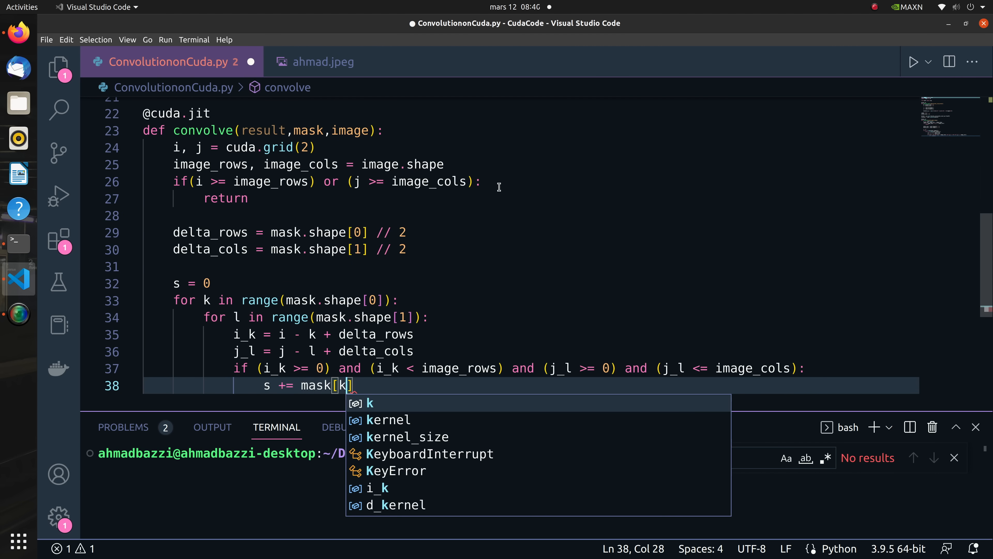
pyautogui.write(',l]')
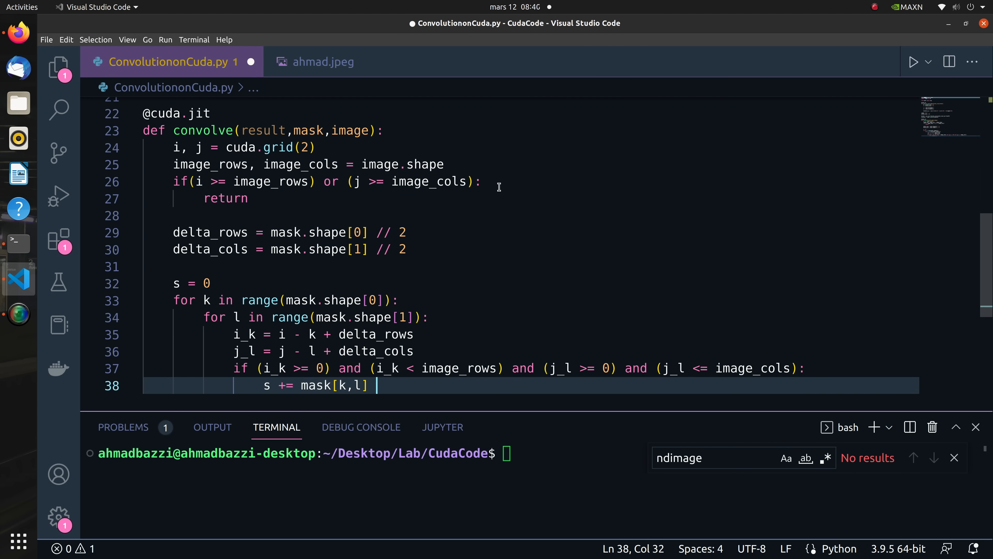
pyautogui.write('* image')
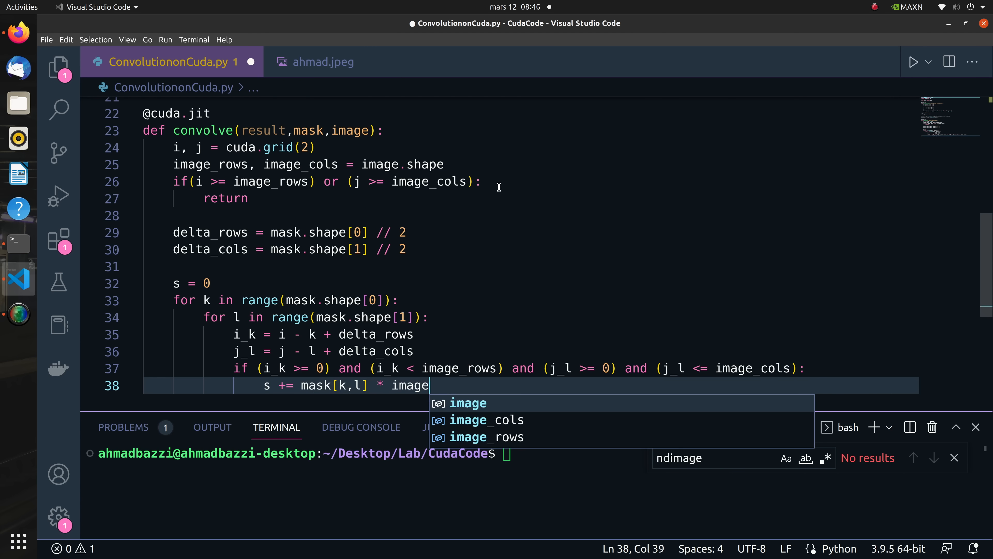
pyautogui.write('[i]')
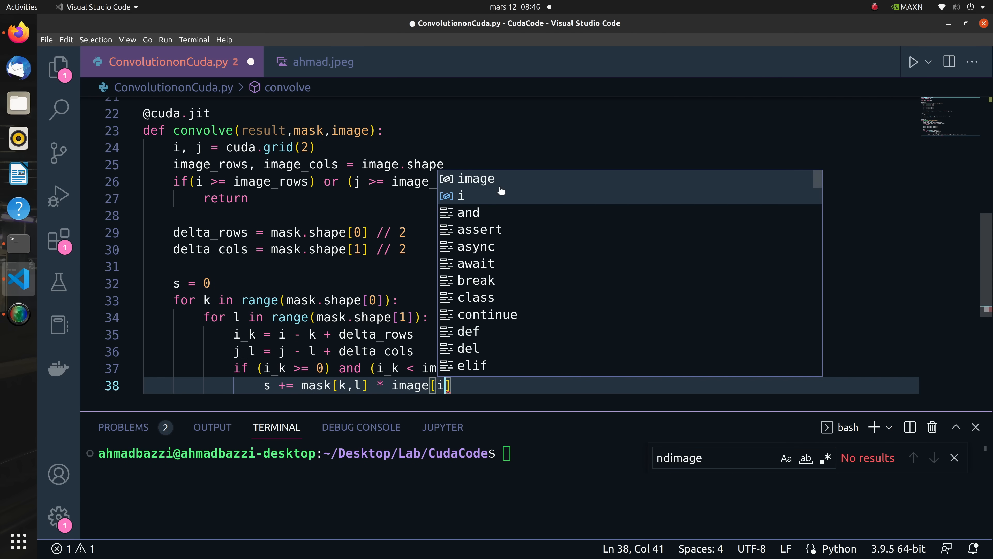
pyautogui.write('_k')
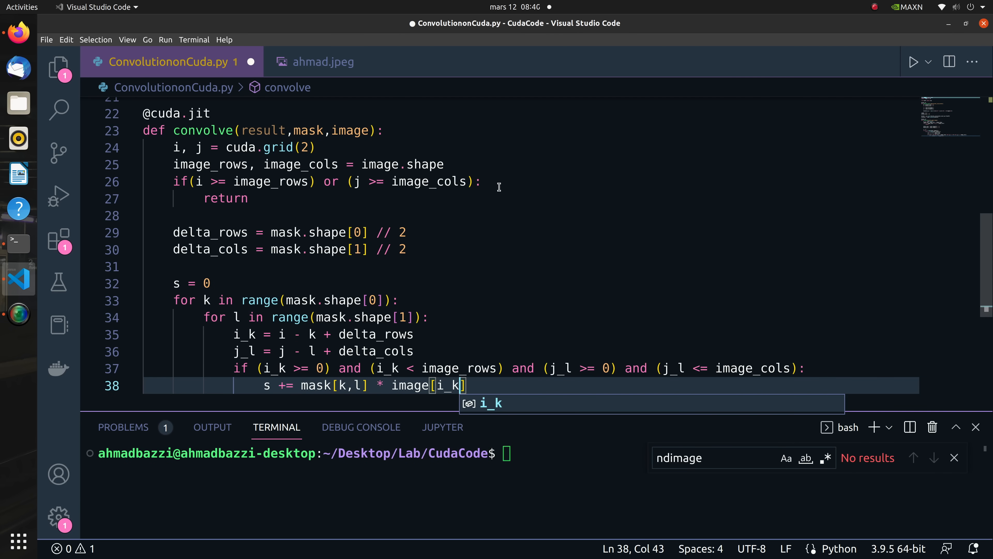
pyautogui.write(', j_l')
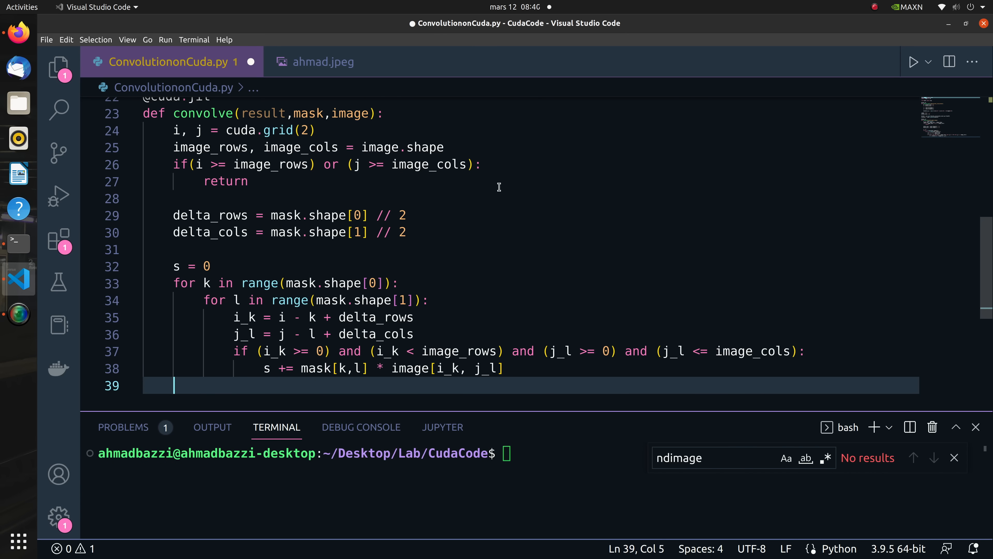
# - Store the sum into result[i,j] after the loops and save the file
pyautogui.write('result')
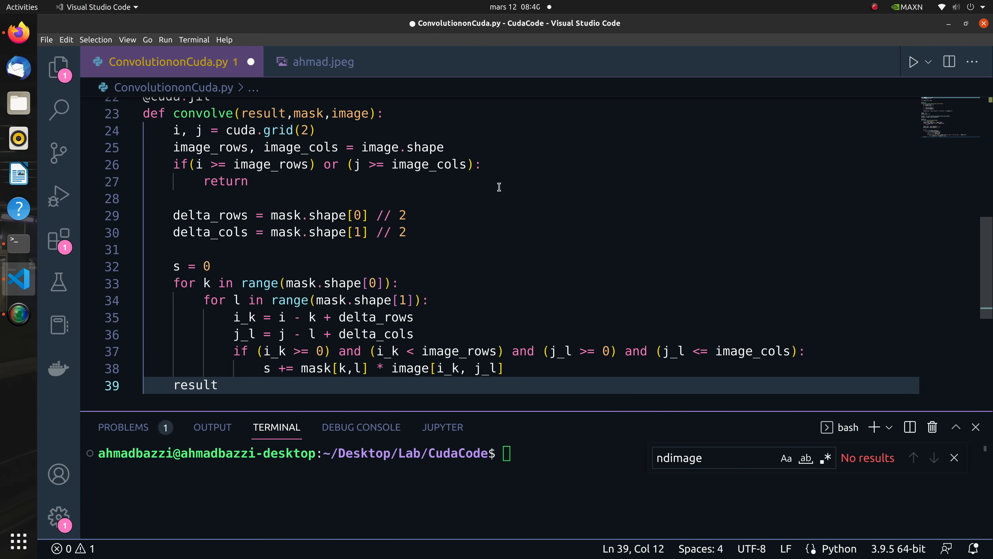
pyautogui.write('[i,j] = s')
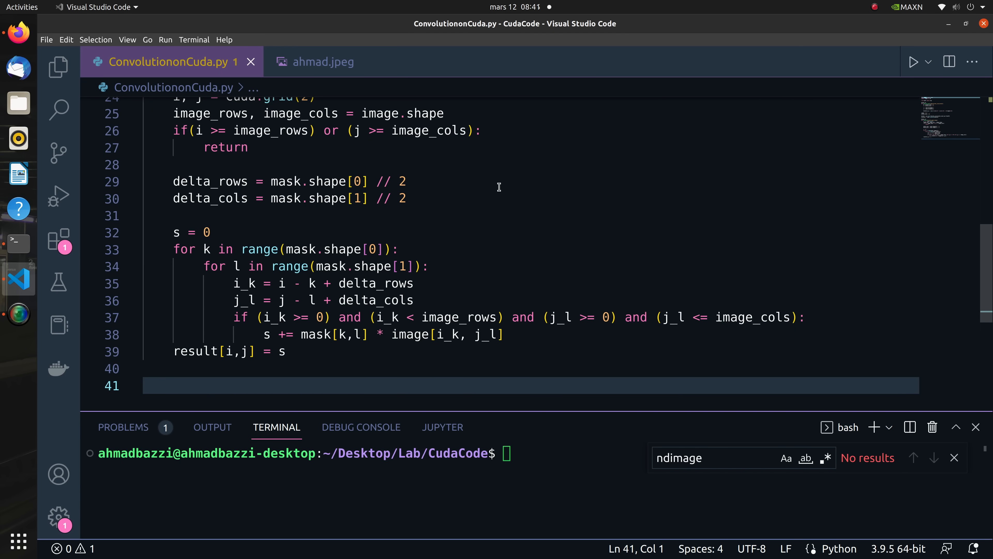
# - Add 'from PIL import Image, ImageOps' below convolve, accepting IntelliSense completions, and start a new line
pyautogui.write('from P')
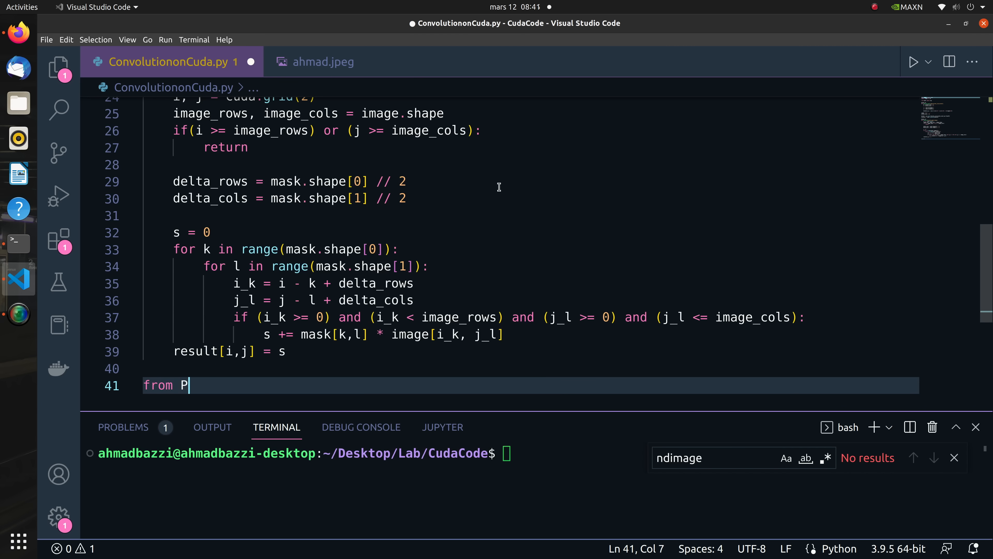
pyautogui.write('IL')
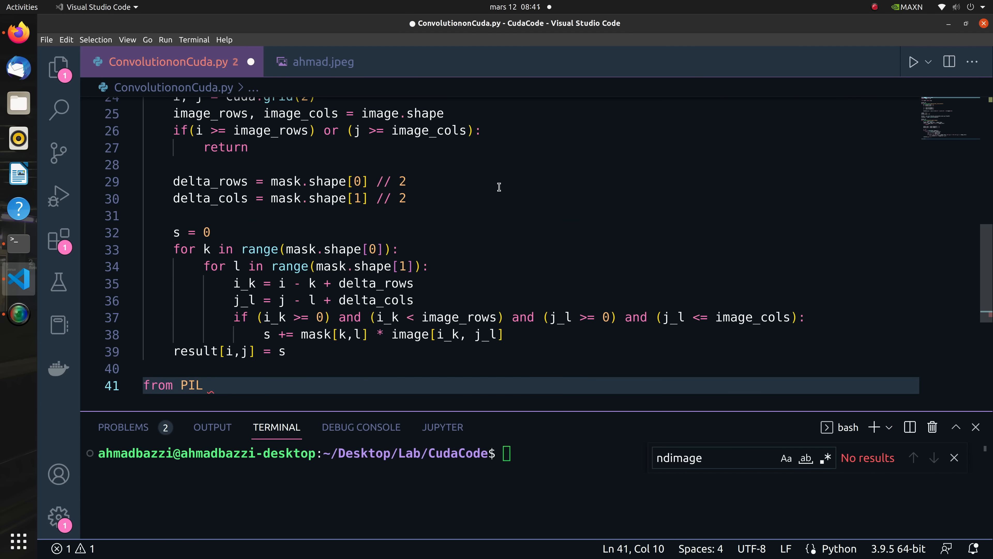
pyautogui.write('import')
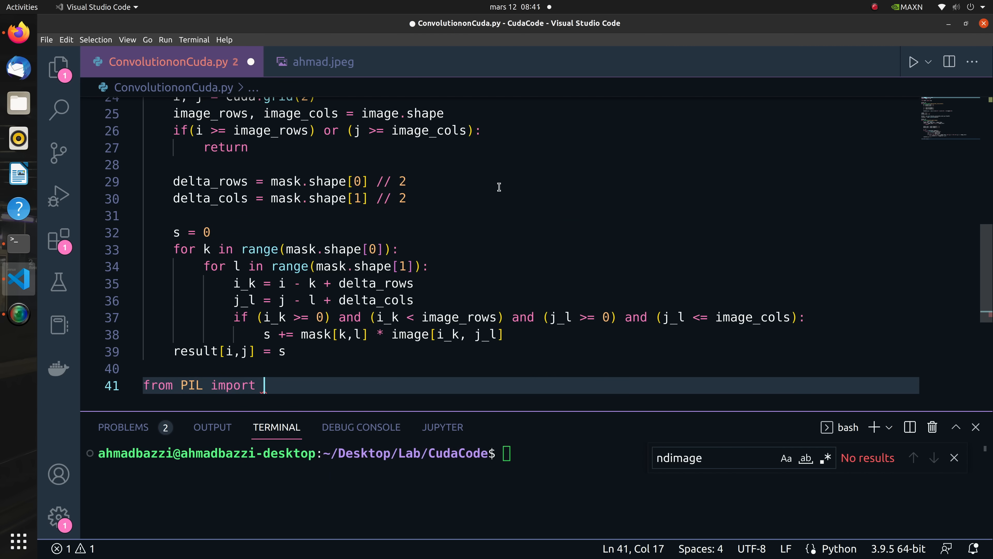
pyautogui.write('imag')
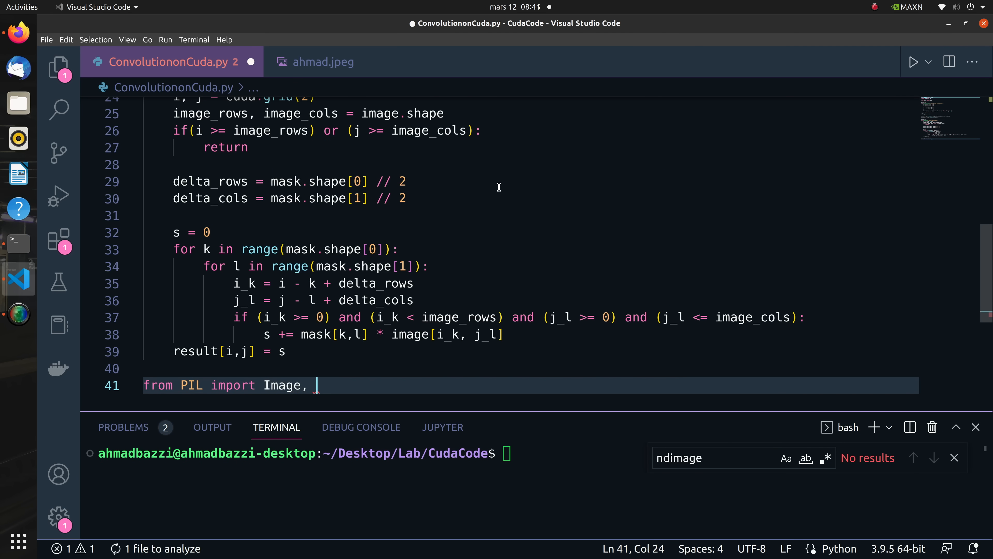
pyautogui.write('Ia')
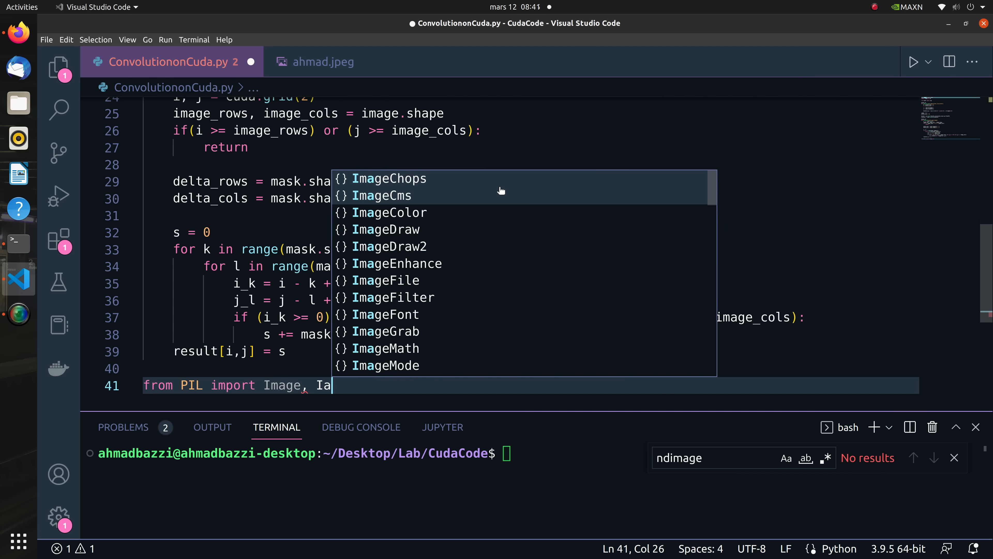
pyautogui.write('m')
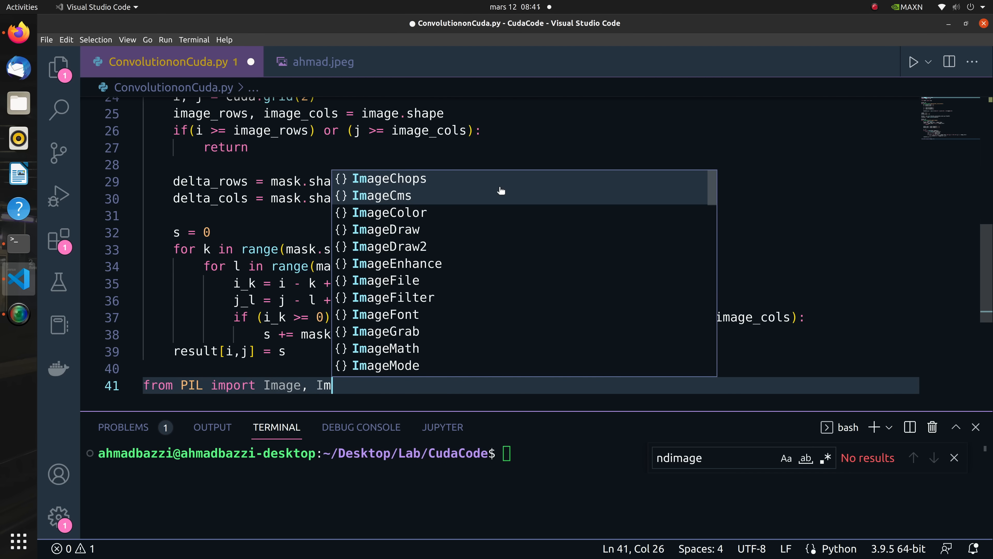
pyautogui.write('age')
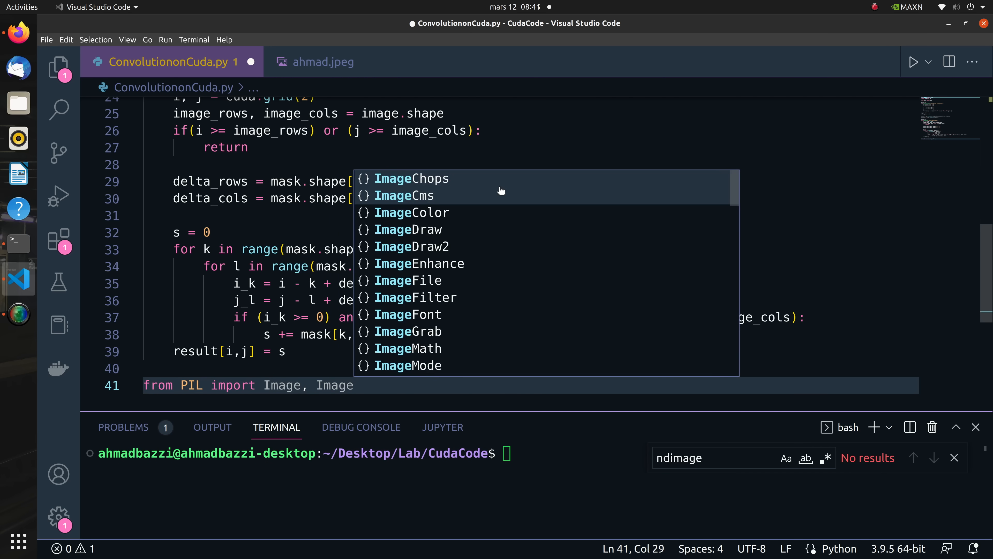
pyautogui.write('Ops')
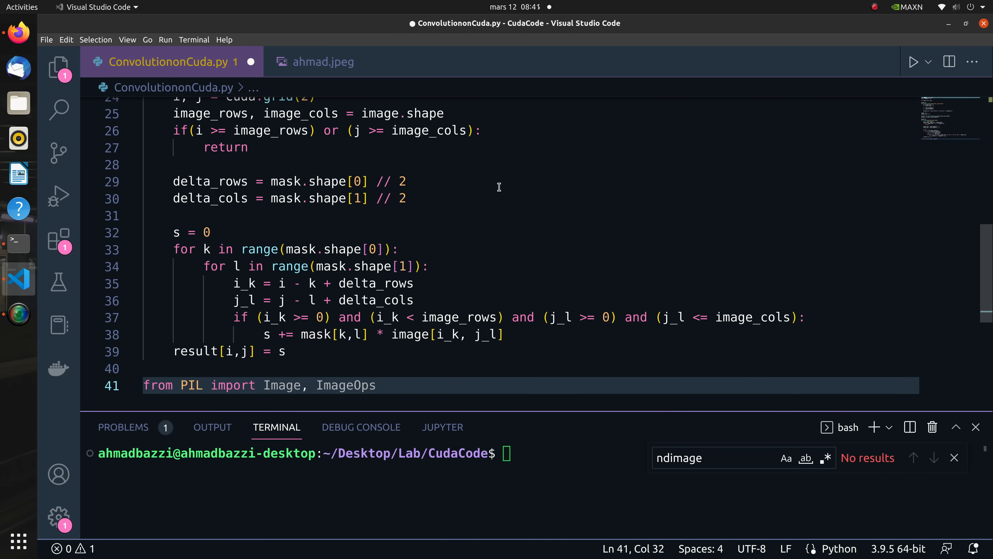
pyautogui.press('Enter')
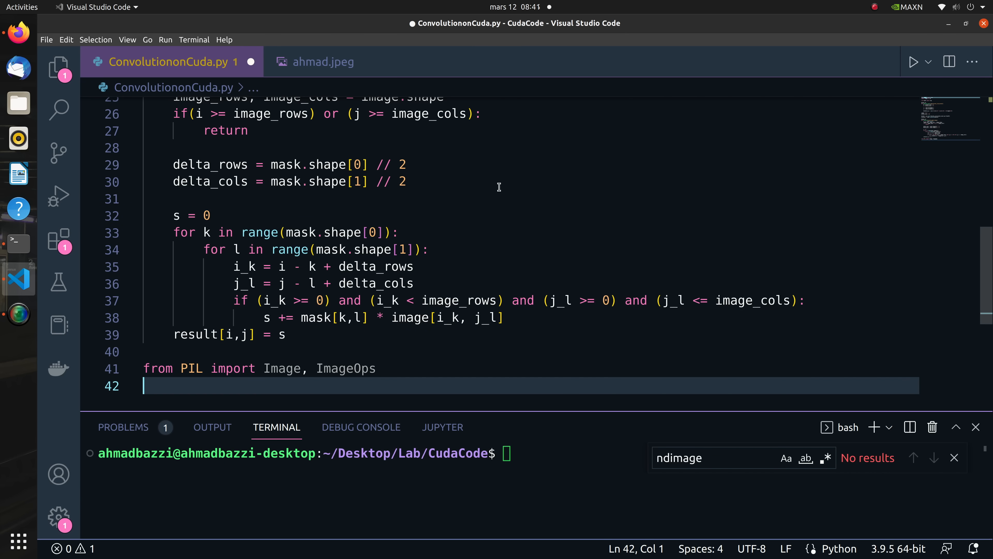
# - Load ahmad.jpeg as a grayscale NumPy array via np.asarray(ImageOps.grayscale(Image.open(...)))
pyautogui.write('image =')
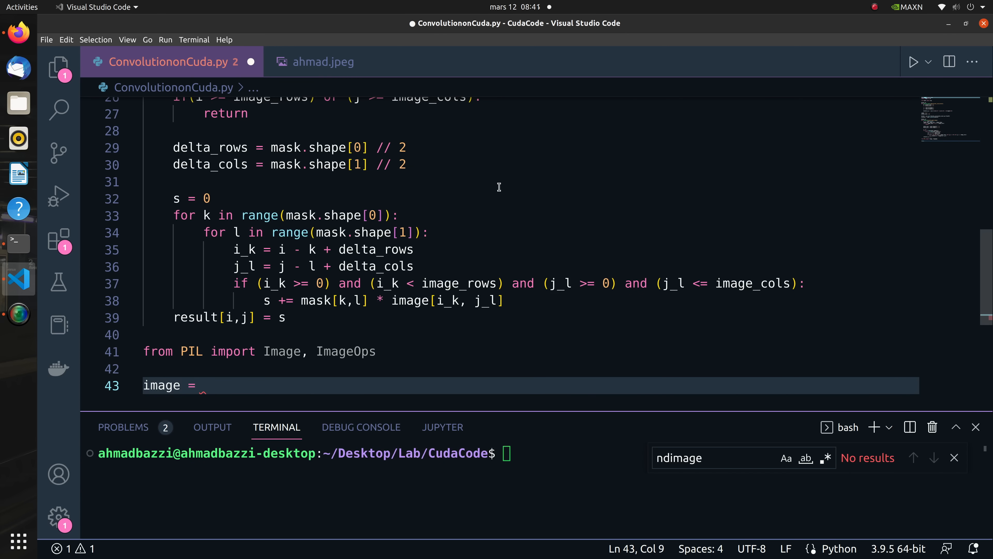
pyautogui.write('np.asara')
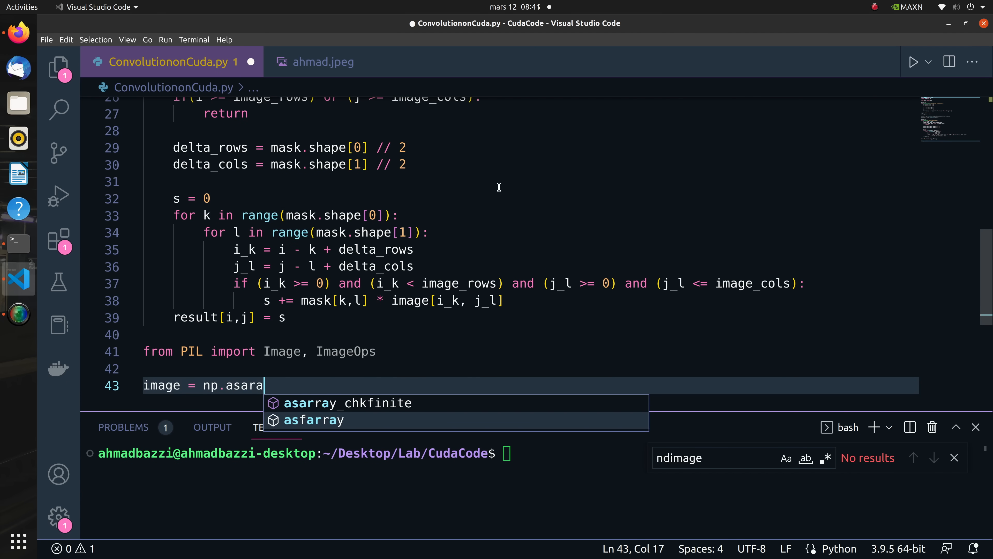
pyautogui.press('BackSpace')
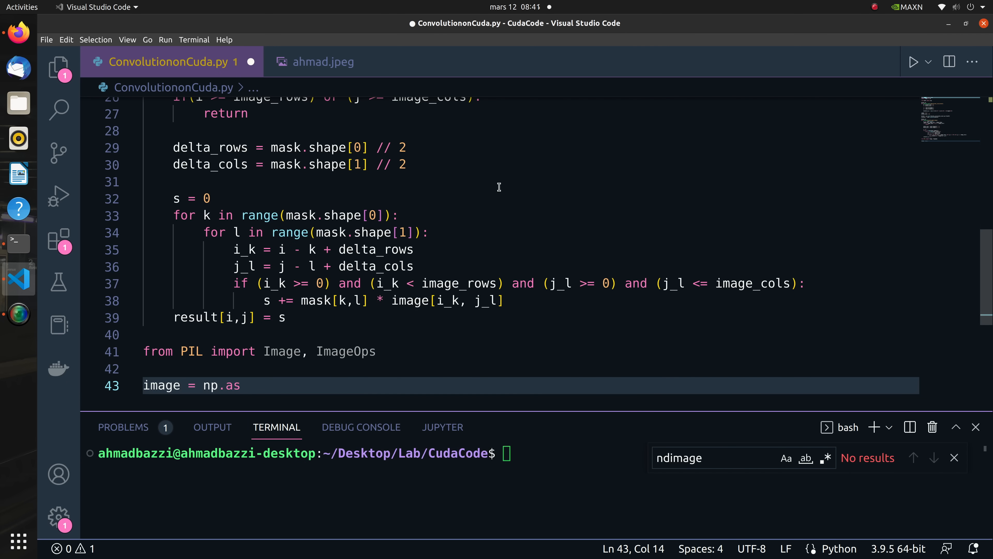
pyautogui.write('rray(')
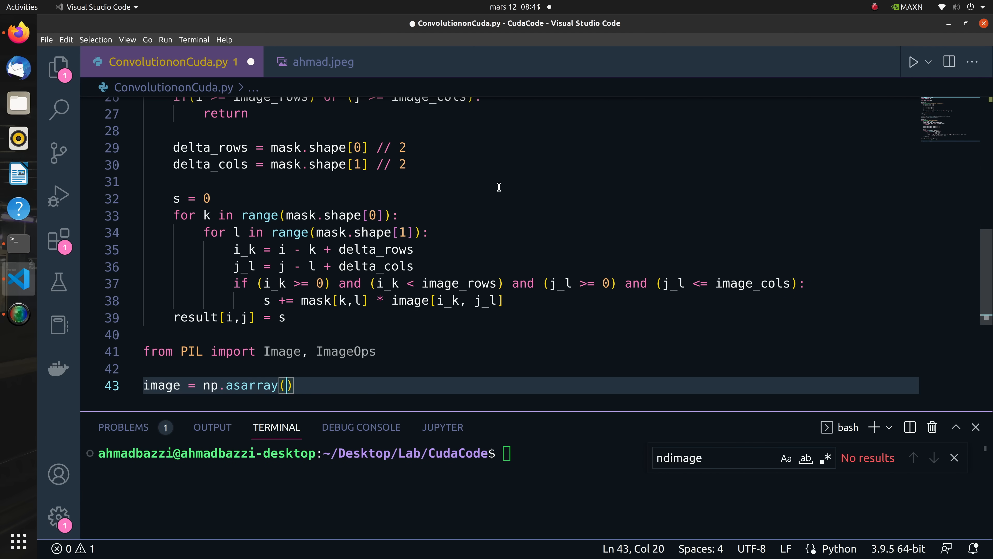
pyautogui.write('ImageO')
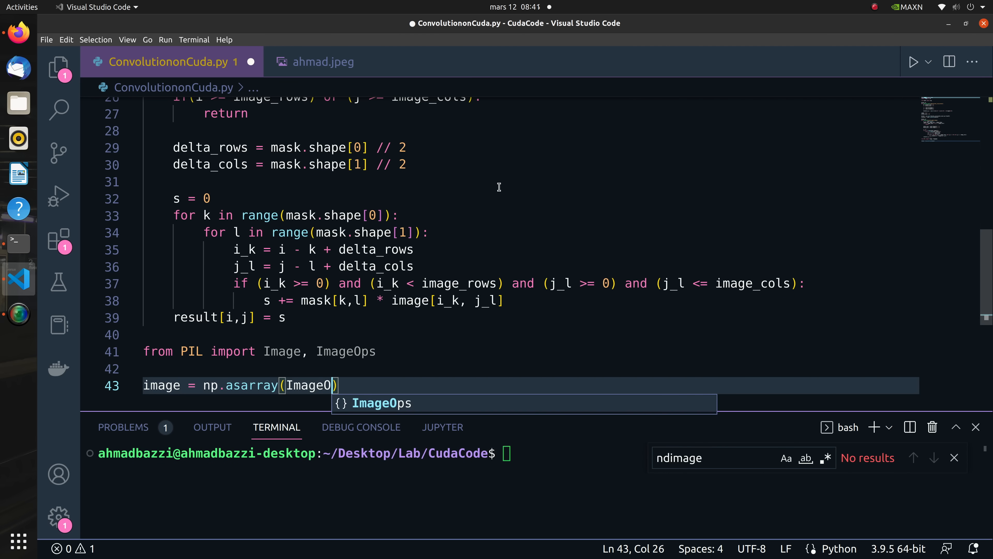
pyautogui.write('.grayscale(')
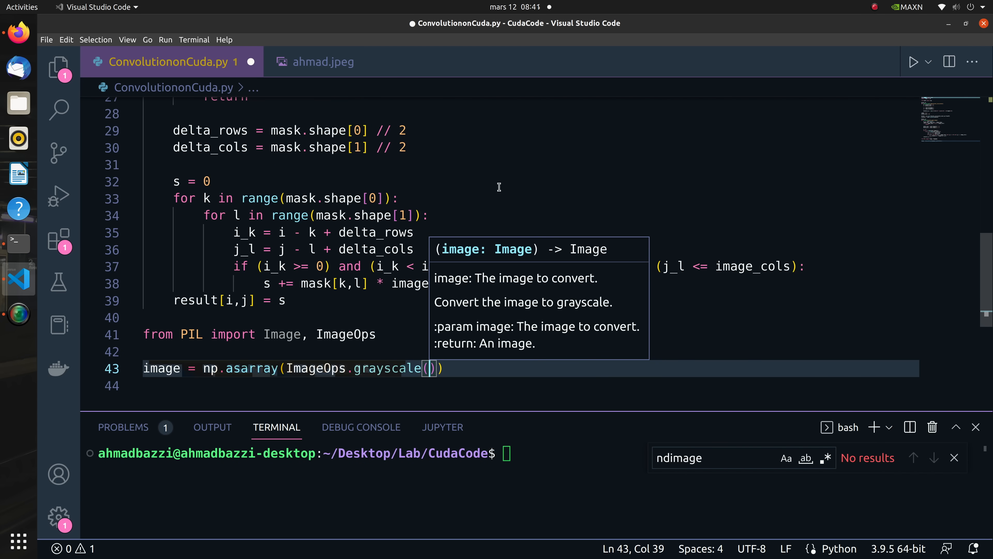
pyautogui.write("Image.open('ahmad.")
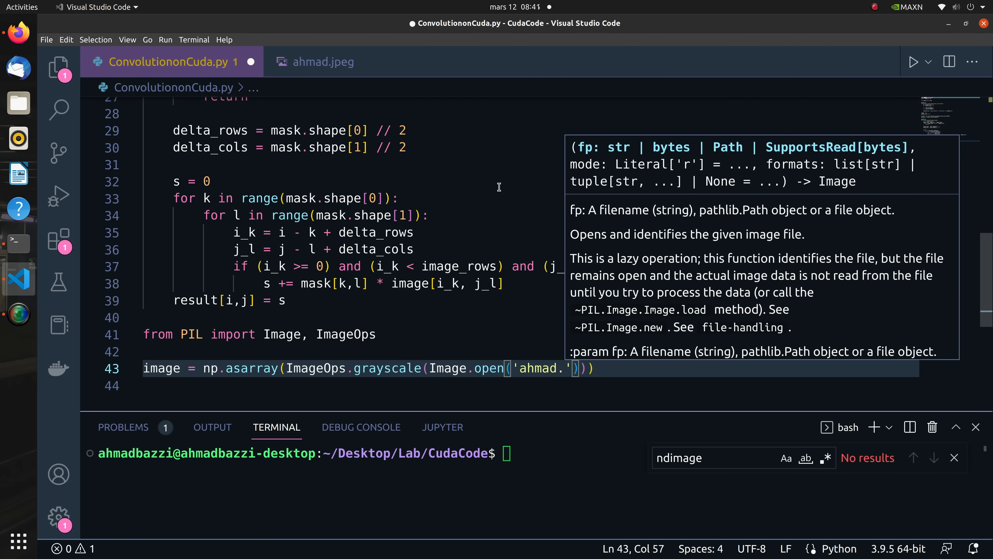
pyautogui.write('jpeg')
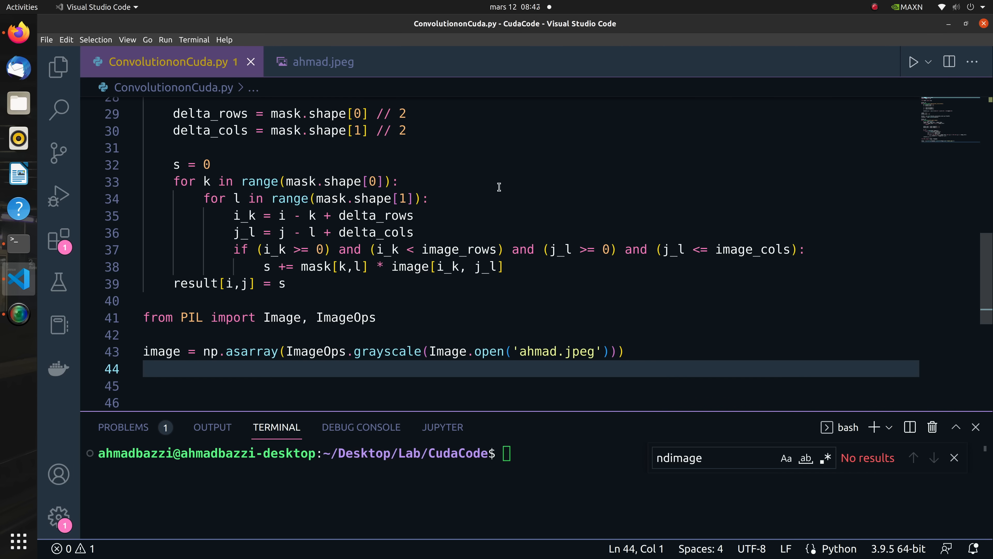
# - Copy the image to the GPU as d_image and allocate d_result with cuda.device_array_like(image); save
pyautogui.write('d')
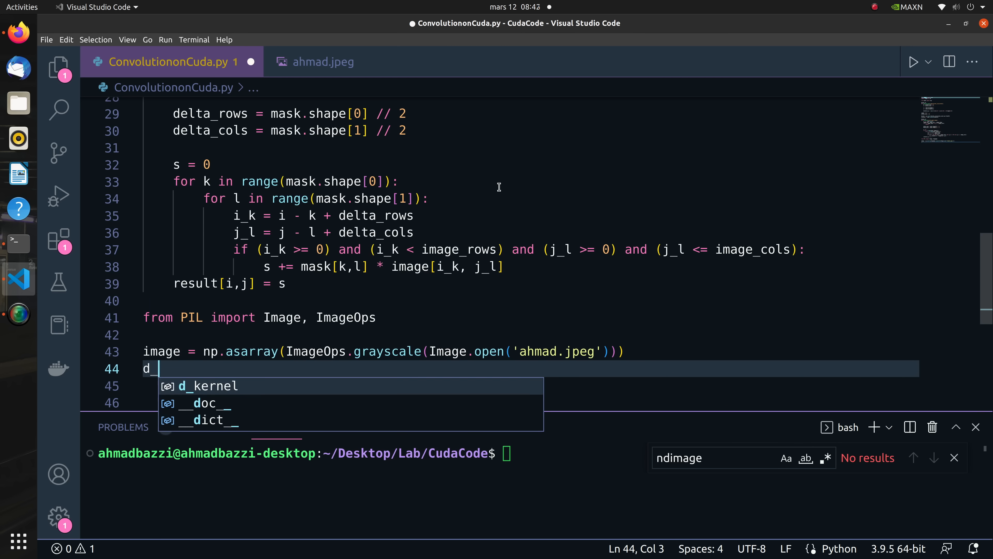
pyautogui.write('_image =')
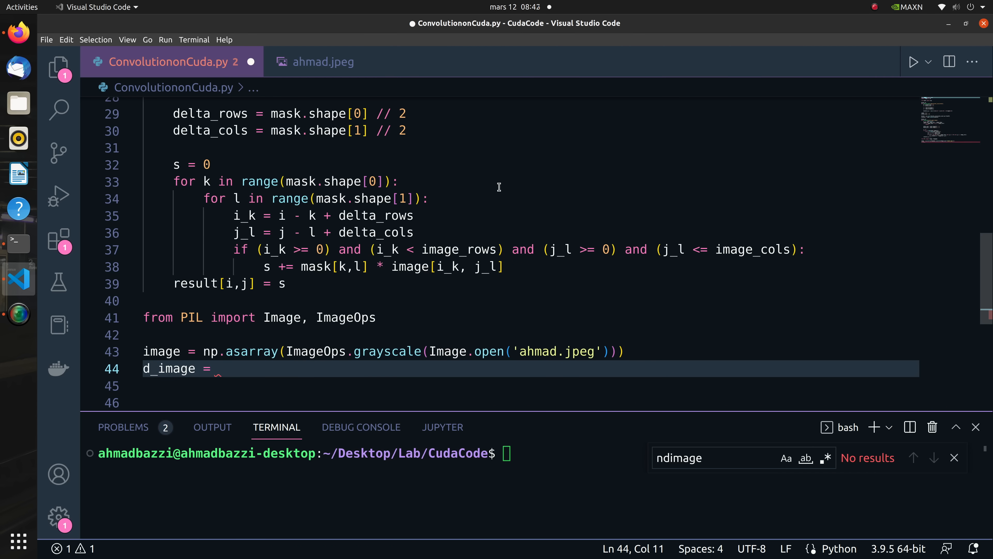
pyautogui.write('cuda.to_dev')
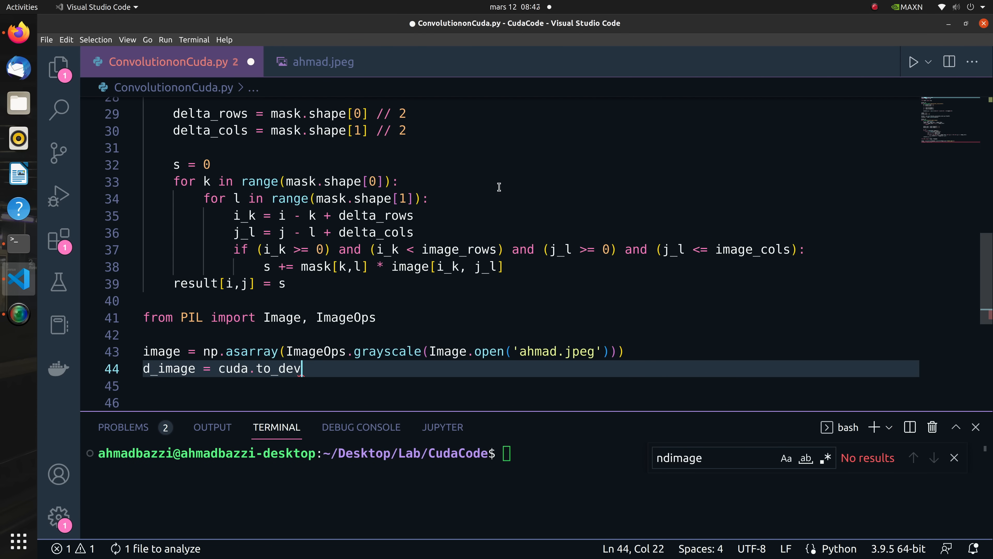
pyautogui.write('ice()')
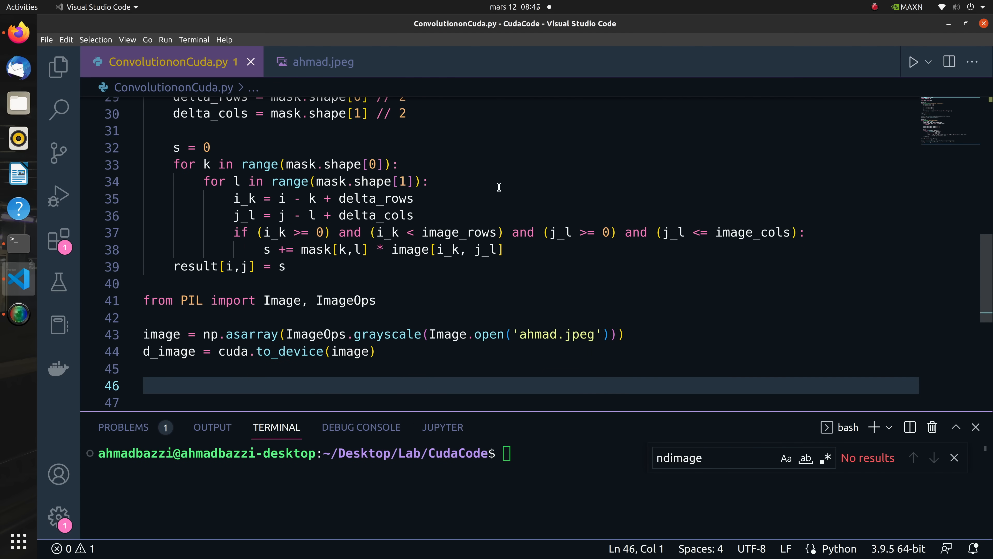
pyautogui.write('d_result =')
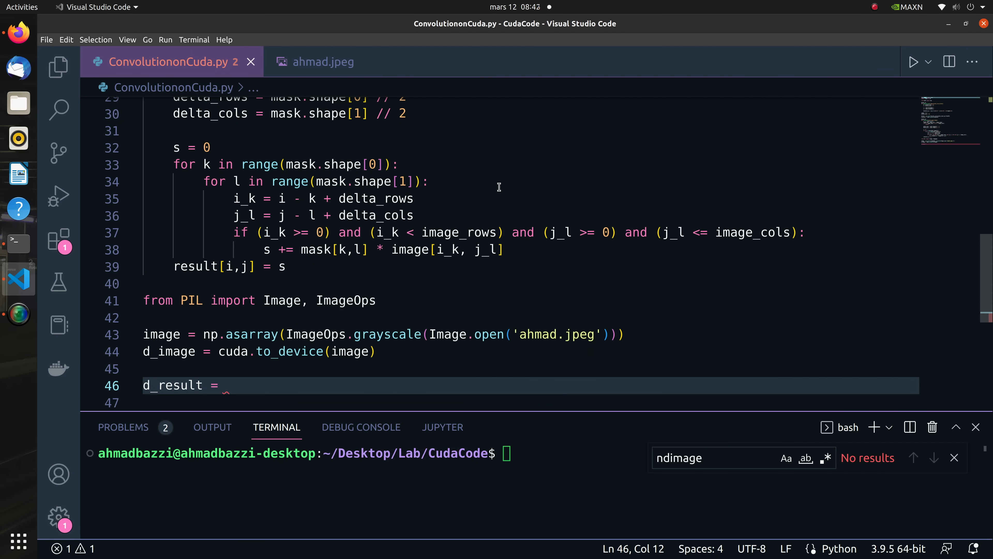
pyautogui.write('cuda.device_')
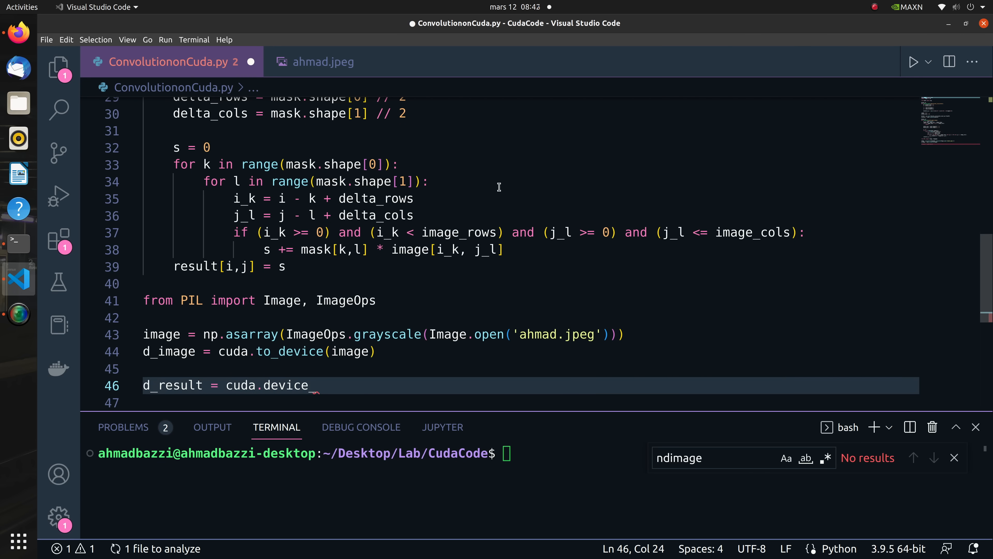
pyautogui.write('array_like(image')
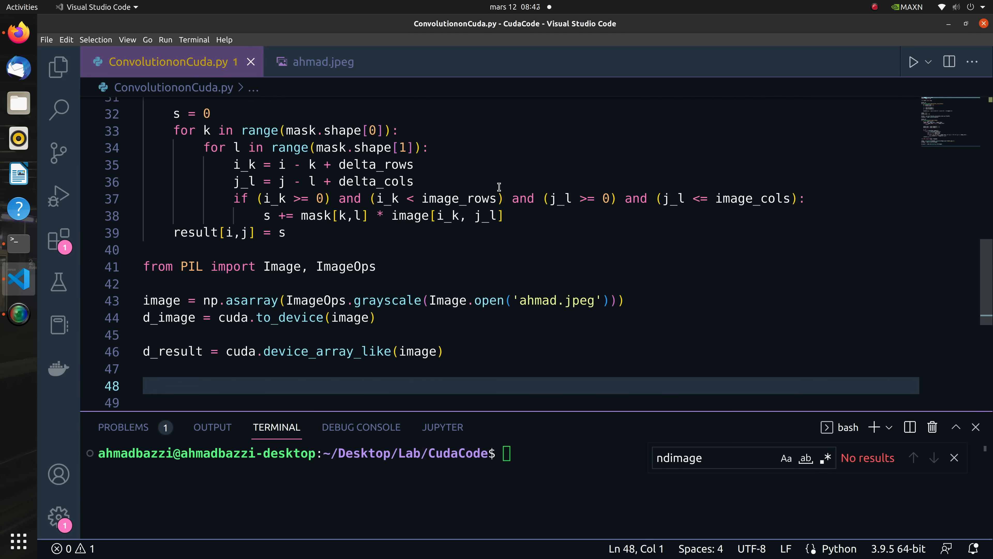
# - Write the gaussian_gpu[(1,), (kernel_size,kernel_size)] launch configuration on line 48
pyautogui.write('gauss')
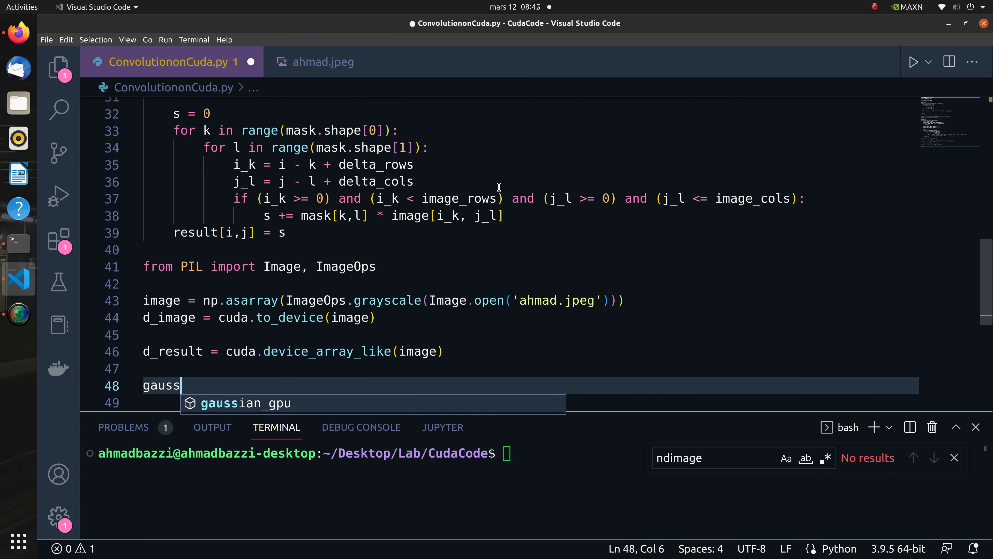
pyautogui.press('Tab')
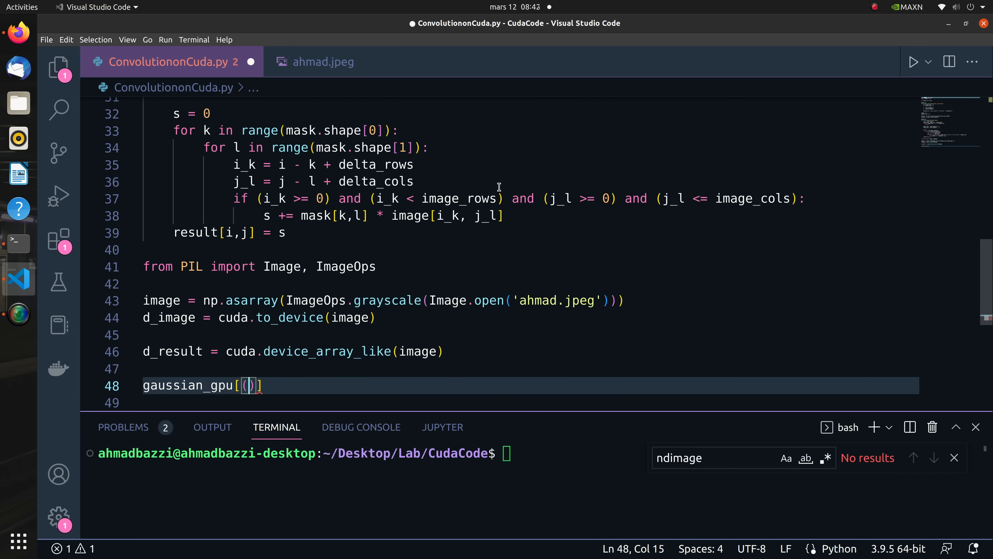
pyautogui.write('1,')
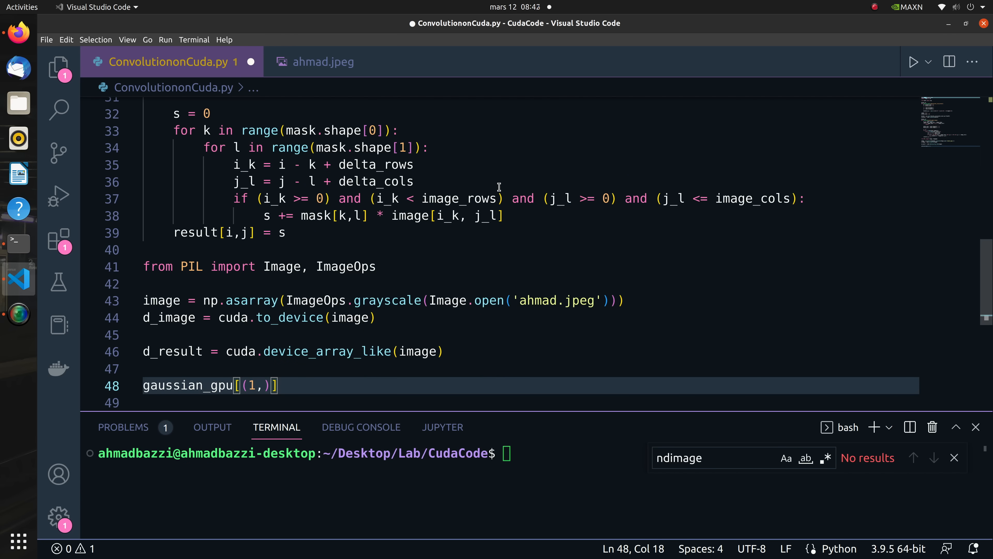
pyautogui.write(', ()')
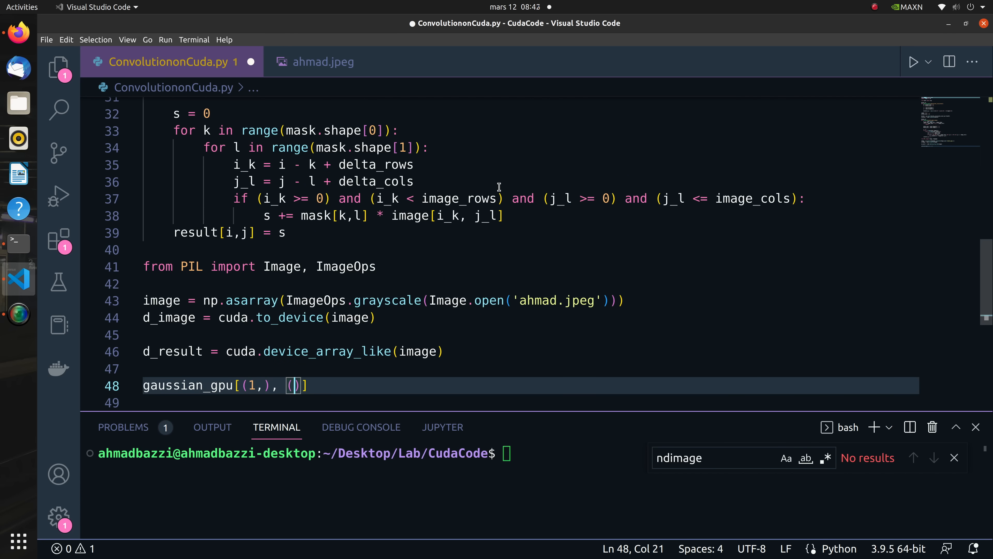
pyautogui.write('kernel')
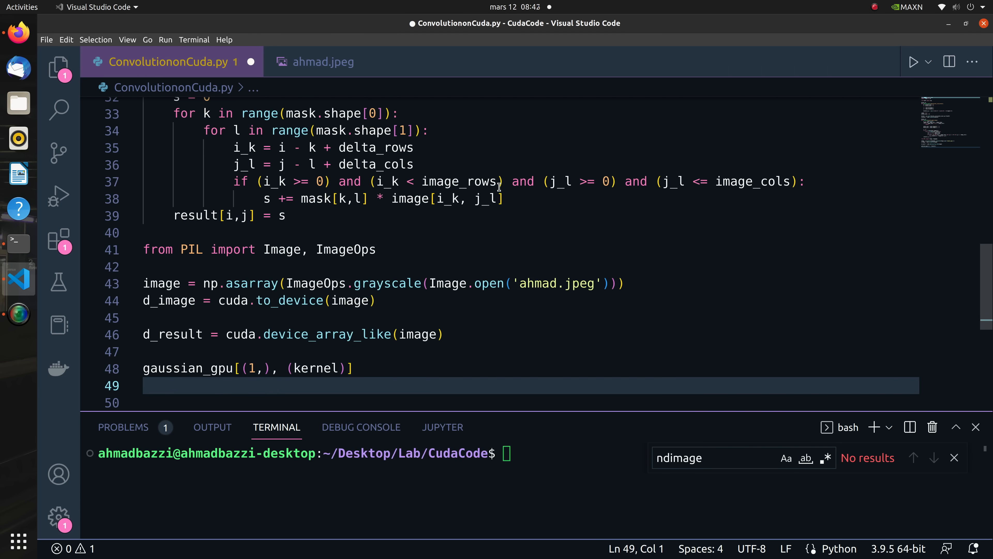
pyautogui.doubleClick(315, 367)
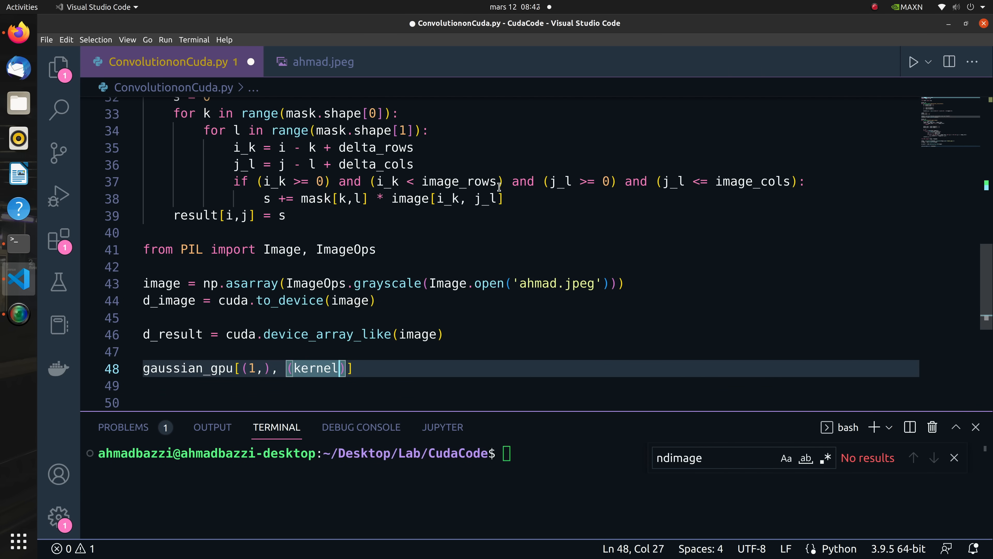
pyautogui.write('_size')
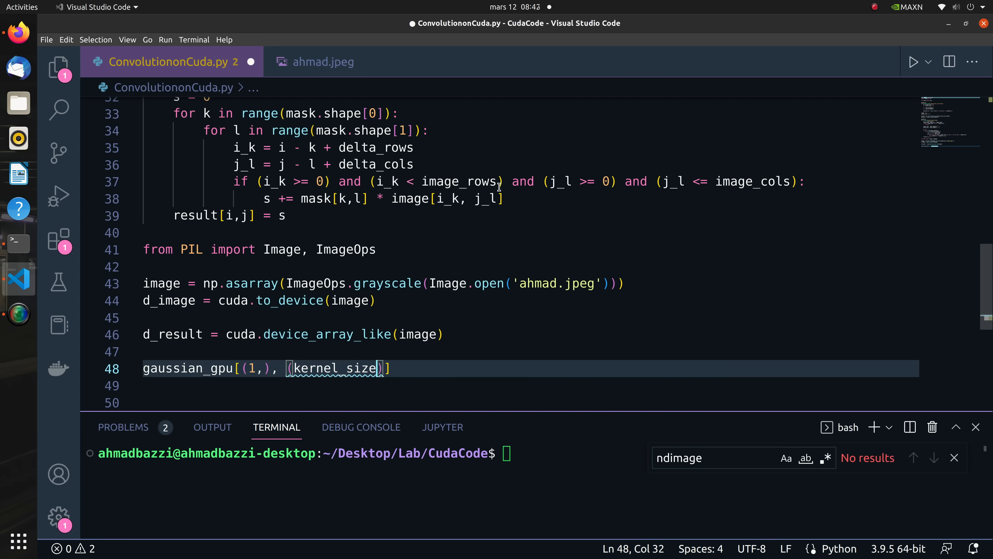
pyautogui.write(',kernel_size')
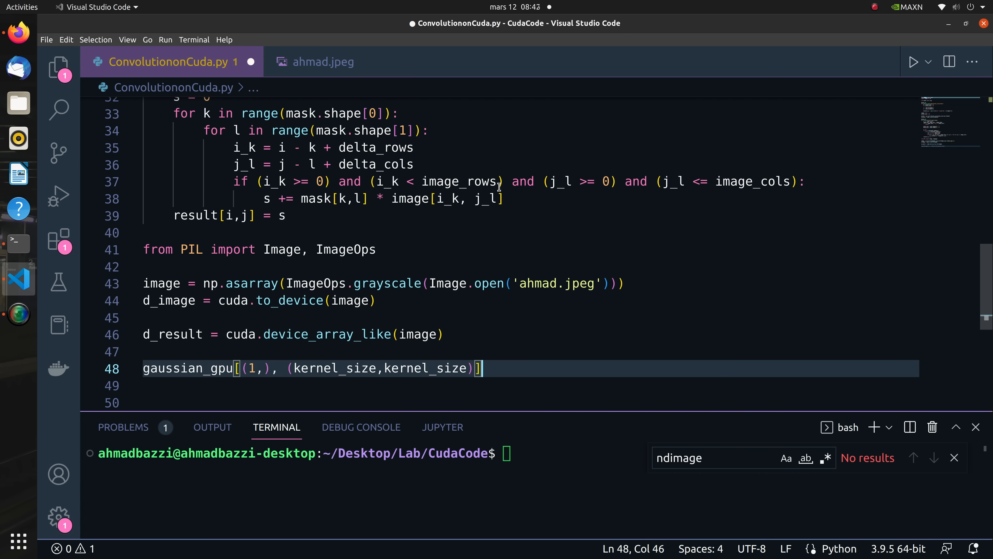
pyautogui.write('()')
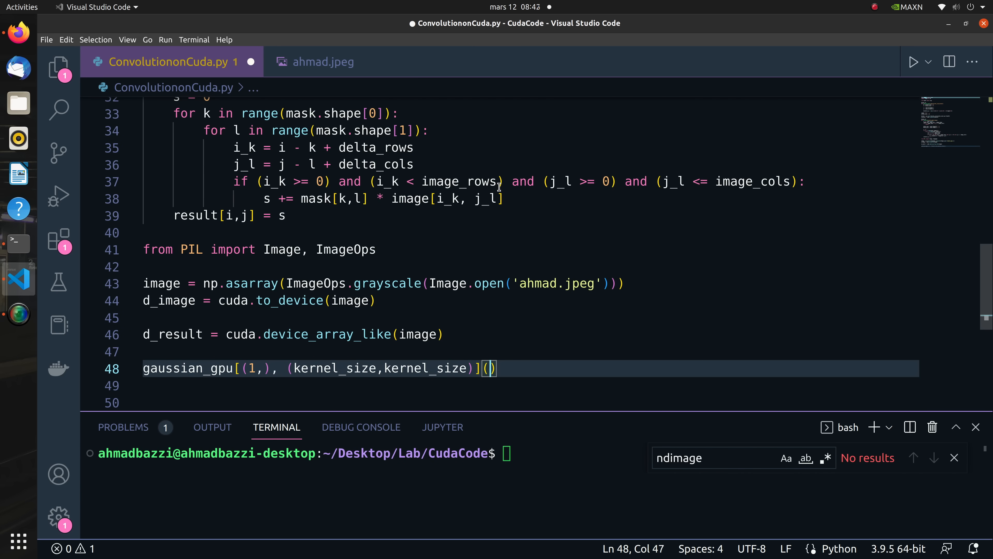
# - Pass sigma, kernel_size and d_kernel as launch arguments and save the script
pyautogui.write('sigma,')
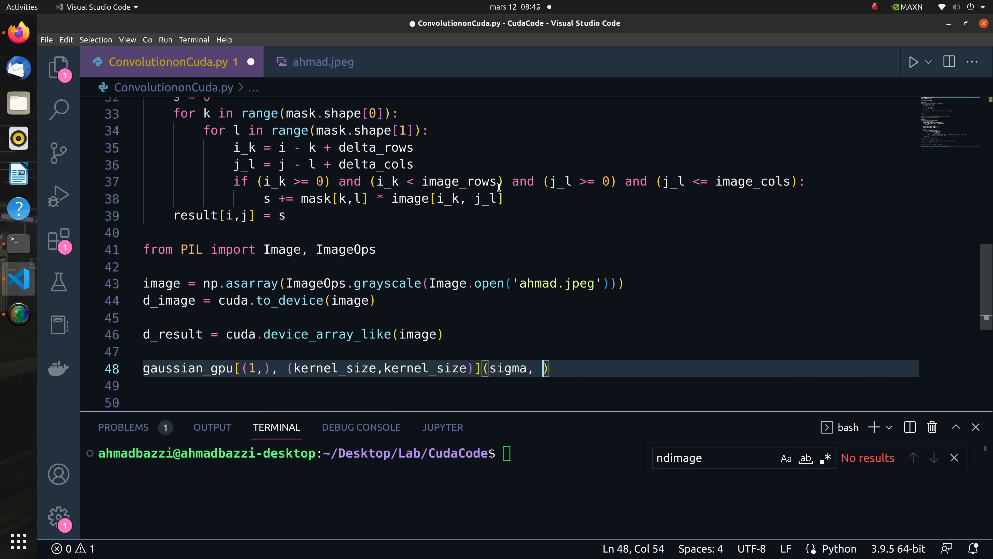
pyautogui.write('kernel_size')
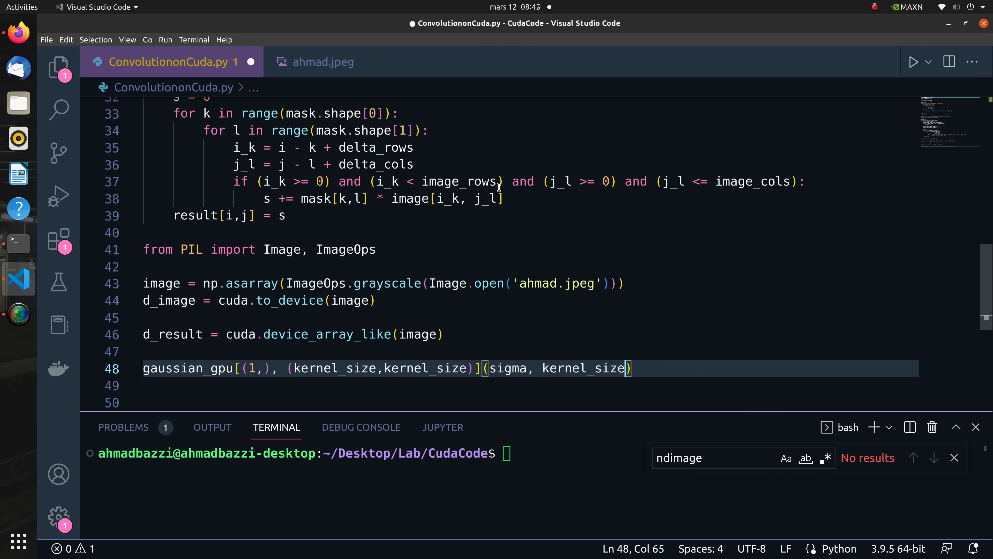
pyautogui.write(',')
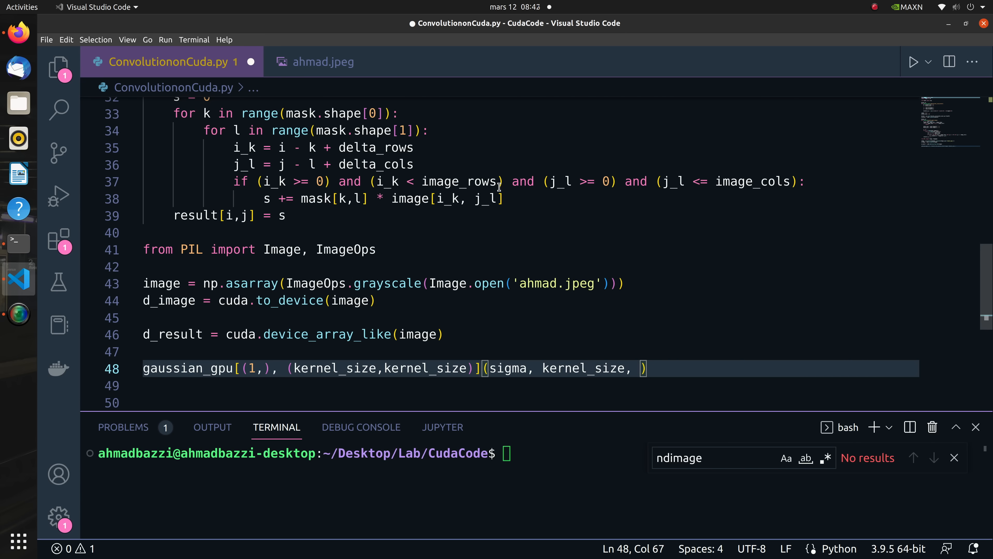
pyautogui.press('ctrl+s')
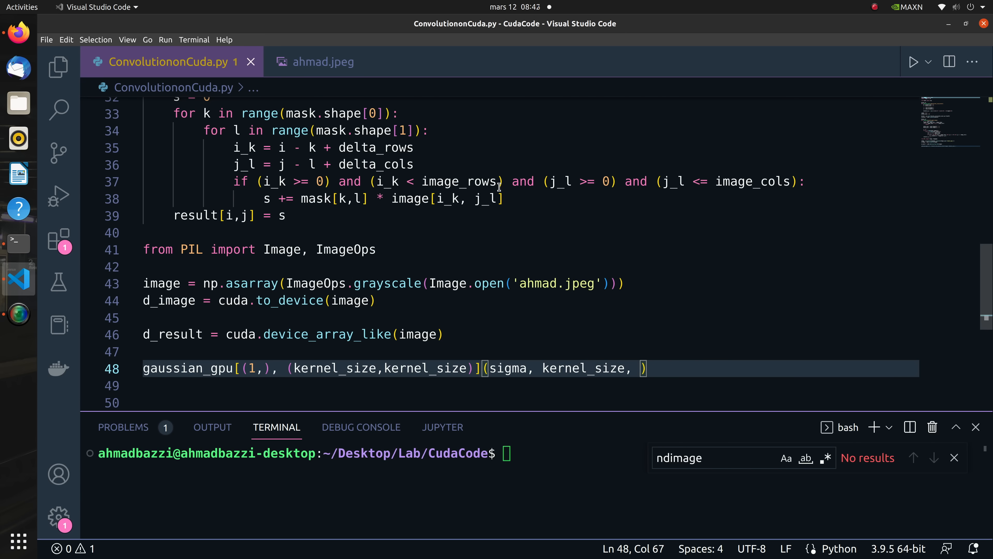
pyautogui.write('d_kernel')
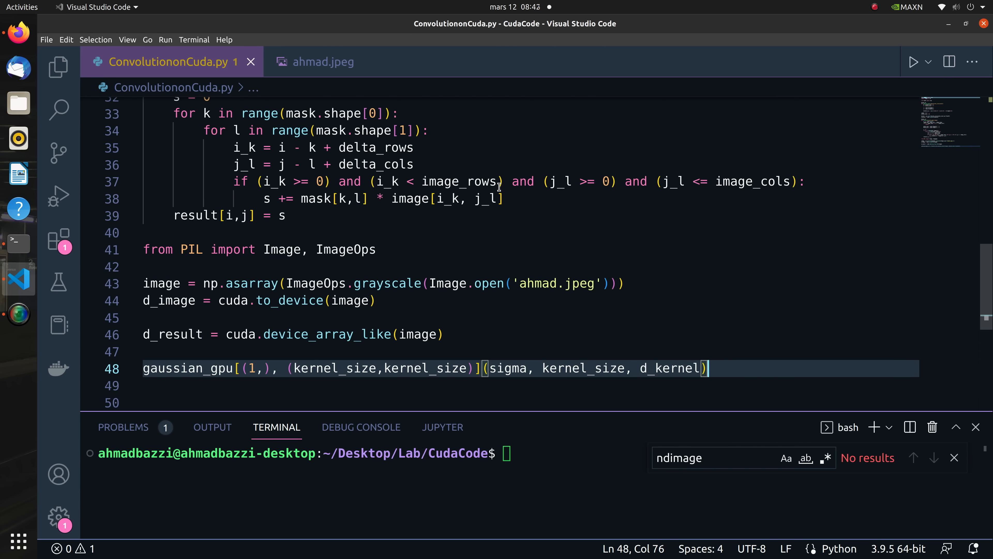
# - Define blockdim = (32,32) and griddim from image.shape divided by blockdim plus 1
pyautogui.write('block')
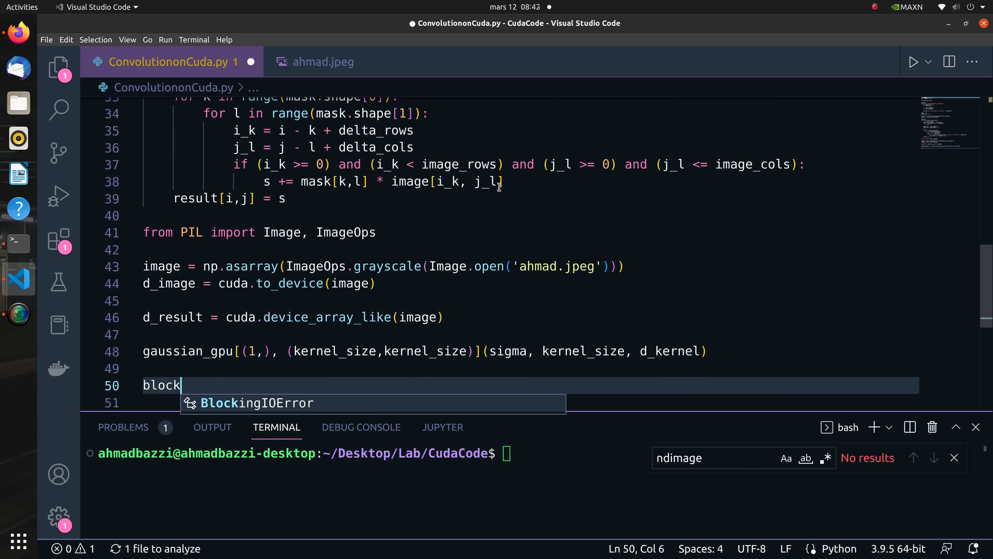
pyautogui.write('dim = (32,32)')
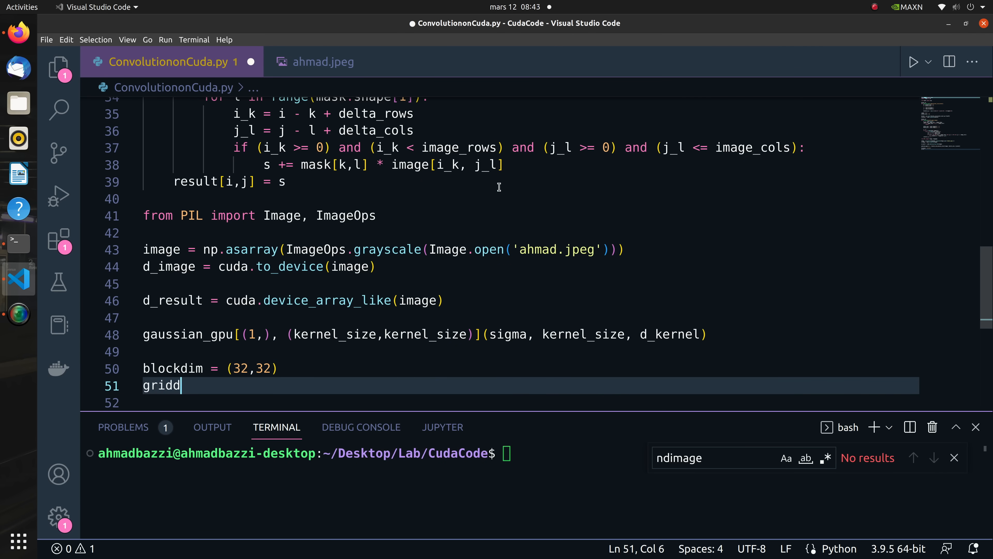
pyautogui.write('im = (image.shape[0] // )')
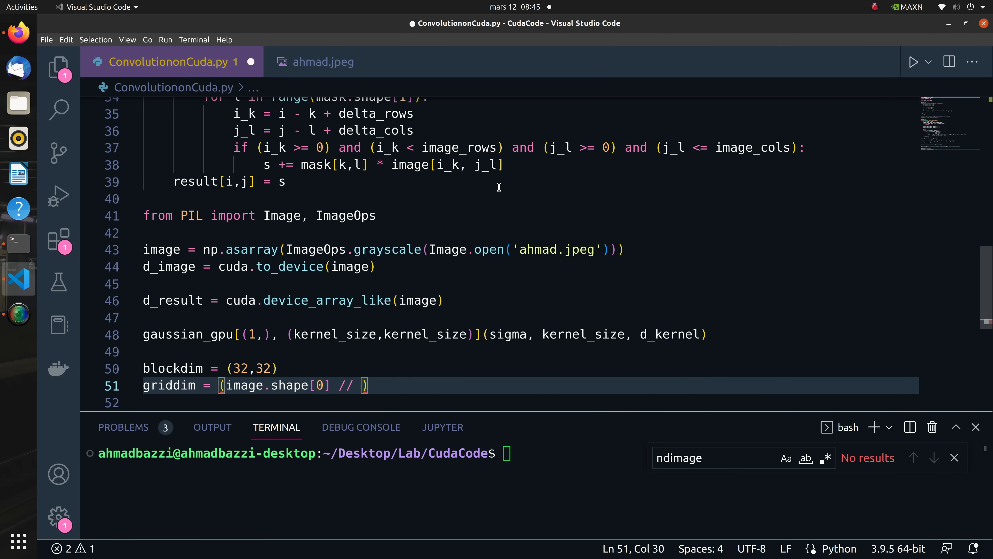
pyautogui.write('blockdim[0] + 1,image.shape[1] // blockdim[1] + 1')
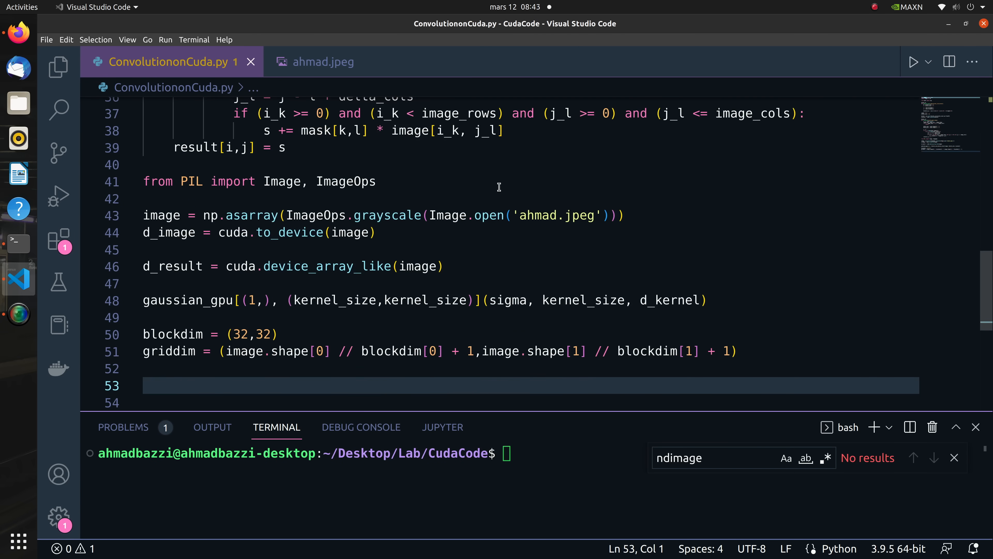
# - Time the convolve[griddim,blockdim] launch with time.process_time, copy d_result to host, and begin the matplotlib plotting code
pyautogui.write('import time')
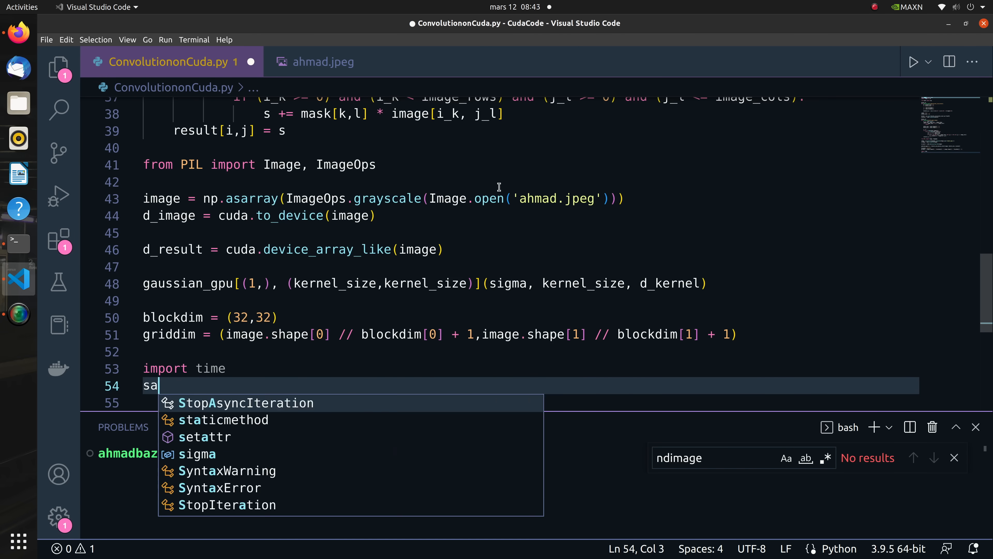
pyautogui.write('start = time.process_time(')
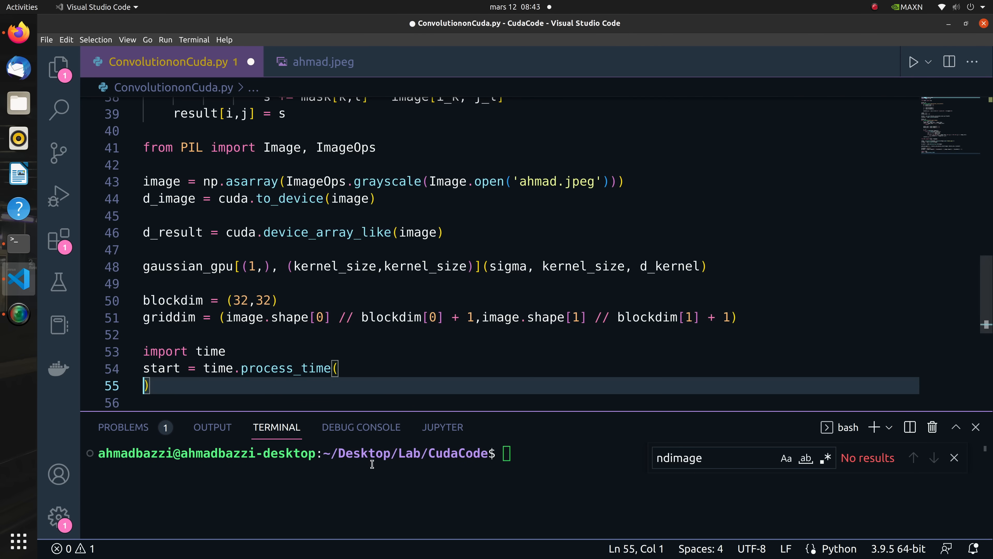
pyautogui.write('convolve[griddim,blockdim]')
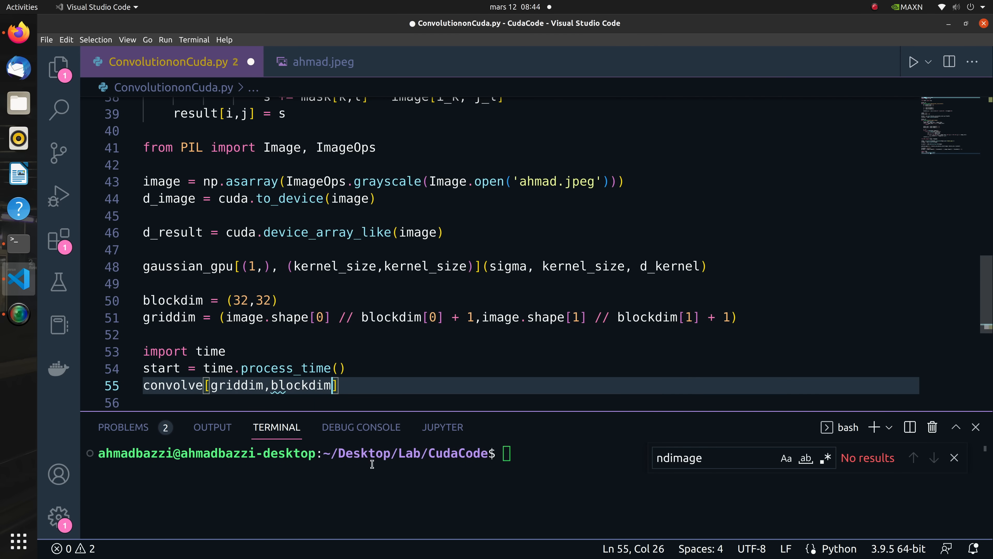
pyautogui.write('print(time')
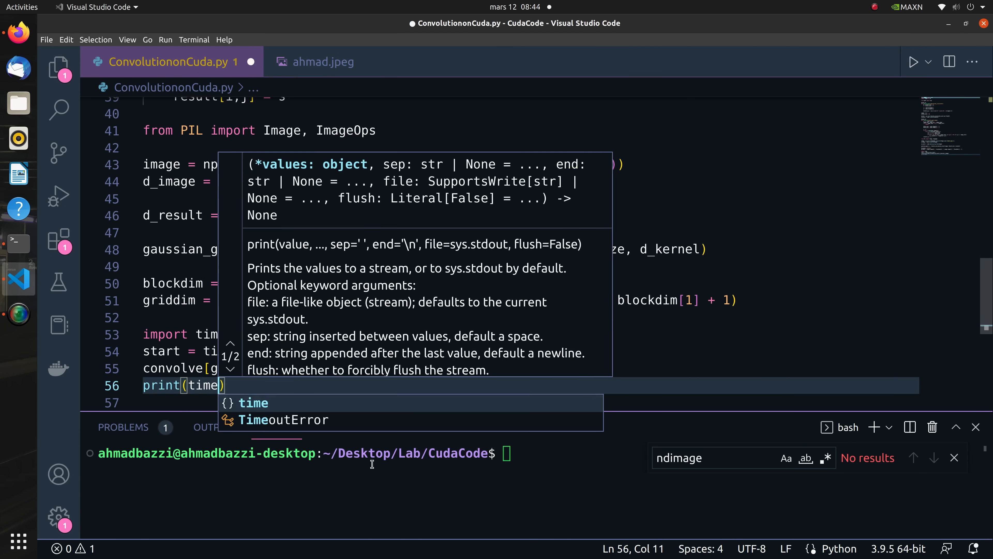
pyautogui.write('result = d_result.copy')
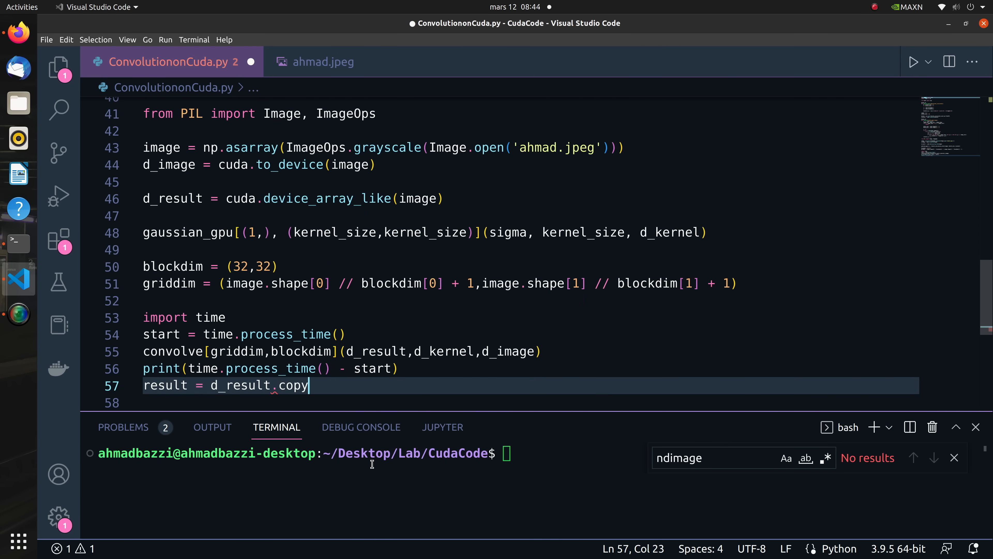
pyautogui.write('import matplotlib.pyplot as plt')
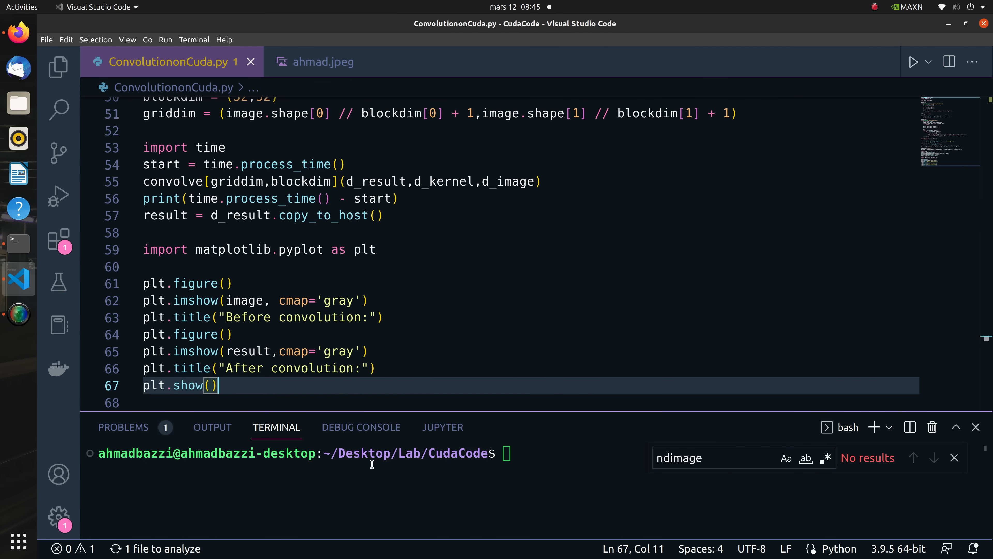
# - Run python3 ConvolutiononCuda.py in the terminal, then set kernel_size to 1 for a rerun
pyautogui.write('python3 ConvolutiononCuda.py')
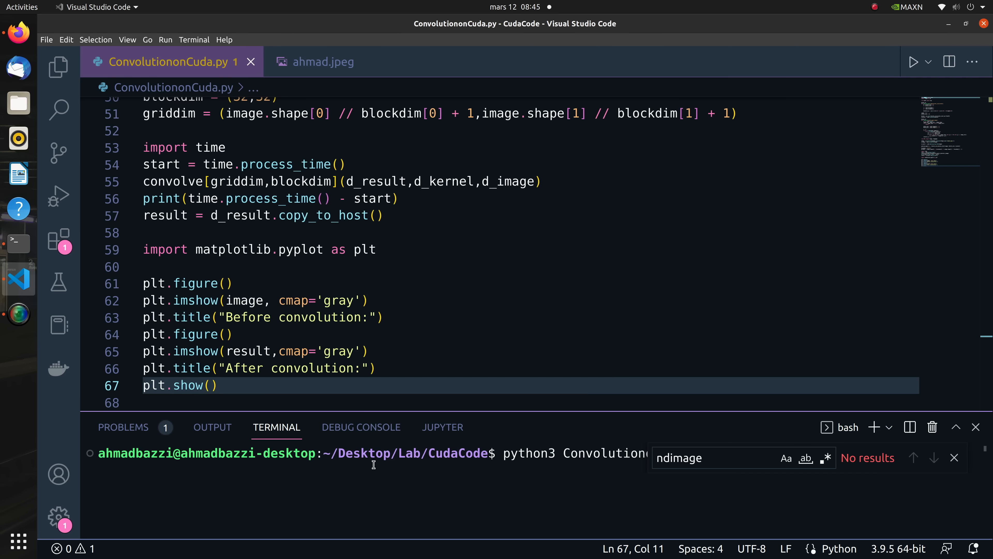
pyautogui.press('Return')
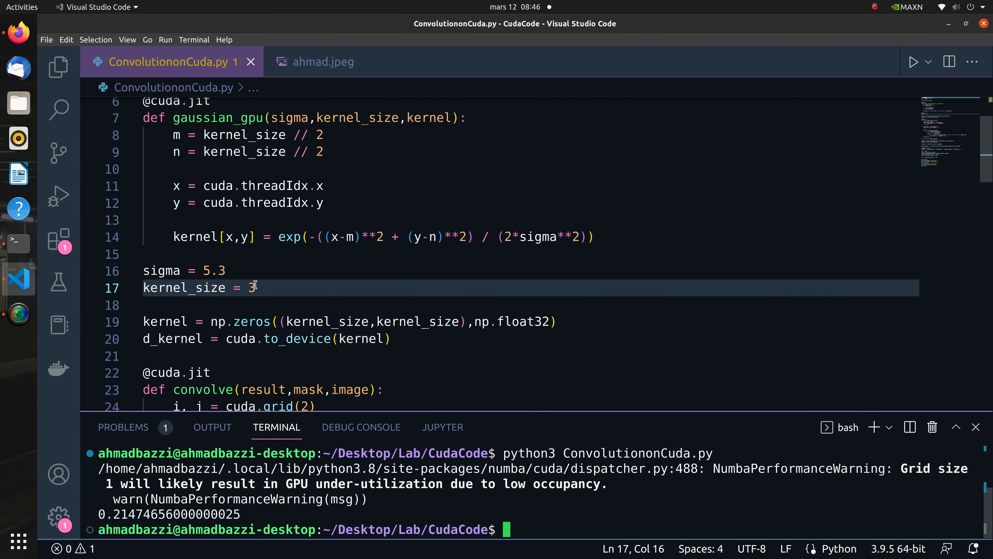
pyautogui.write('1')
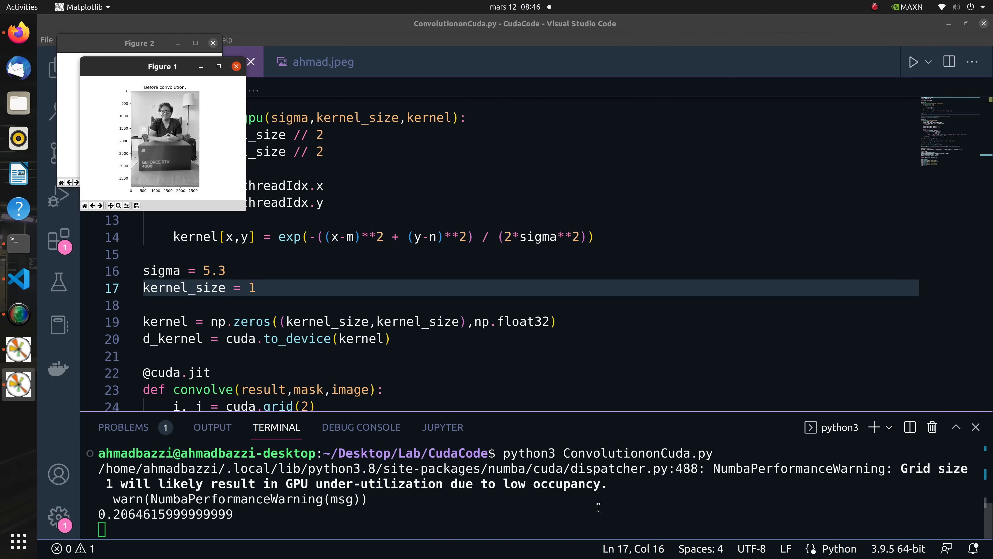
# - Drag the Figure 1 window aside to view the before and after convolution figures side by side
pyautogui.moveTo(162, 66); pyautogui.dragTo(366, 56)
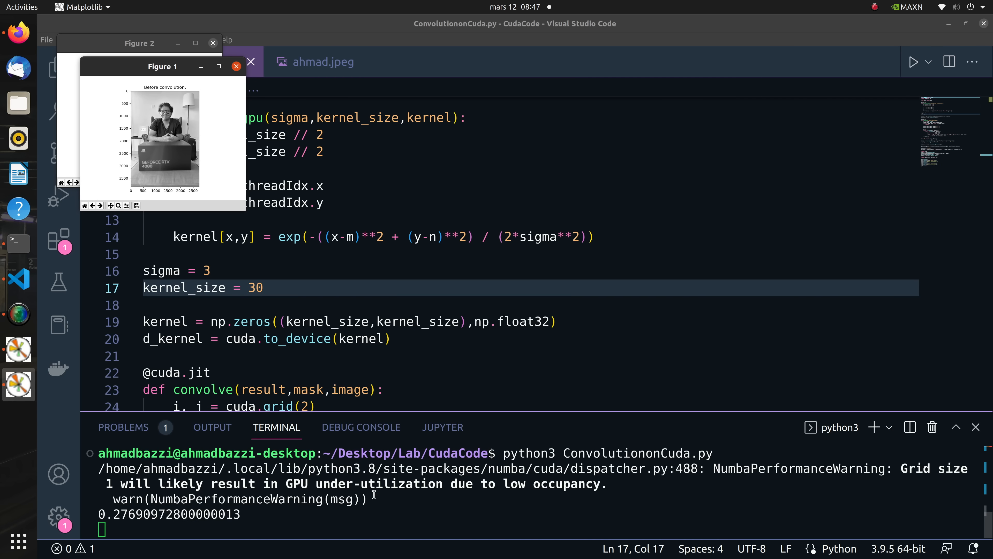
pyautogui.moveTo(173, 65)
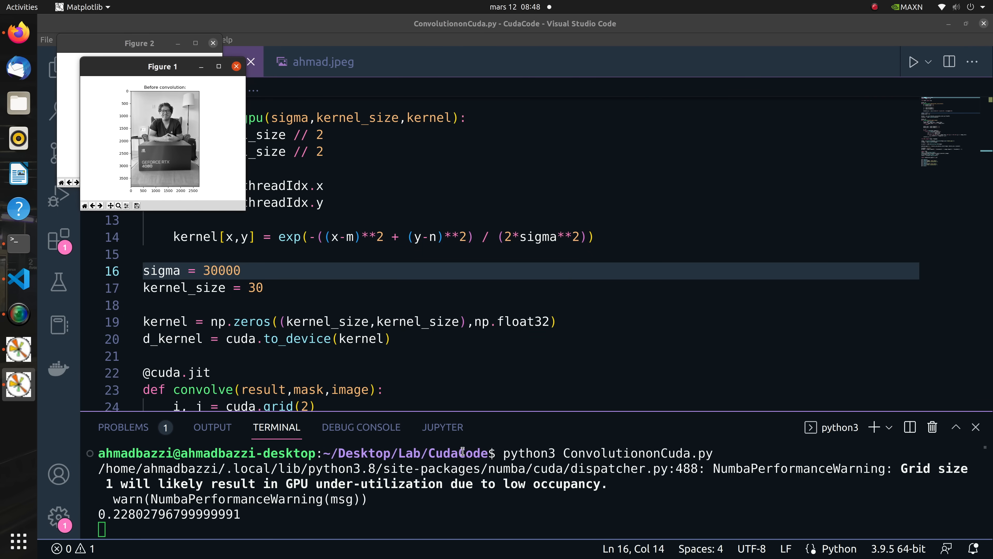
pyautogui.moveTo(162, 65); pyautogui.dragTo(374, 60)
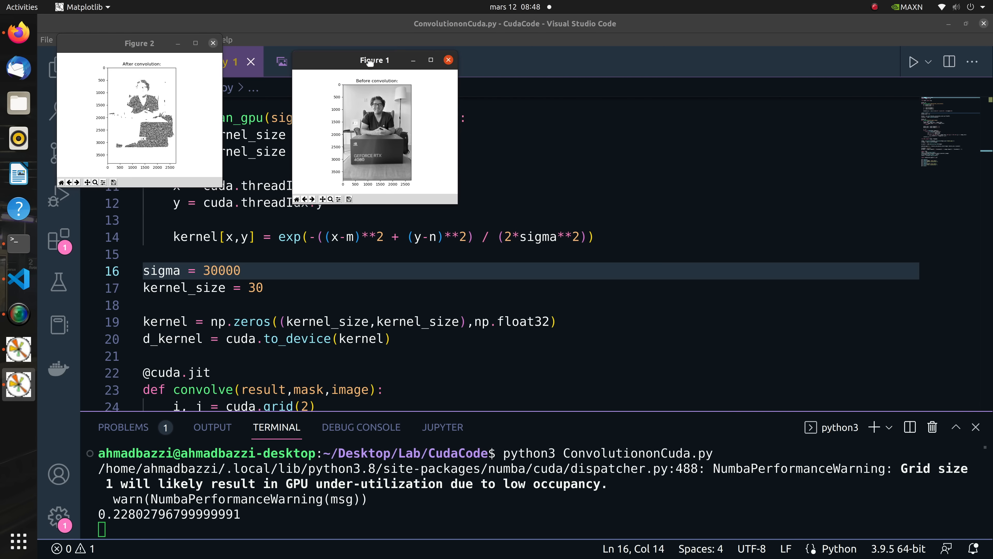